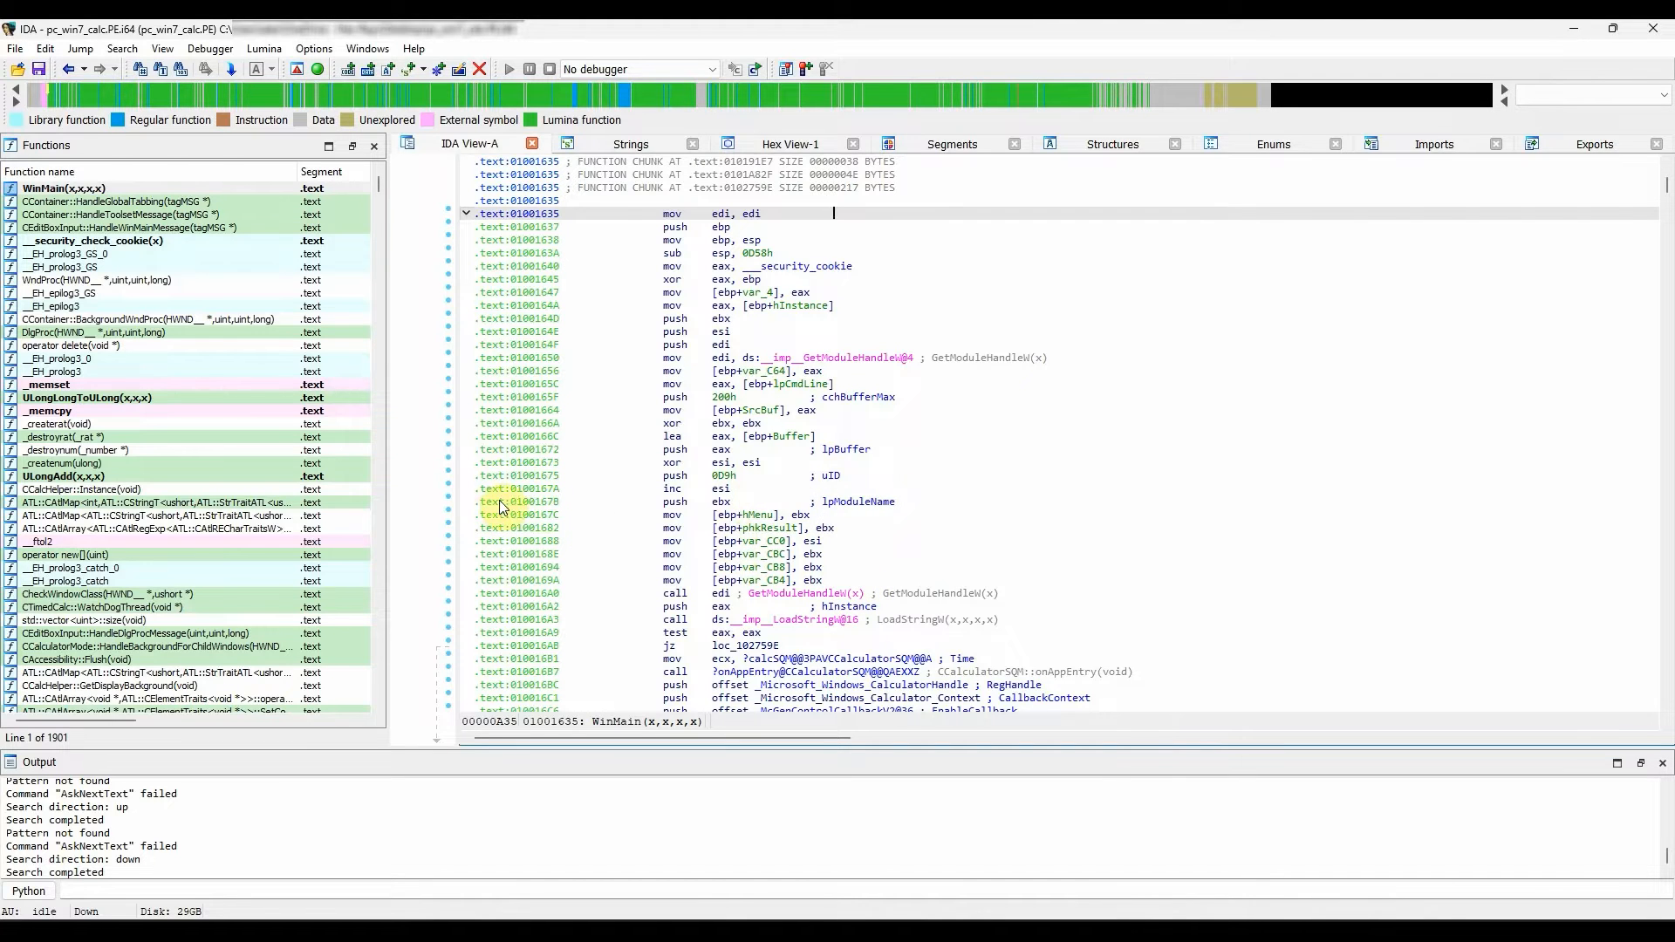
mouse_move(510, 518)
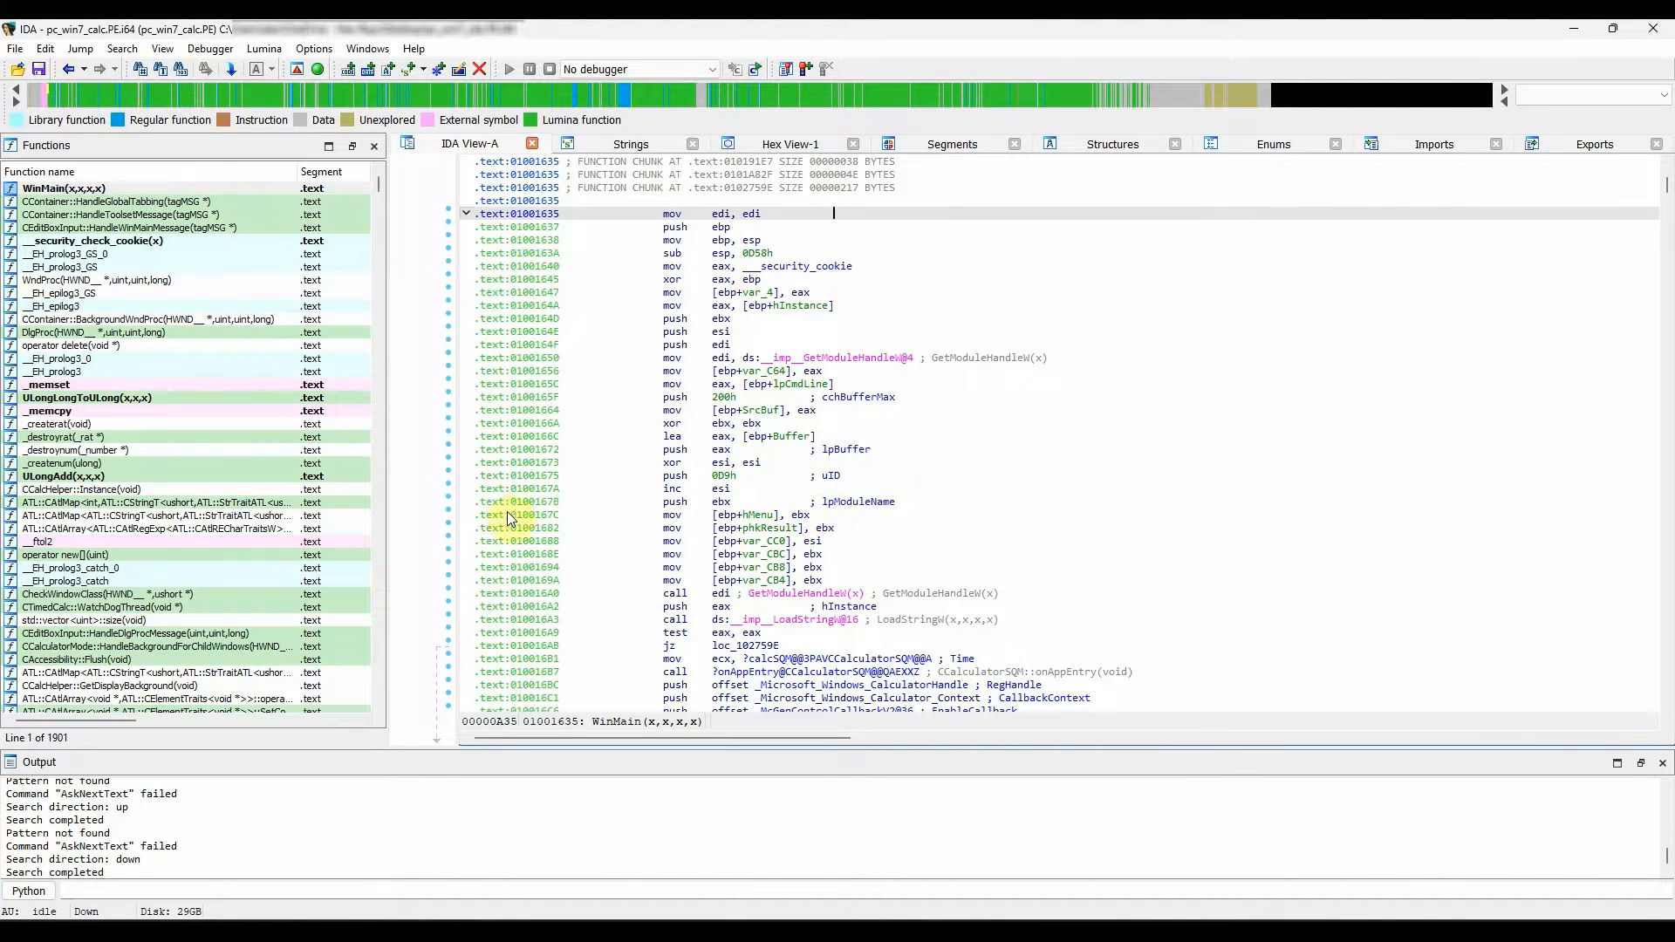
mouse_move(886, 509)
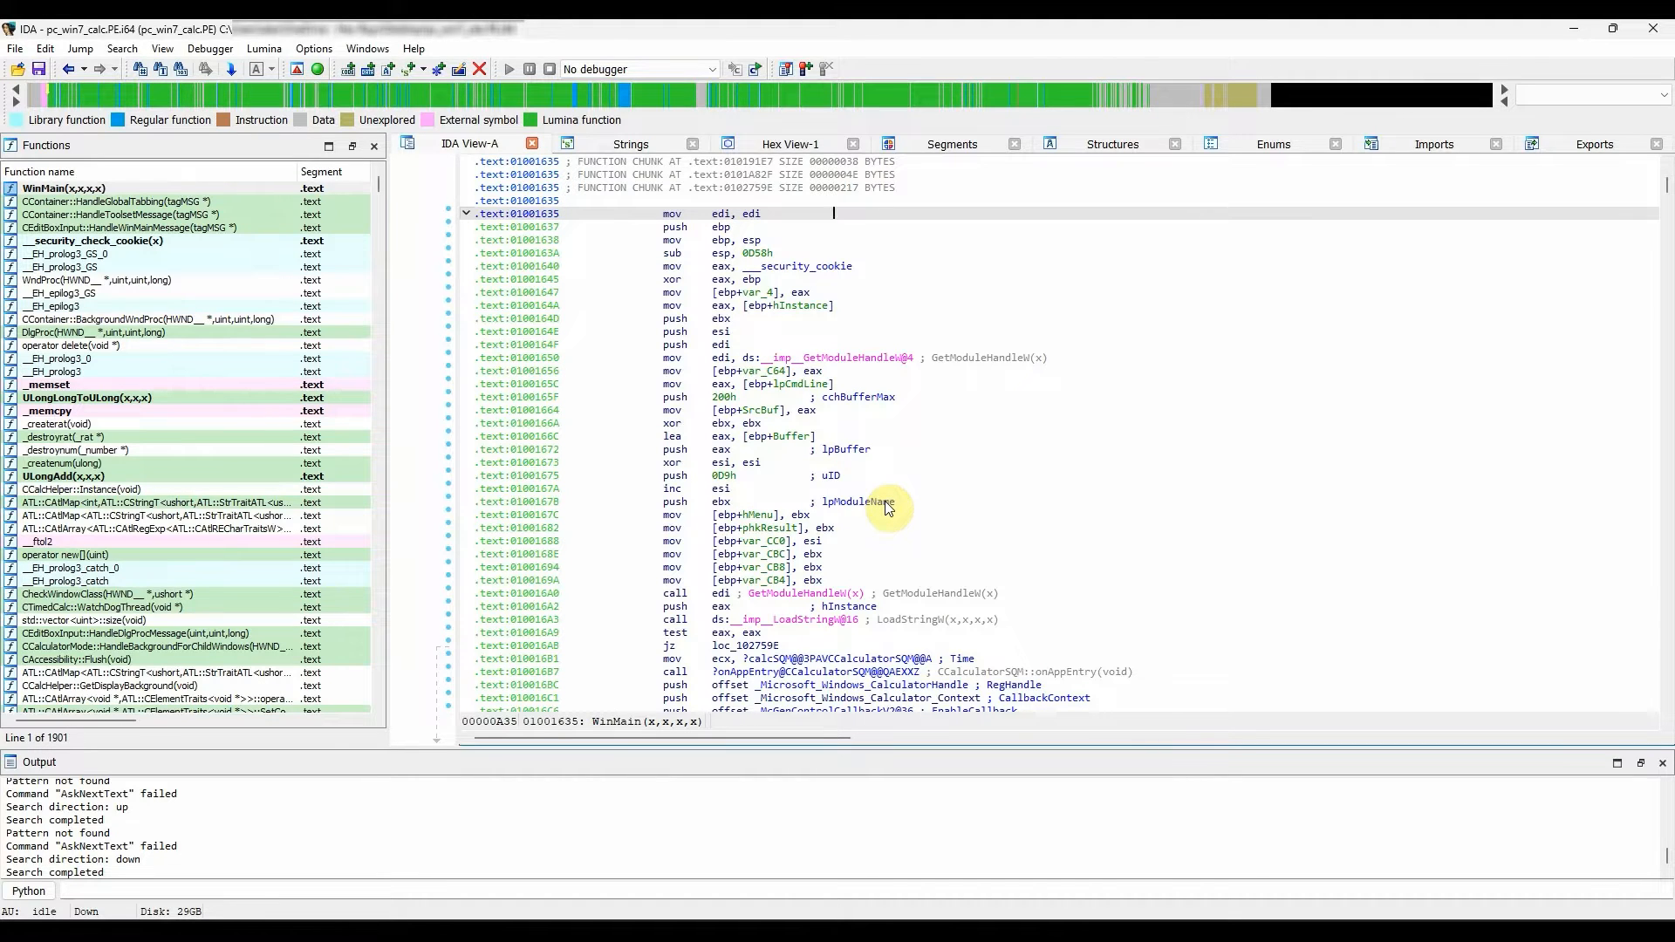
mouse_move(816, 515)
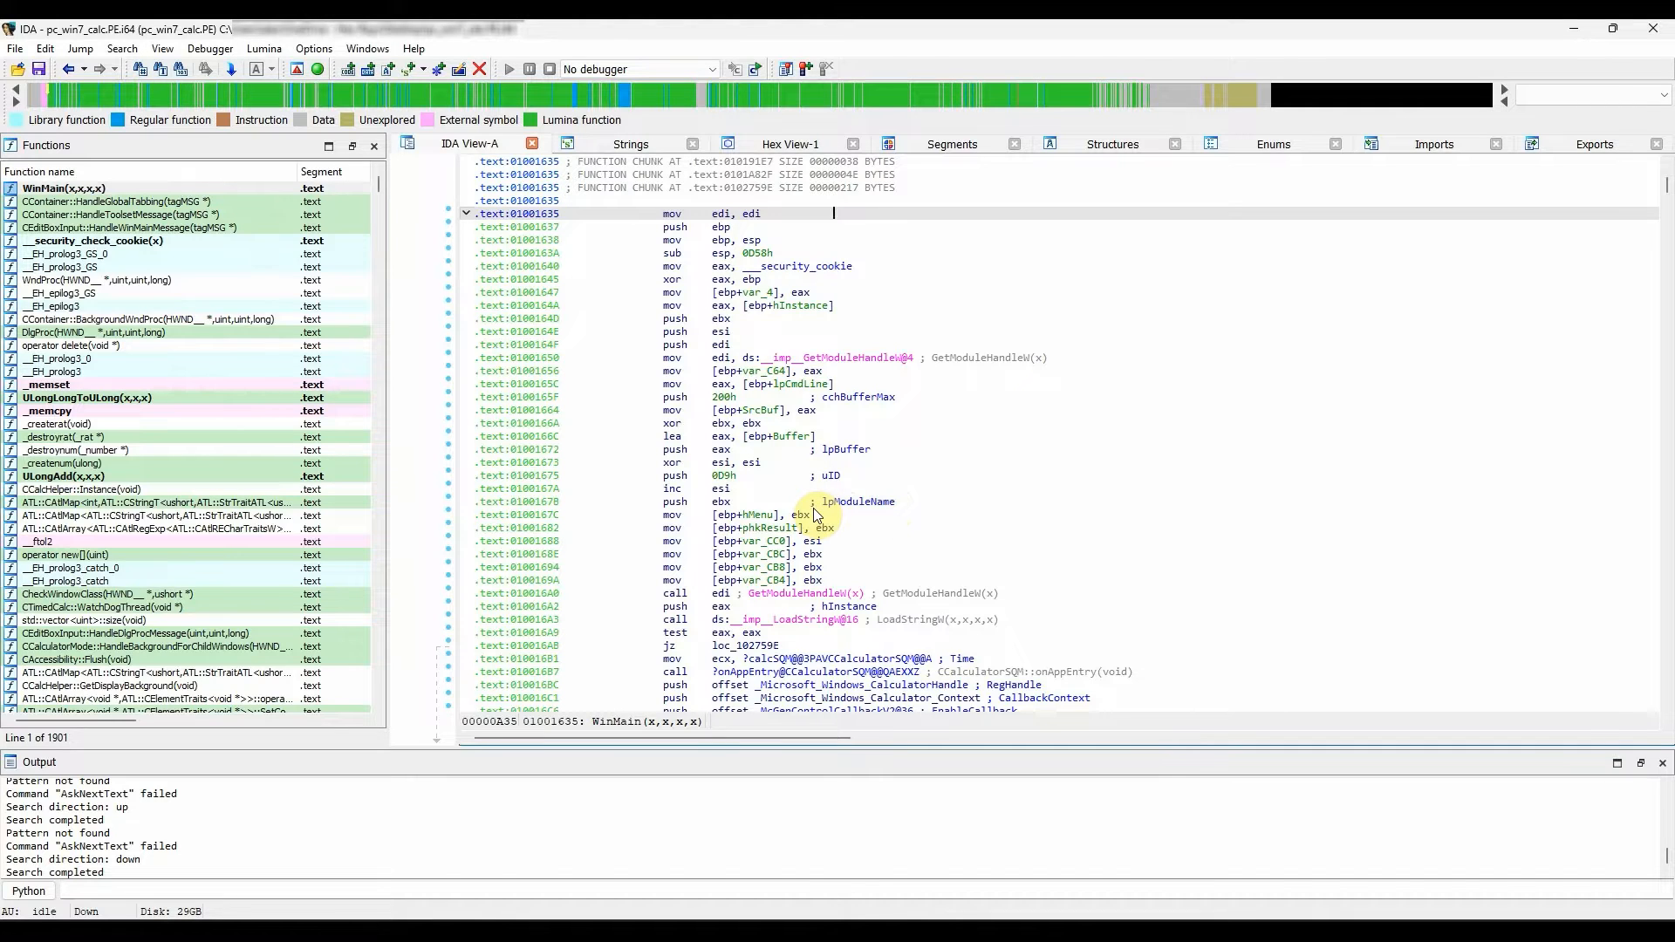
mouse_move(845, 514)
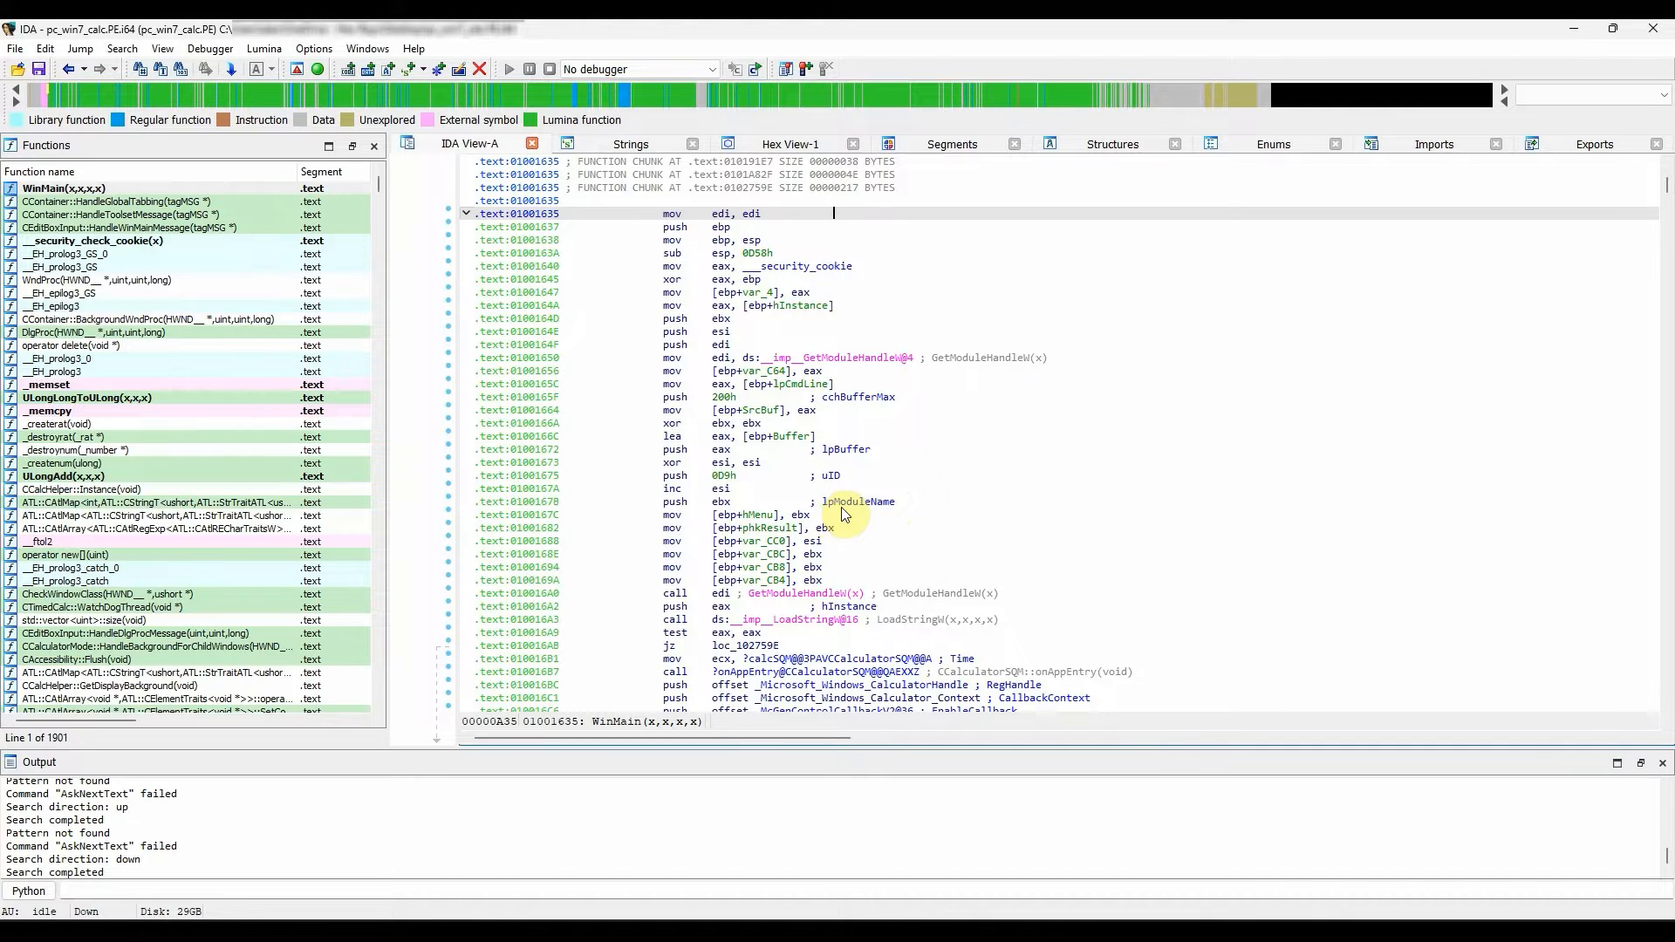
mouse_move(844, 567)
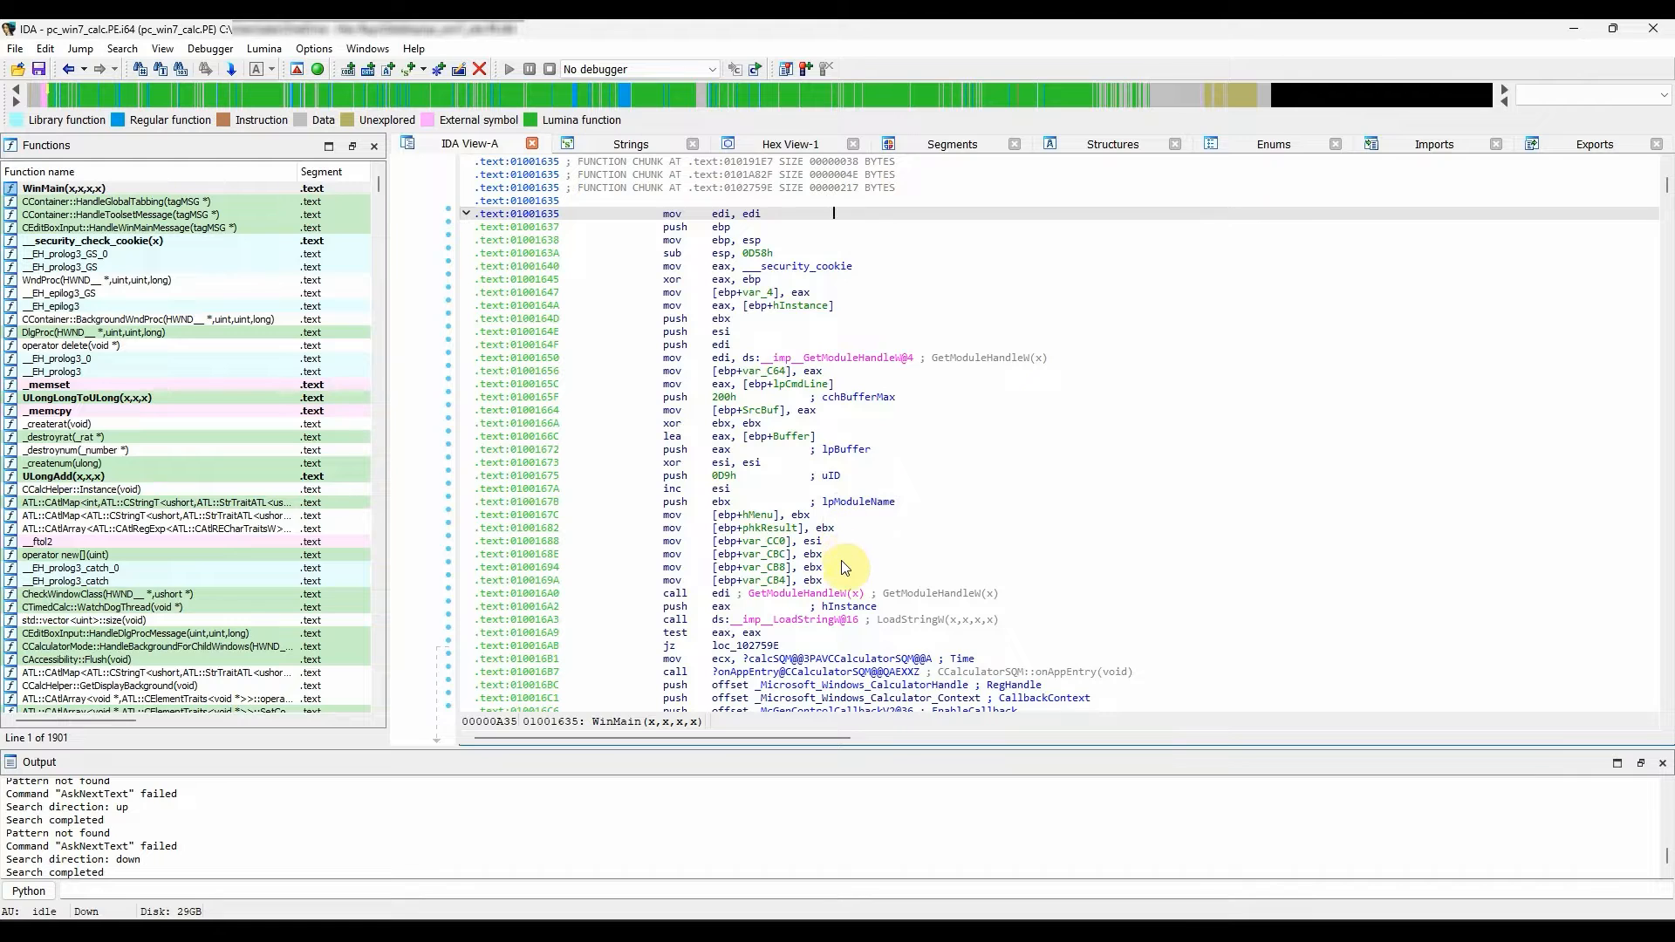
mouse_move(814, 515)
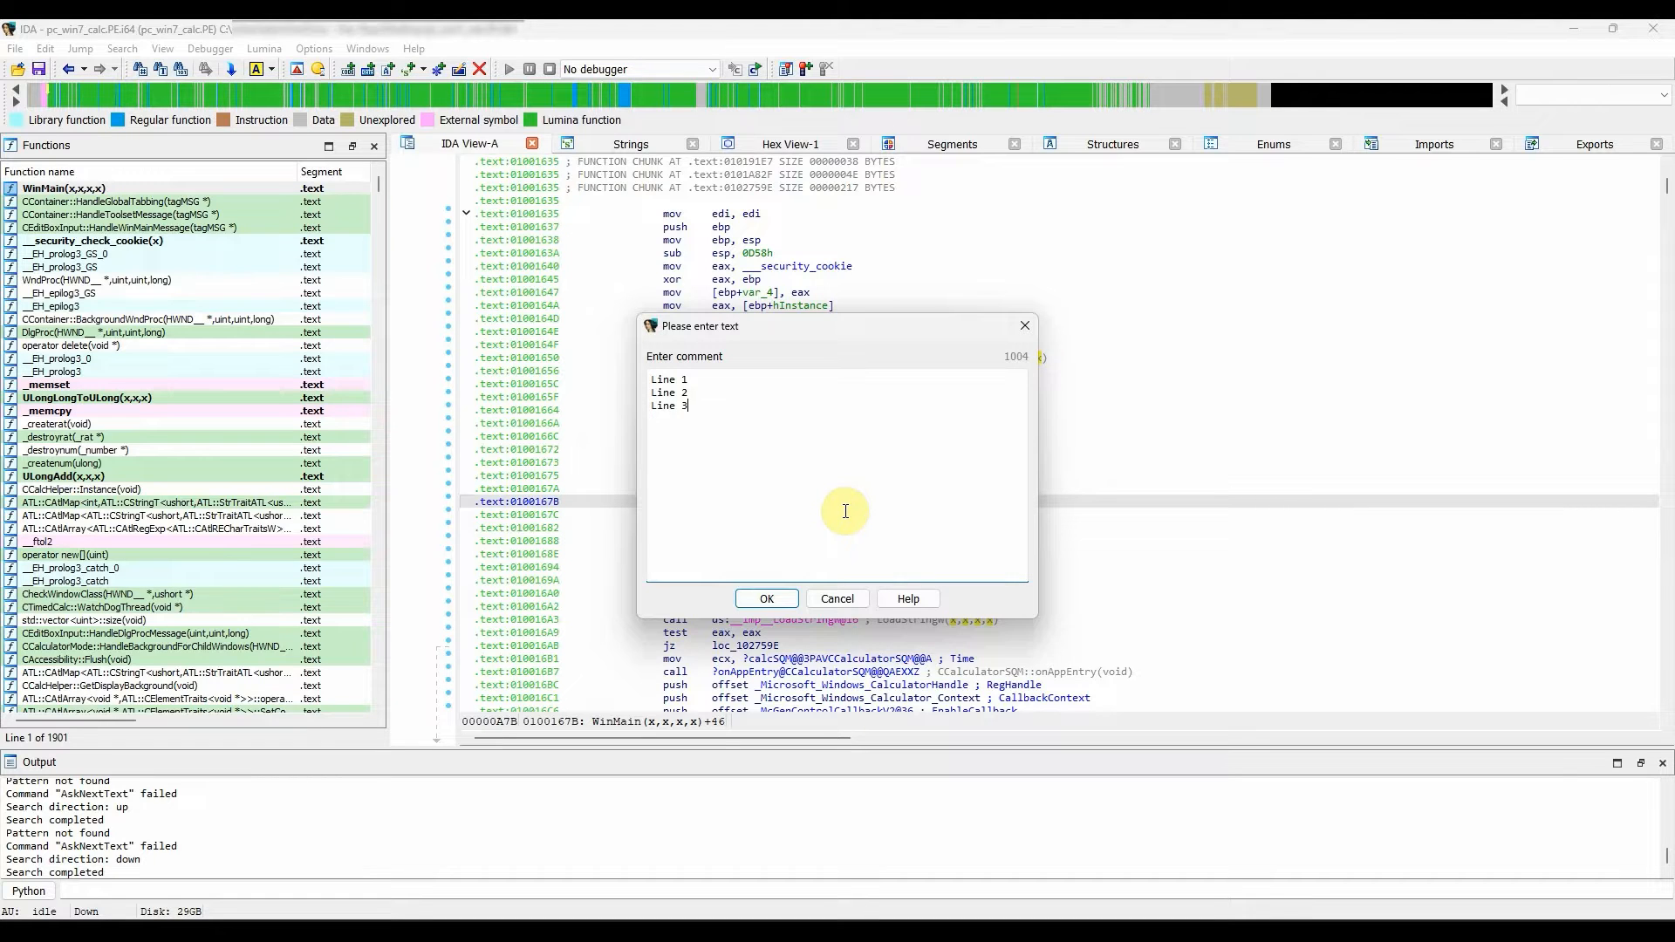
Save the three-line comment 'Line 1, Line 2, Line 3' on push ebx at 0100167B.
left_click(766, 599)
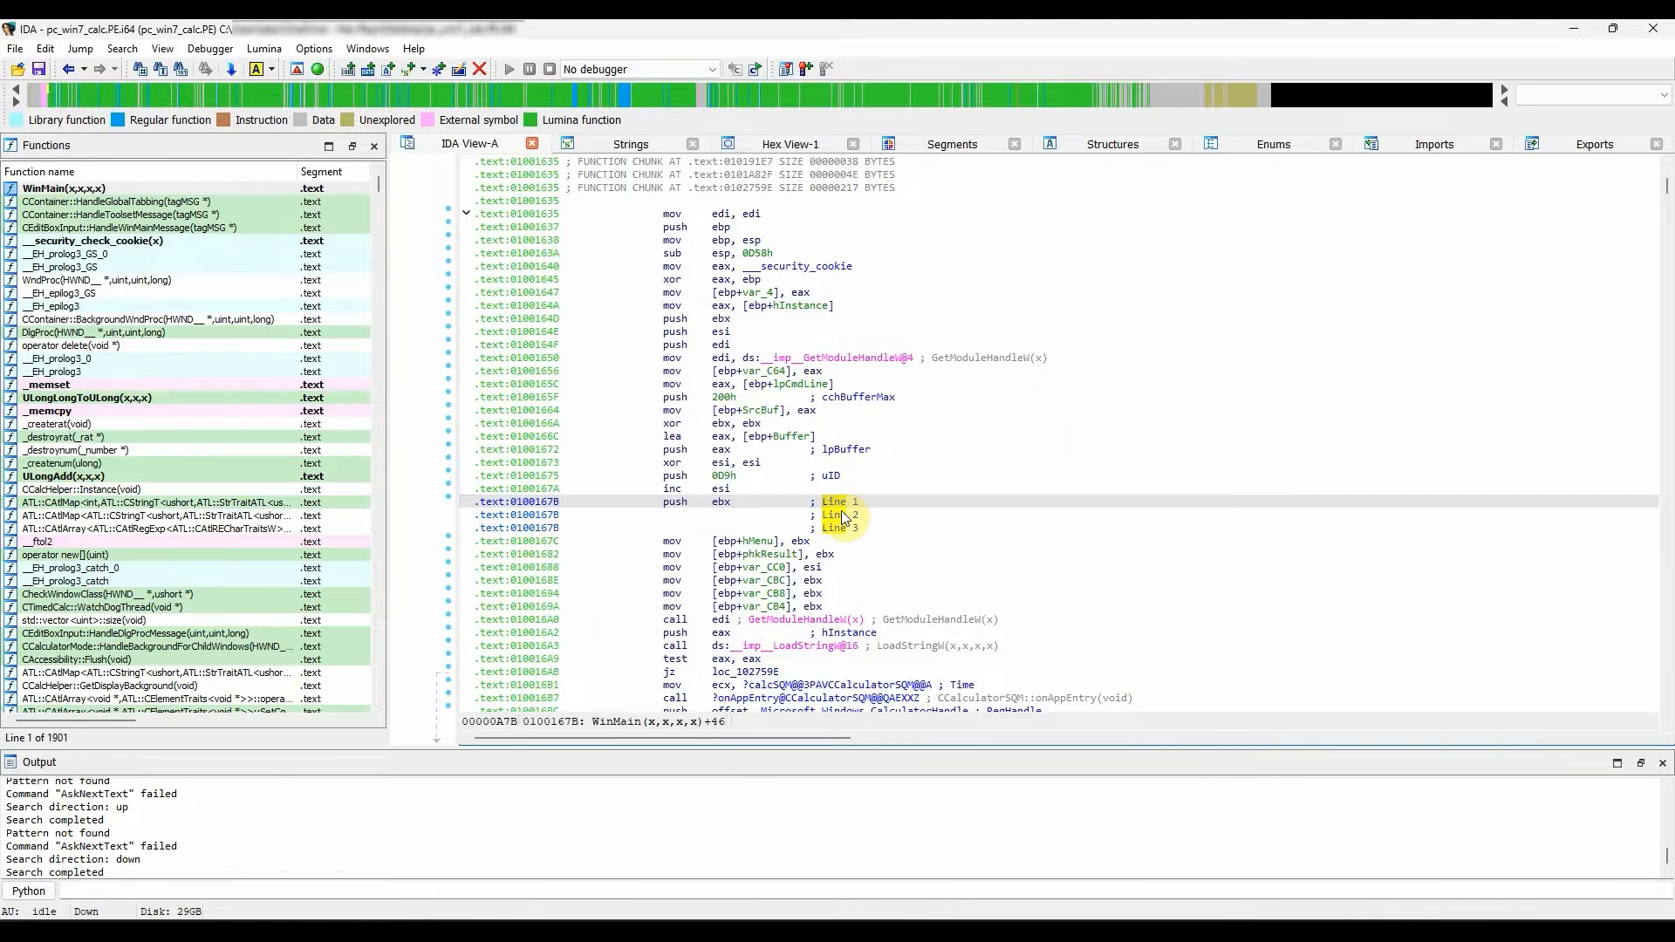
right_click(822, 501)
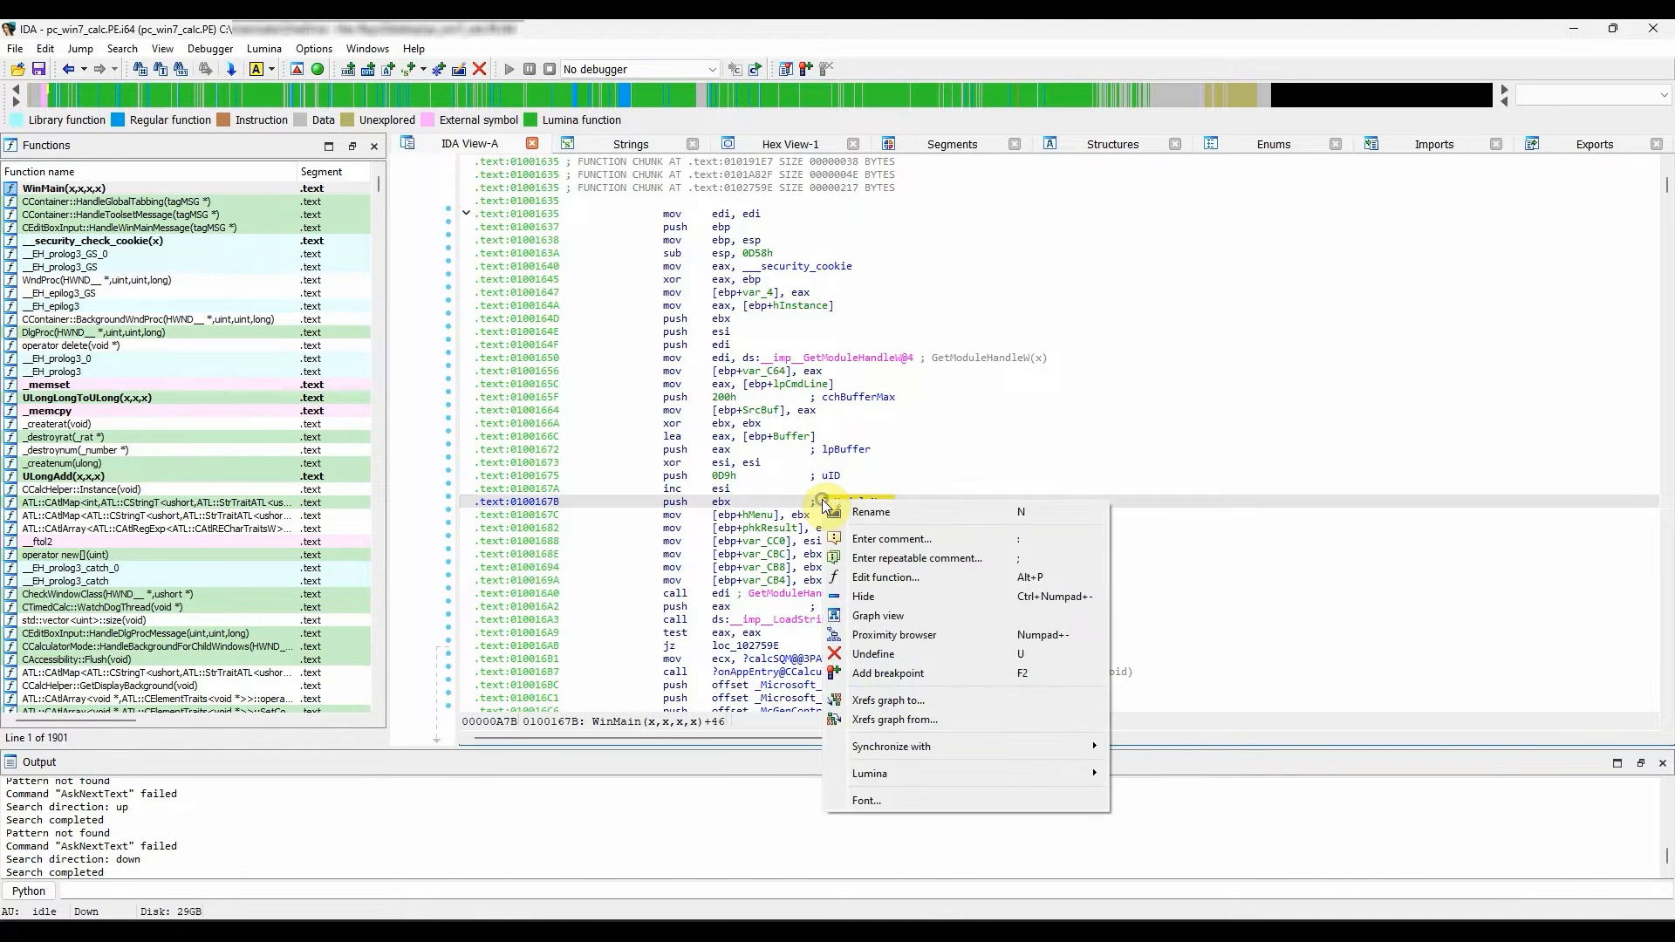
mouse_move(891, 539)
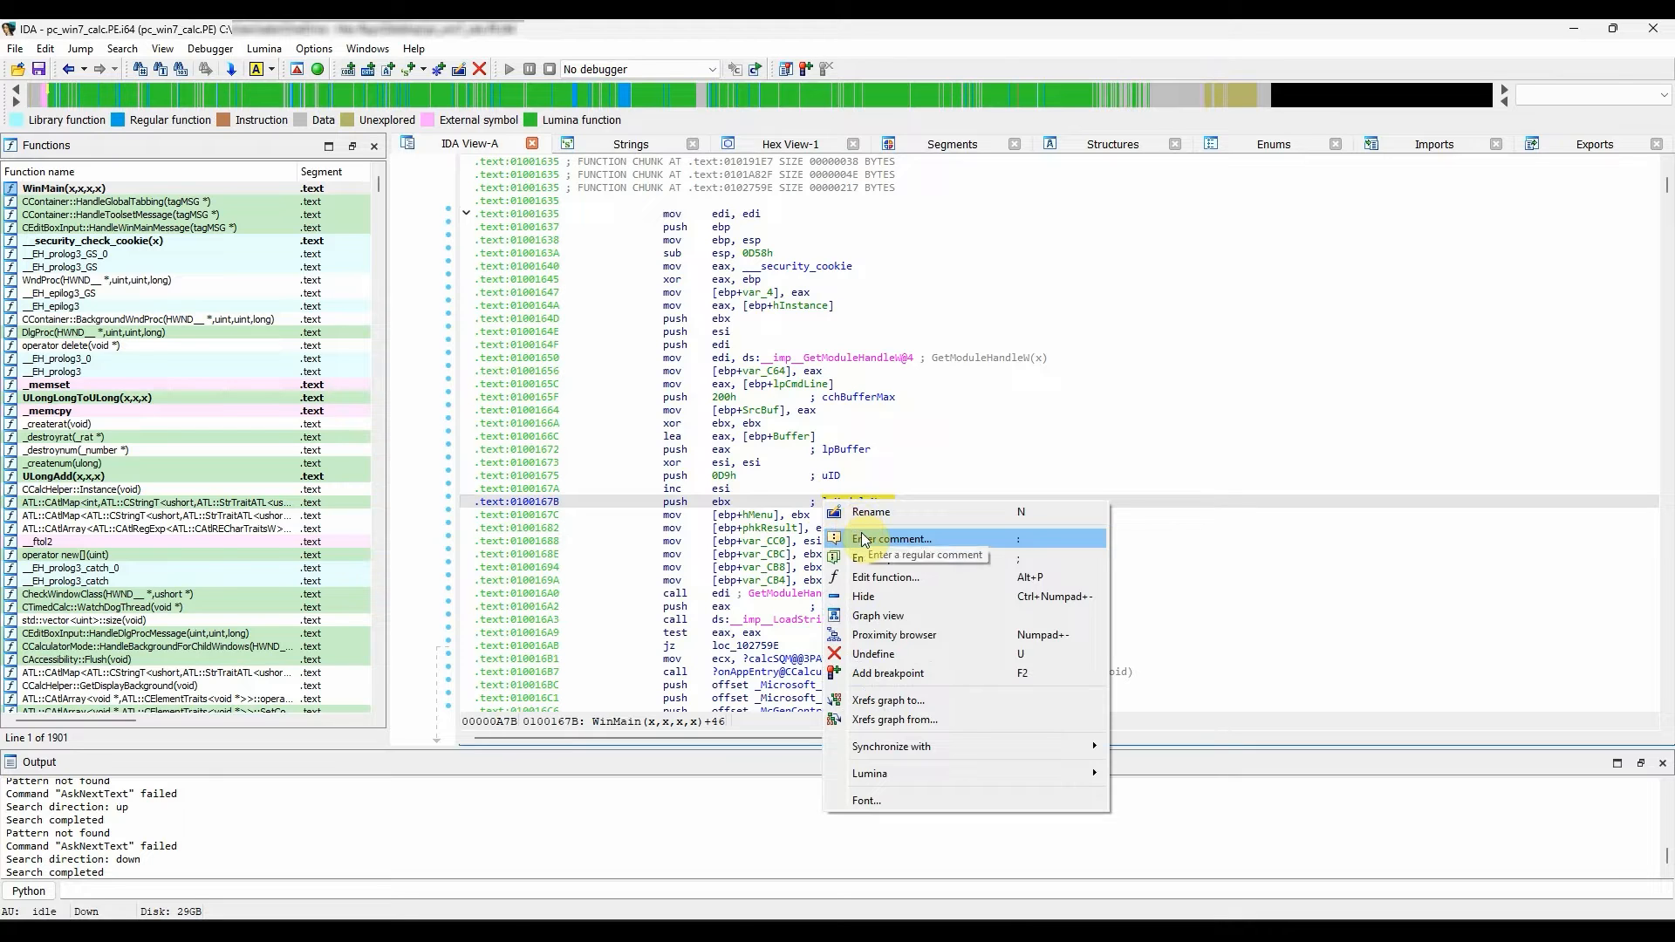
left_click(892, 539)
type("A repeatable comment")
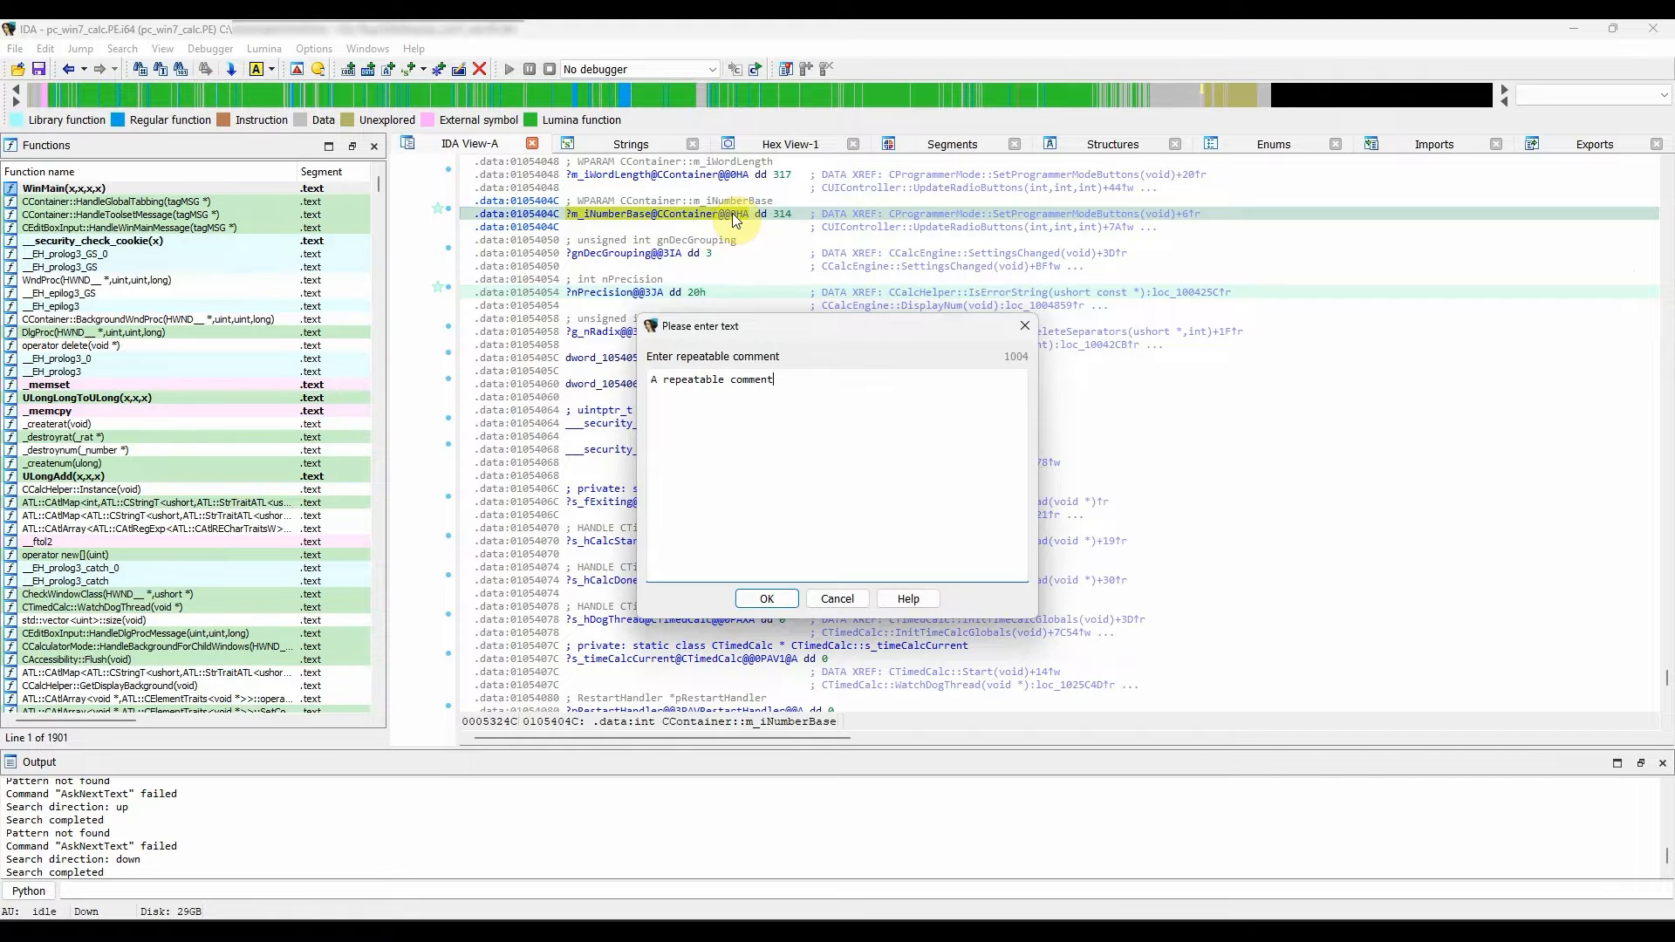
Confirm 'A repeatable comment' on m_iNumberBase and begin a text search for it.
left_click(767, 599)
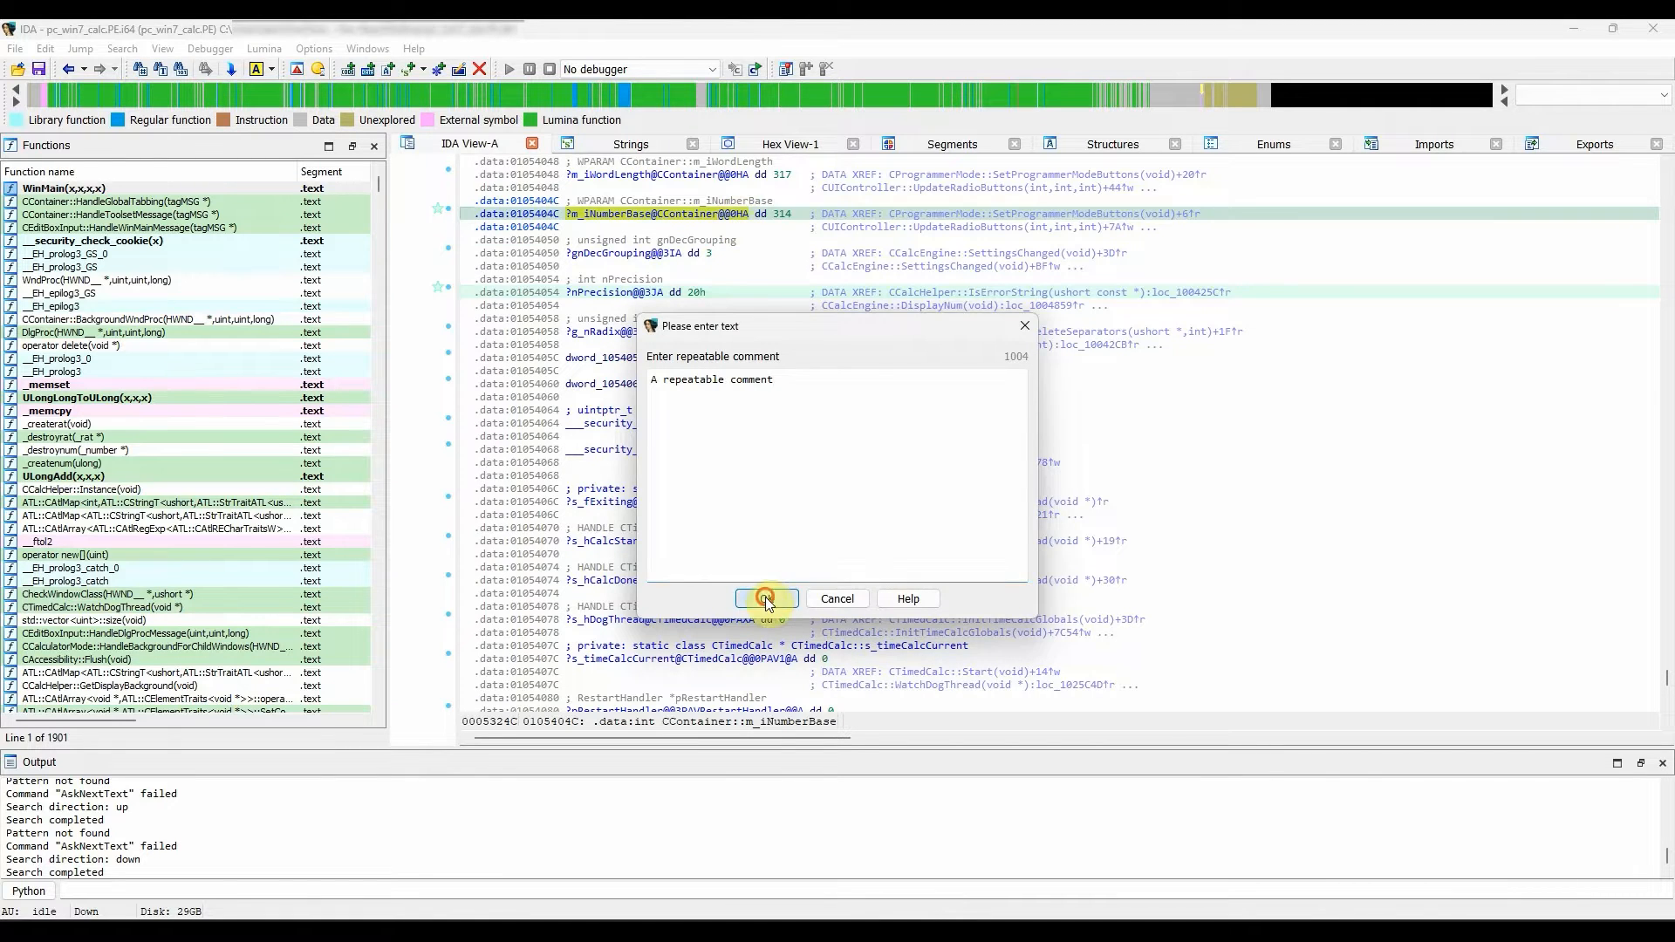
left_click(766, 598)
type("A repeatable comment")
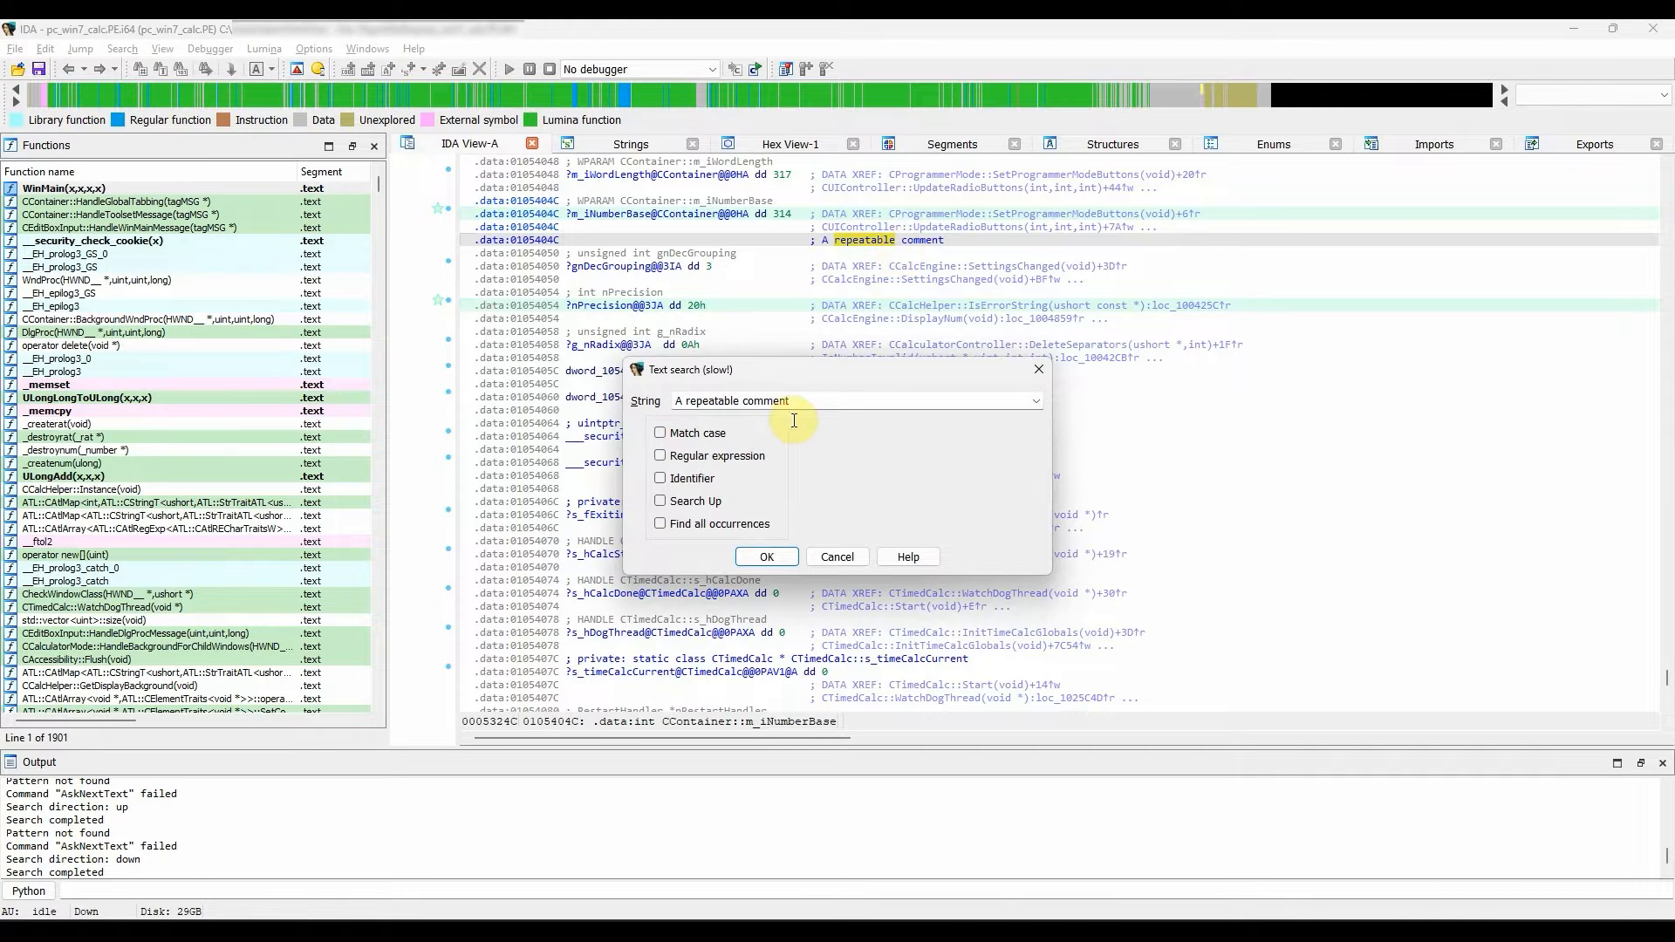
mouse_move(212, 49)
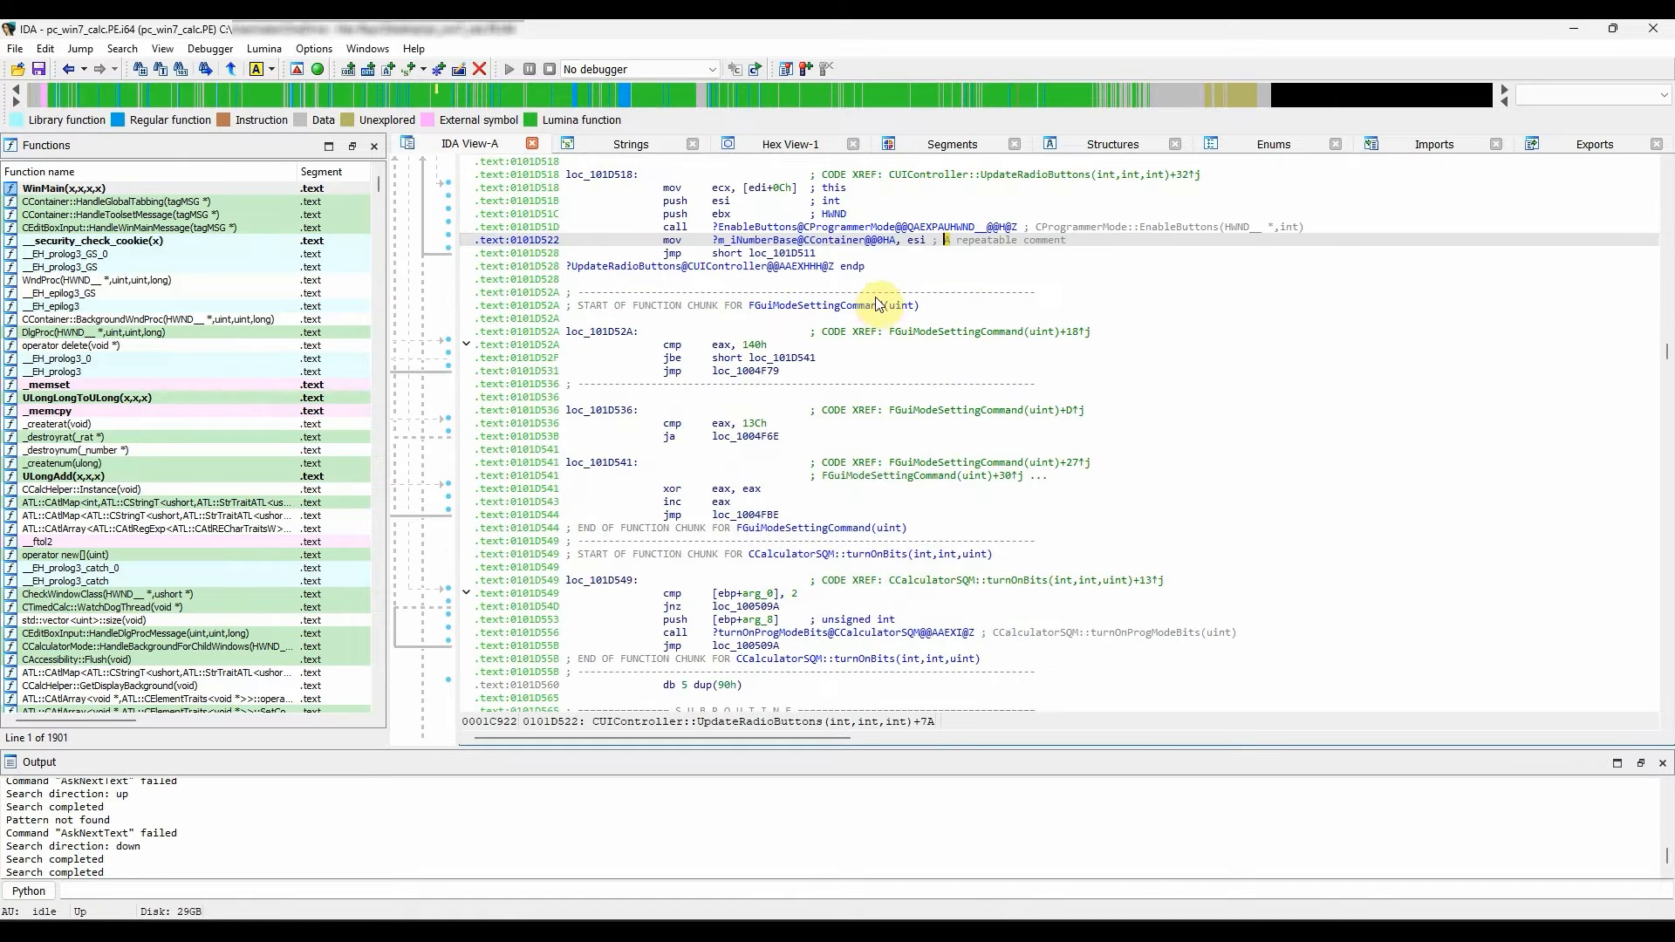
mouse_move(998, 249)
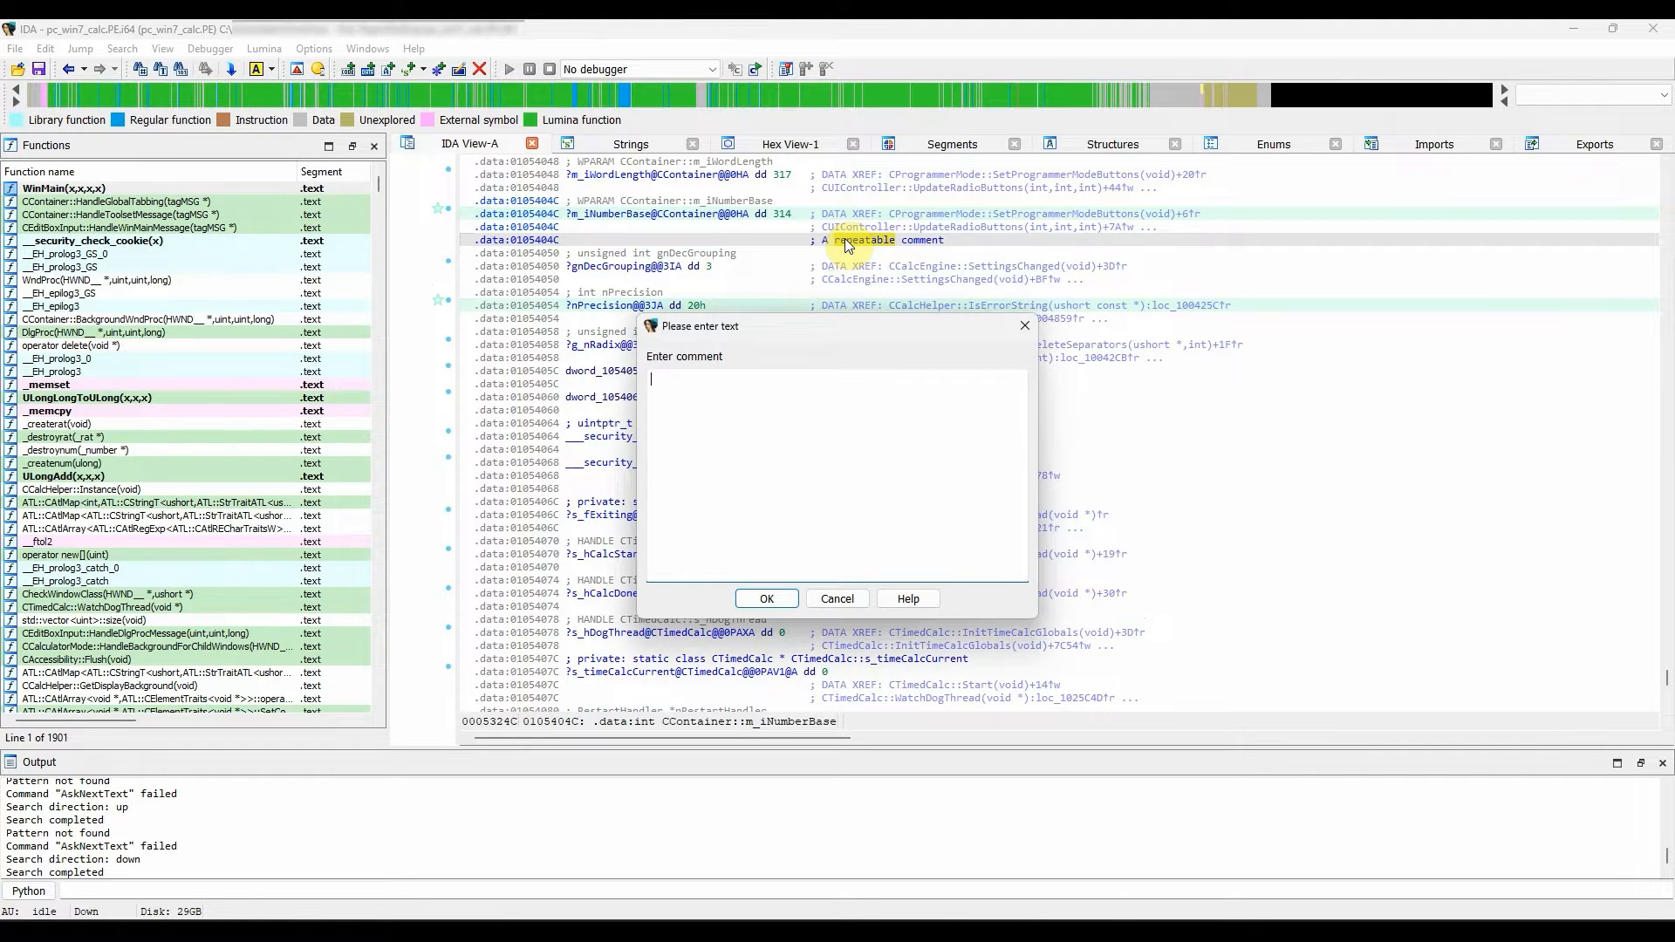
Dismiss the regular comment box and add a repeatable comment to m_iNumberBase instead.
type("s")
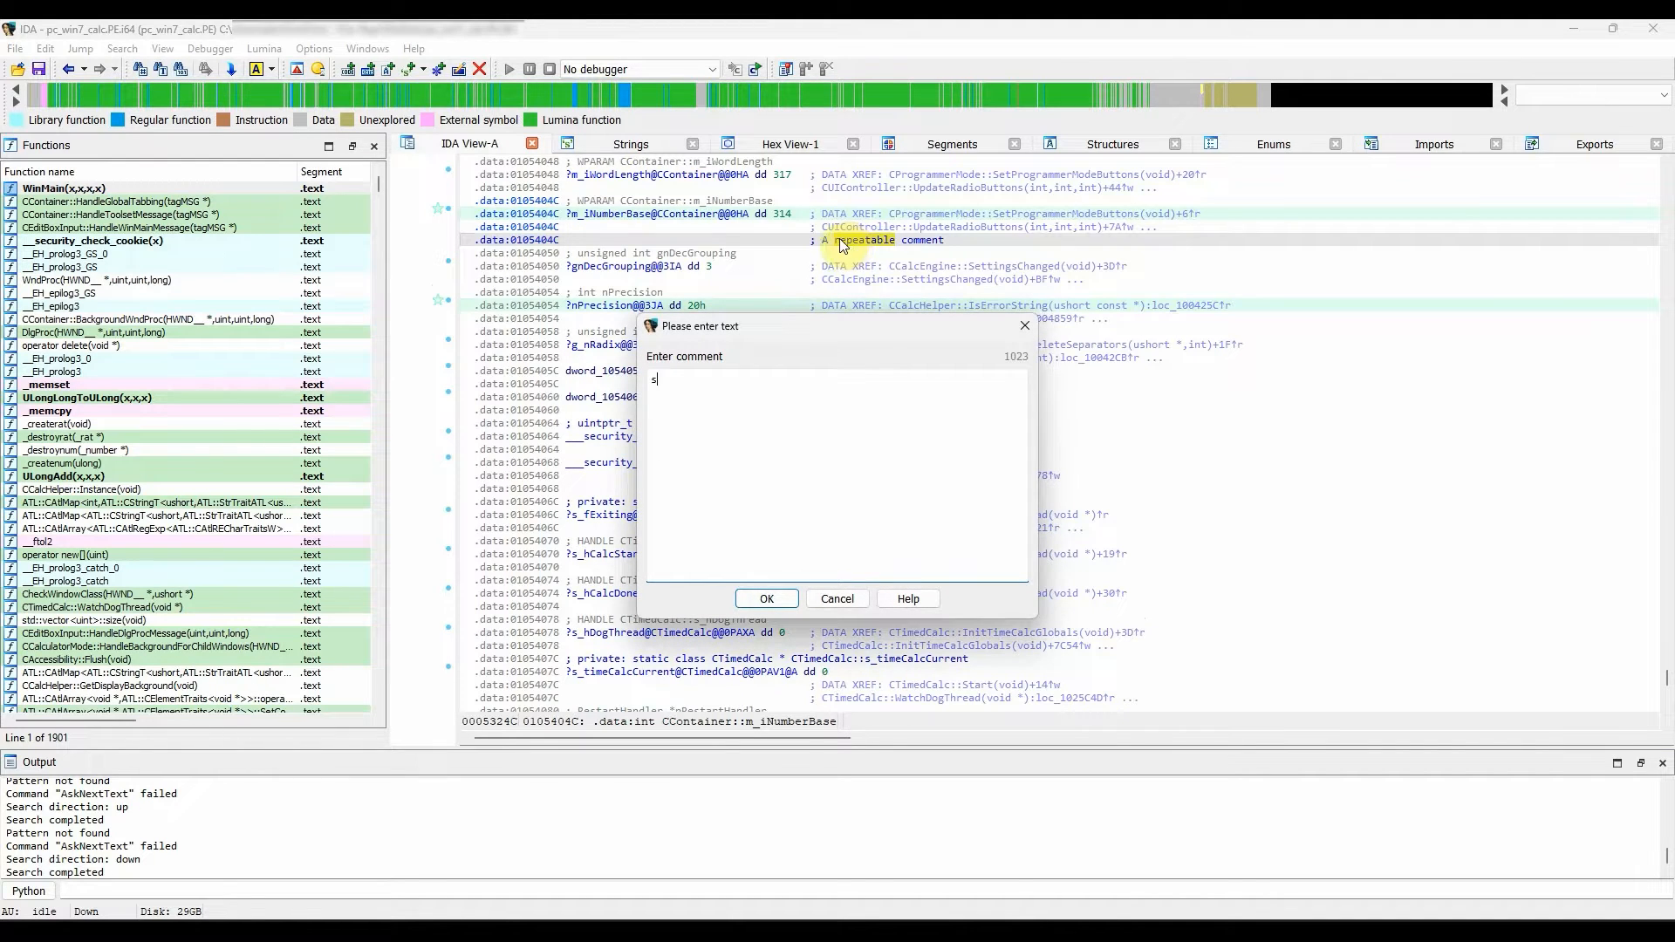
left_click(766, 599)
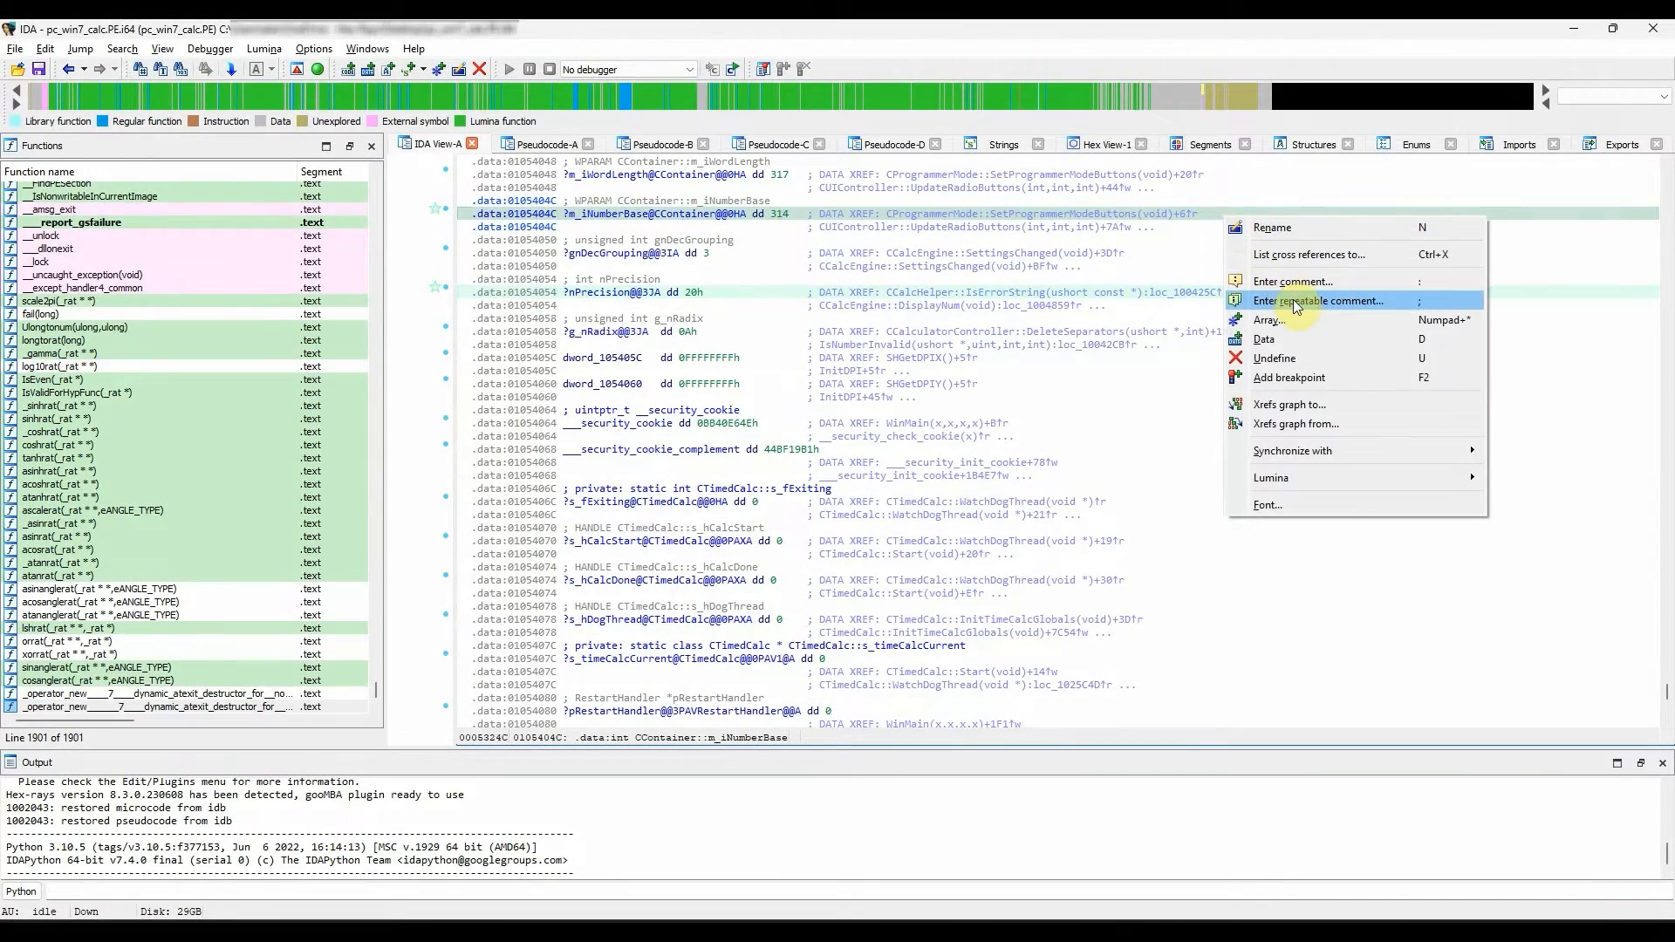
left_click(1325, 300)
type("This function d")
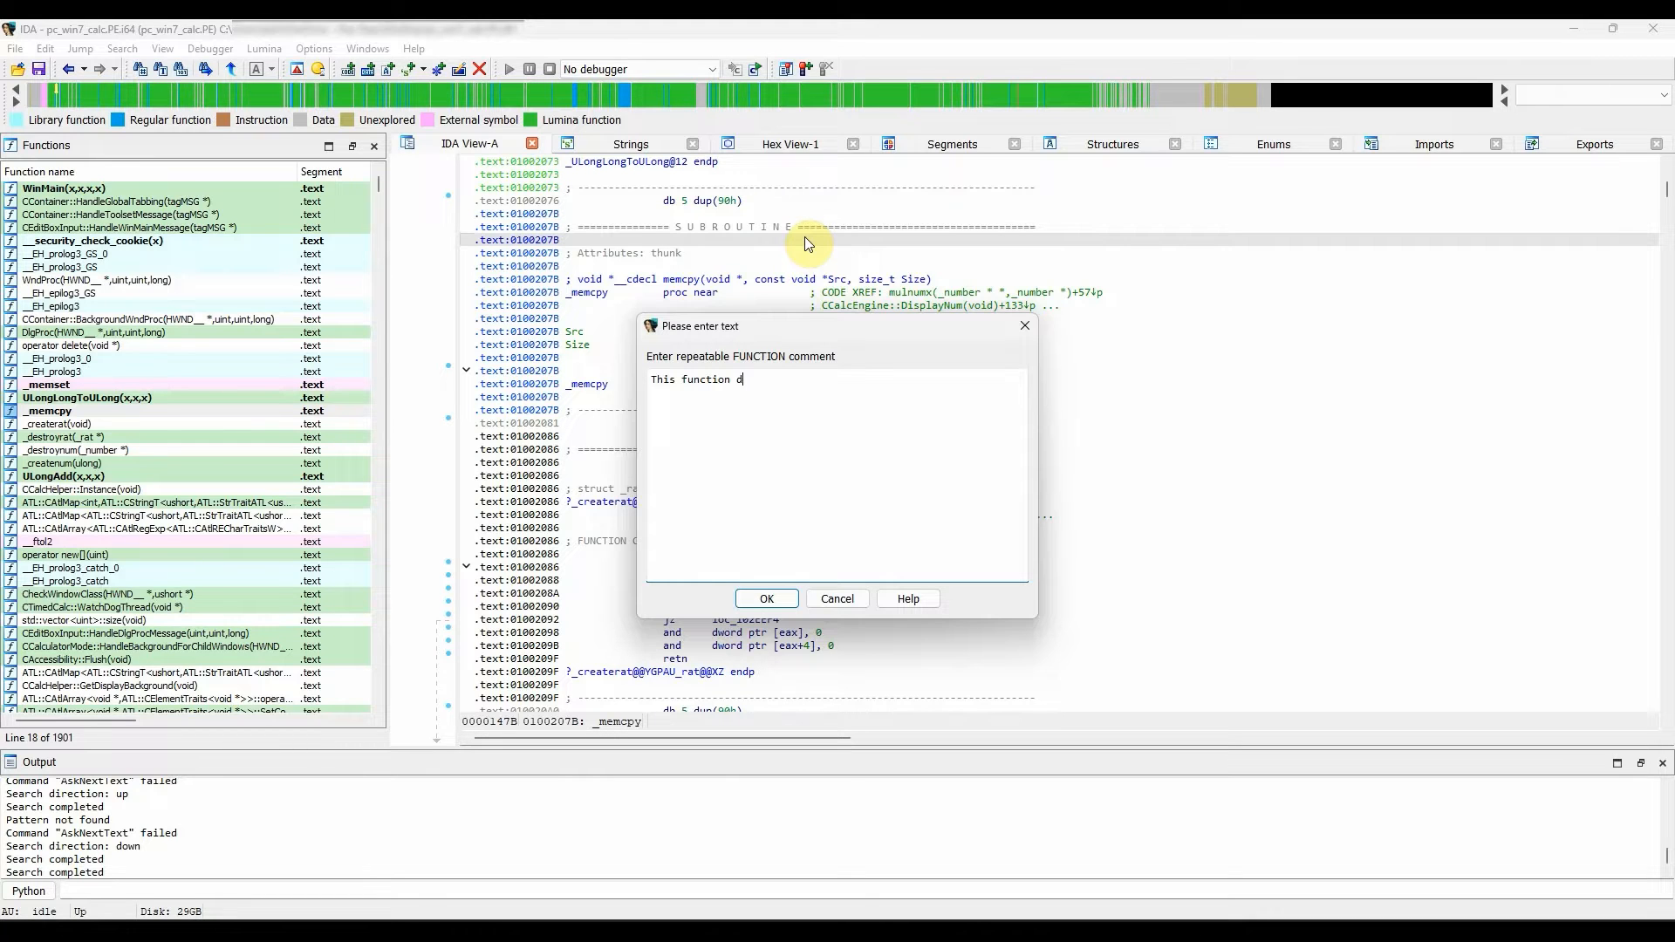
Save 'This function does x' as _memcpy's repeatable function comment and search for that text.
type("oes x")
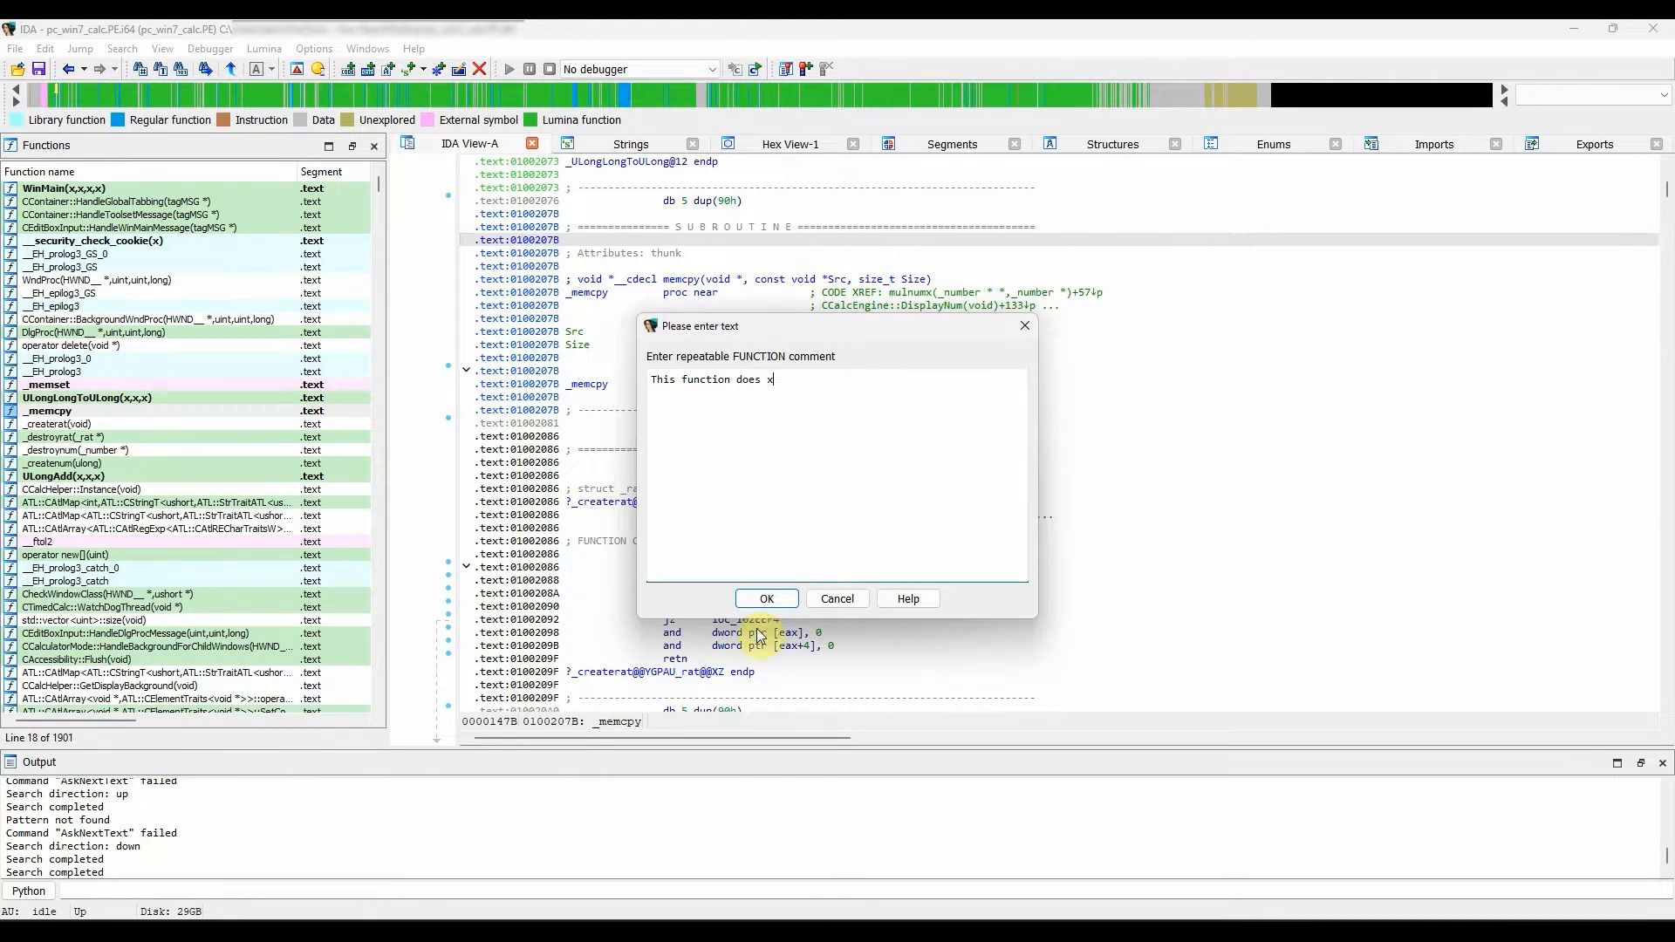
left_click(767, 599)
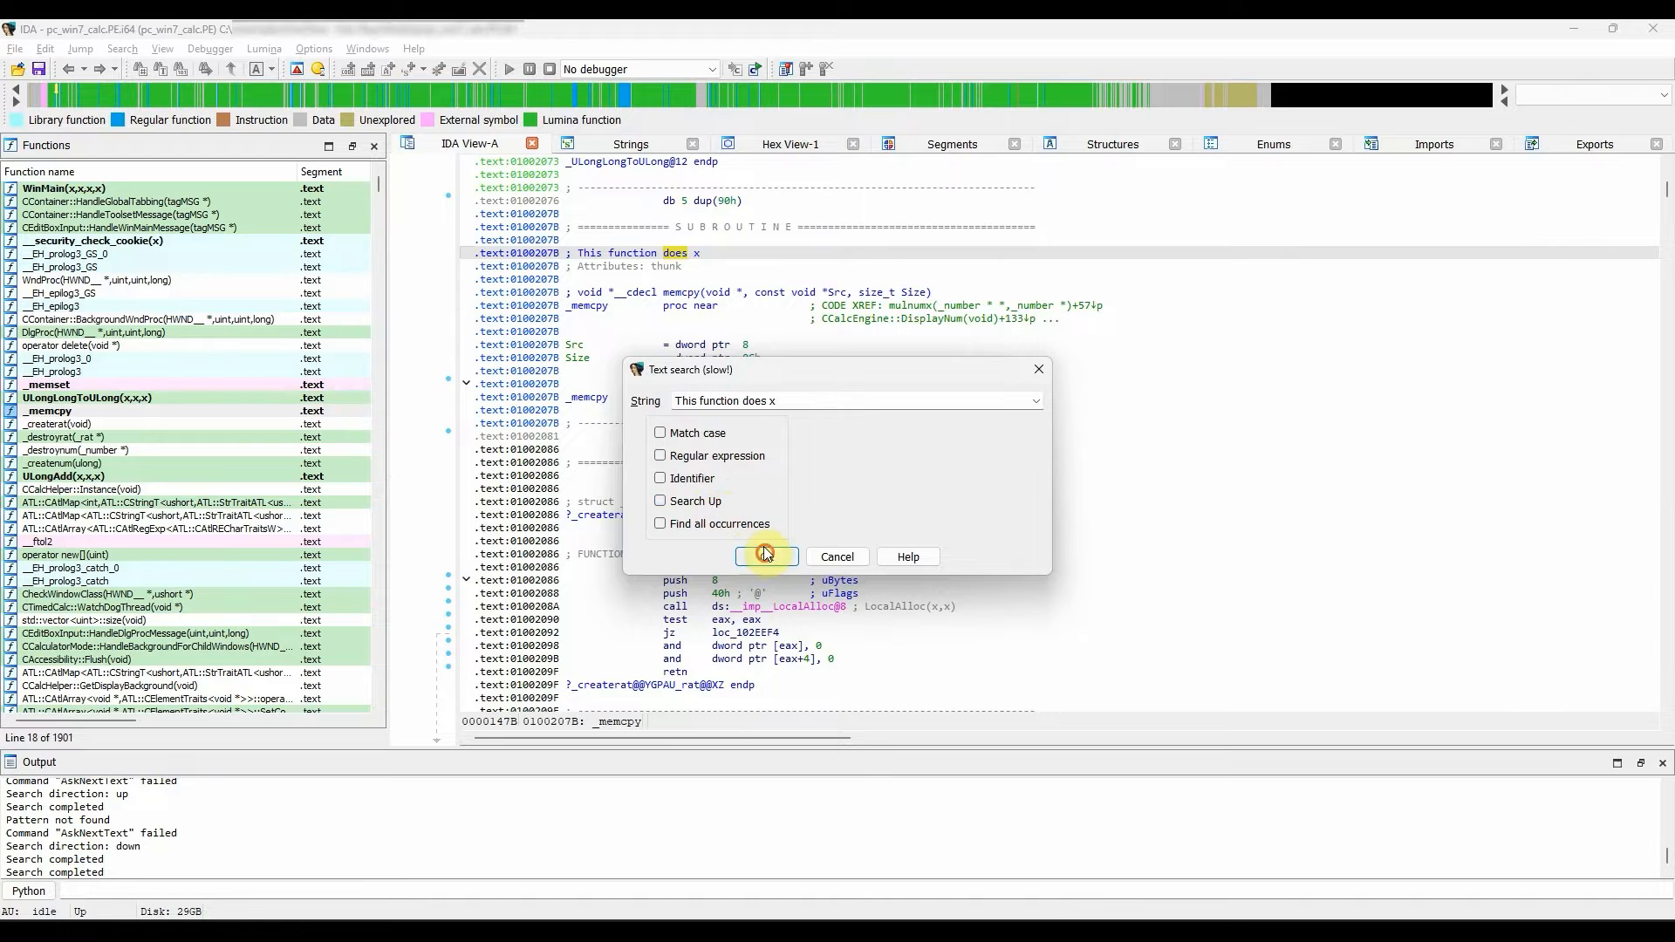
left_click(766, 556)
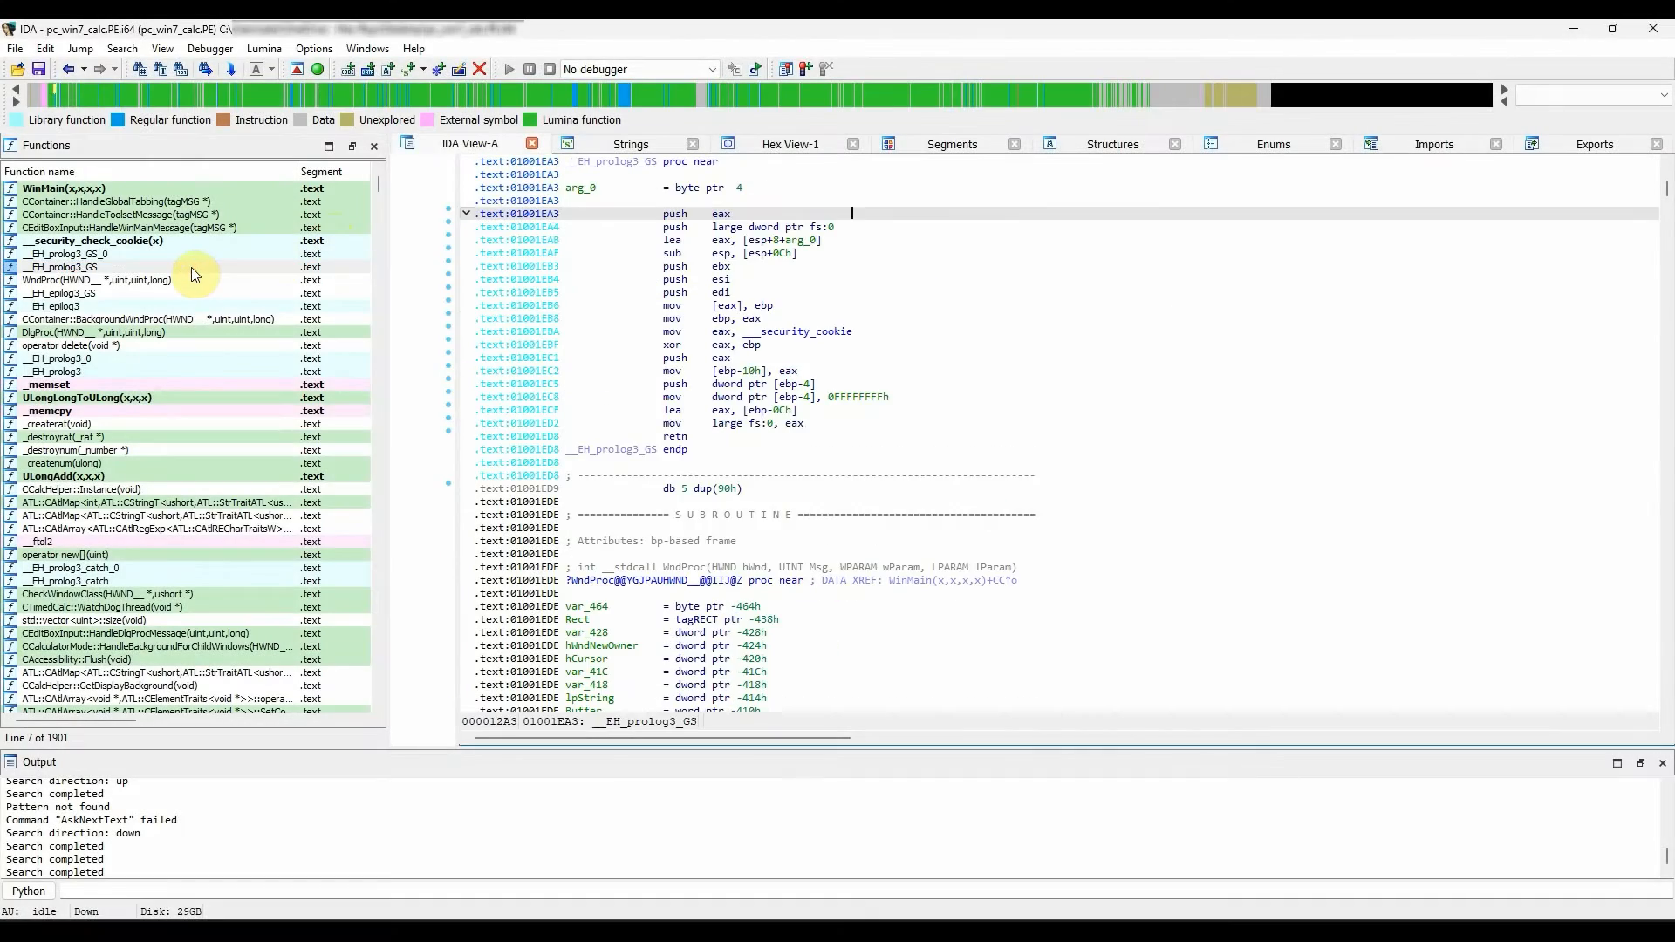
mouse_move(726, 364)
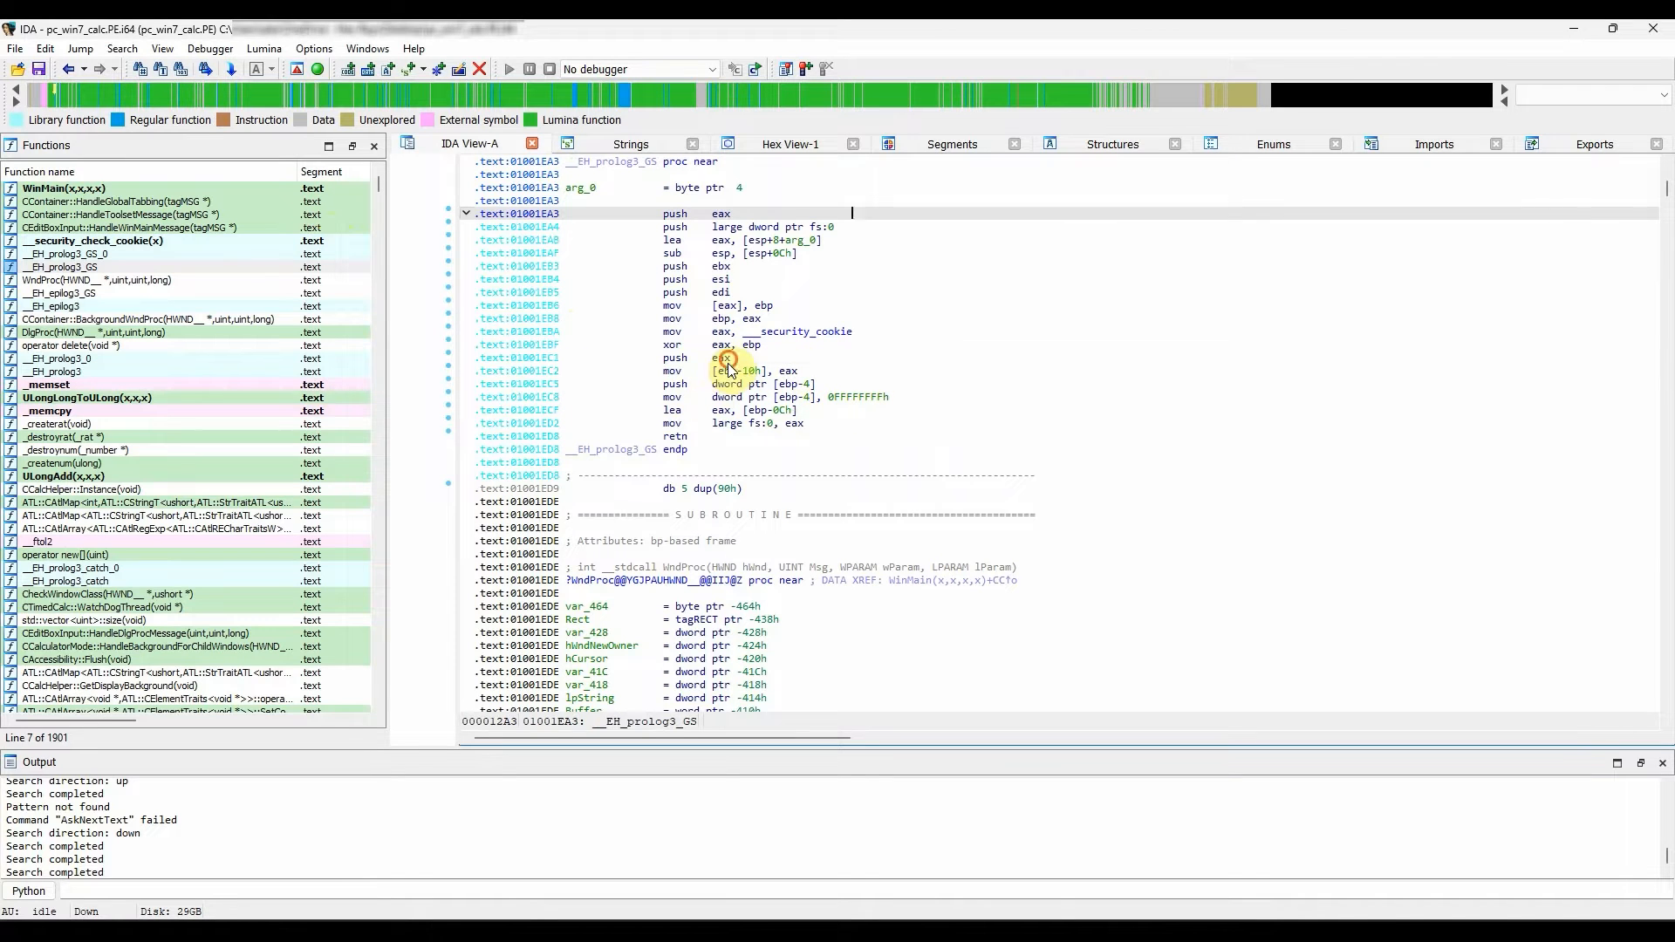
Add anterior and posterior lines at push eax in __EH_prolog3_GS, then display ULongLongToULong.
left_click(723, 358)
type("Anterior comment")
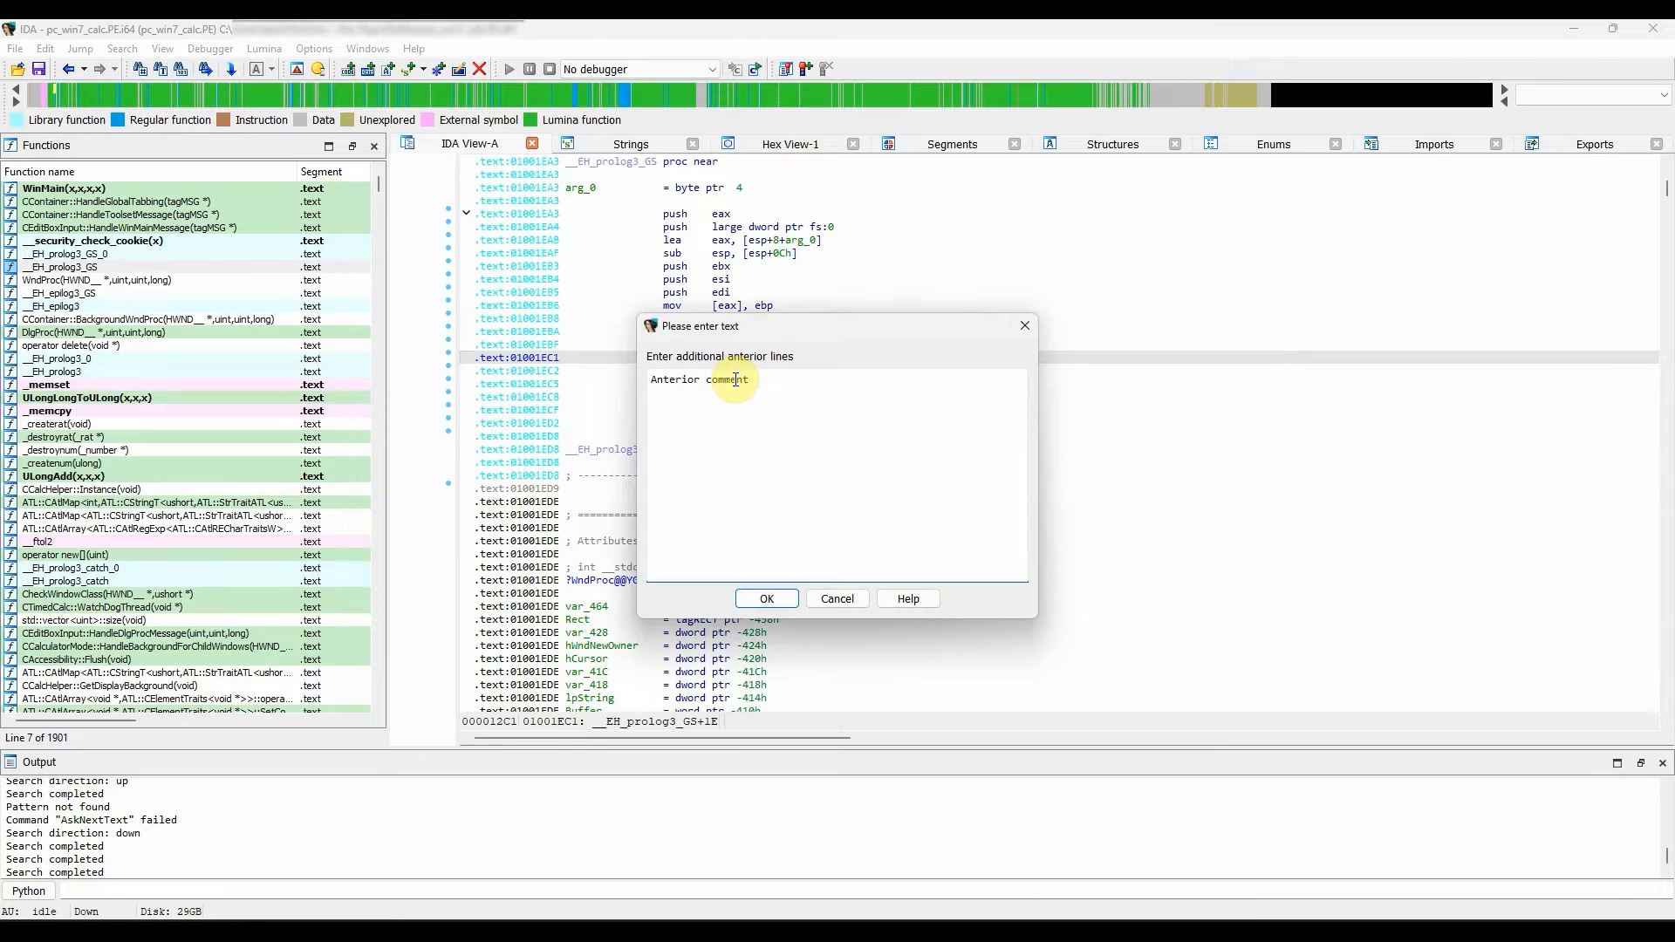
left_click(767, 599)
type("Co")
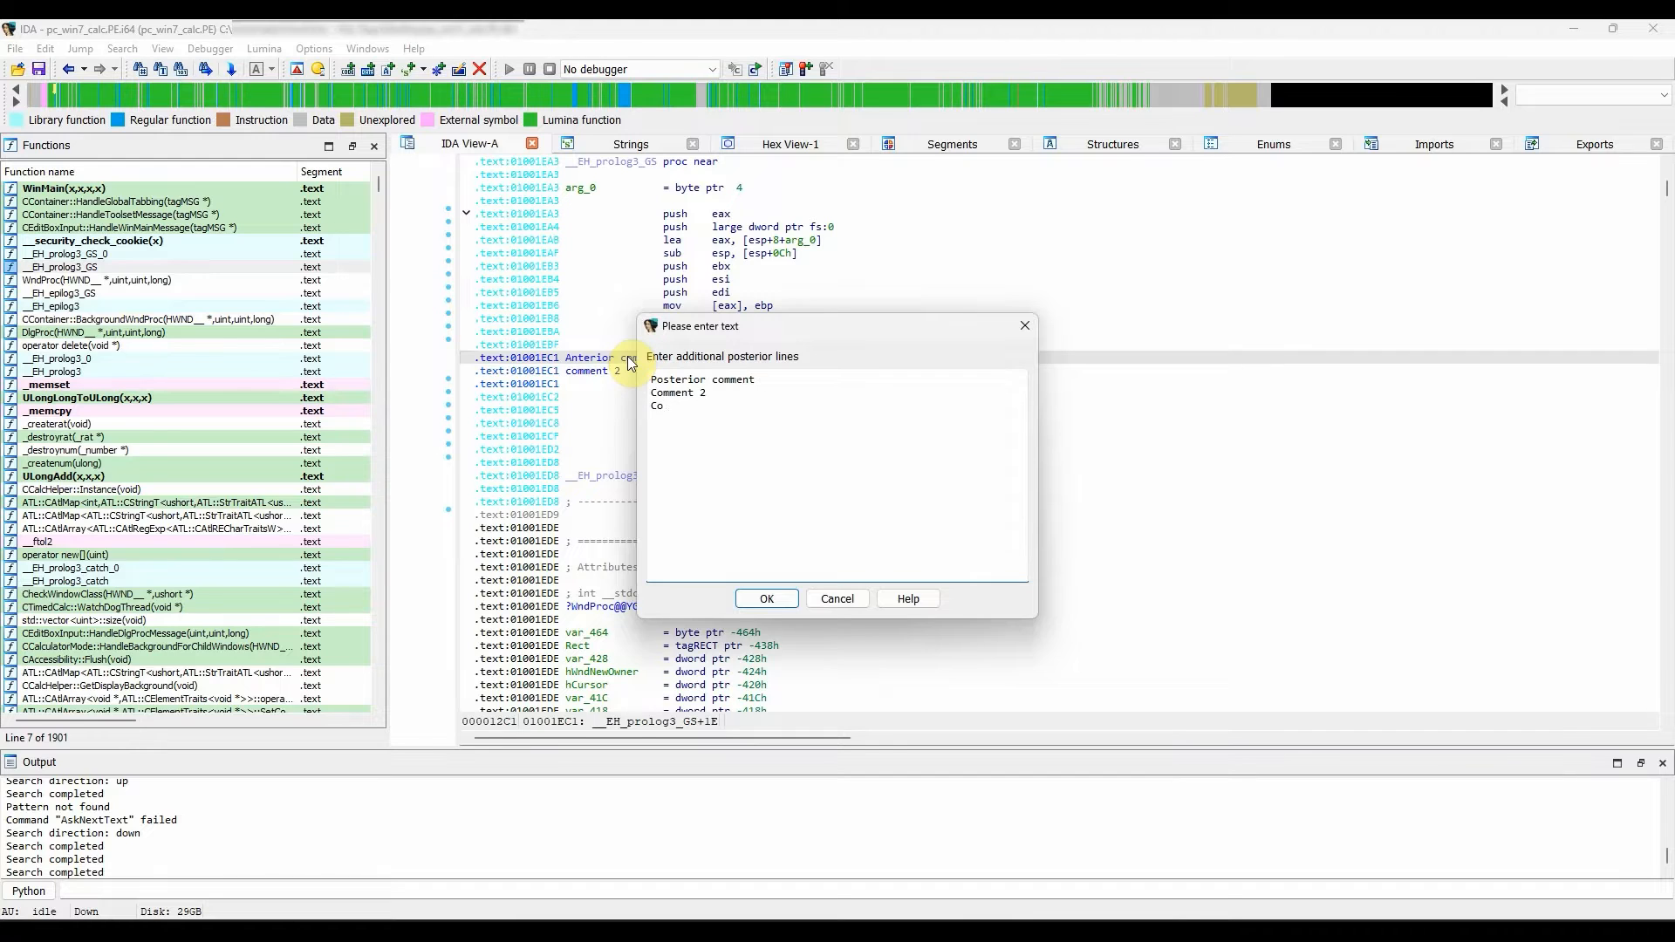
left_click(766, 598)
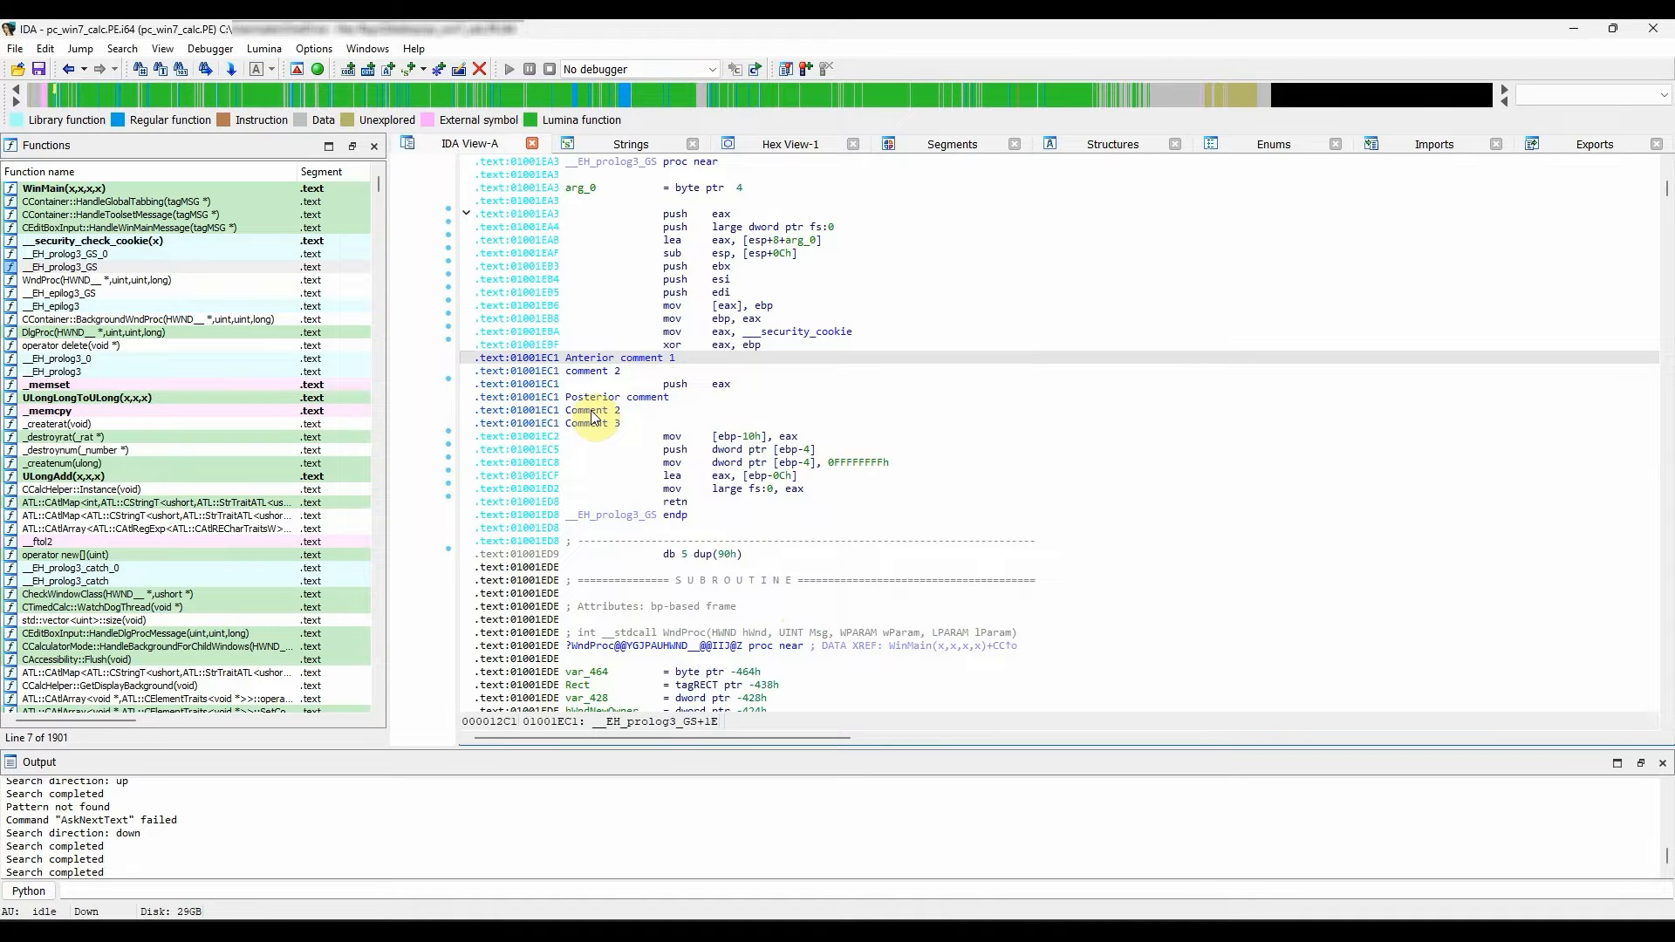
mouse_move(607, 404)
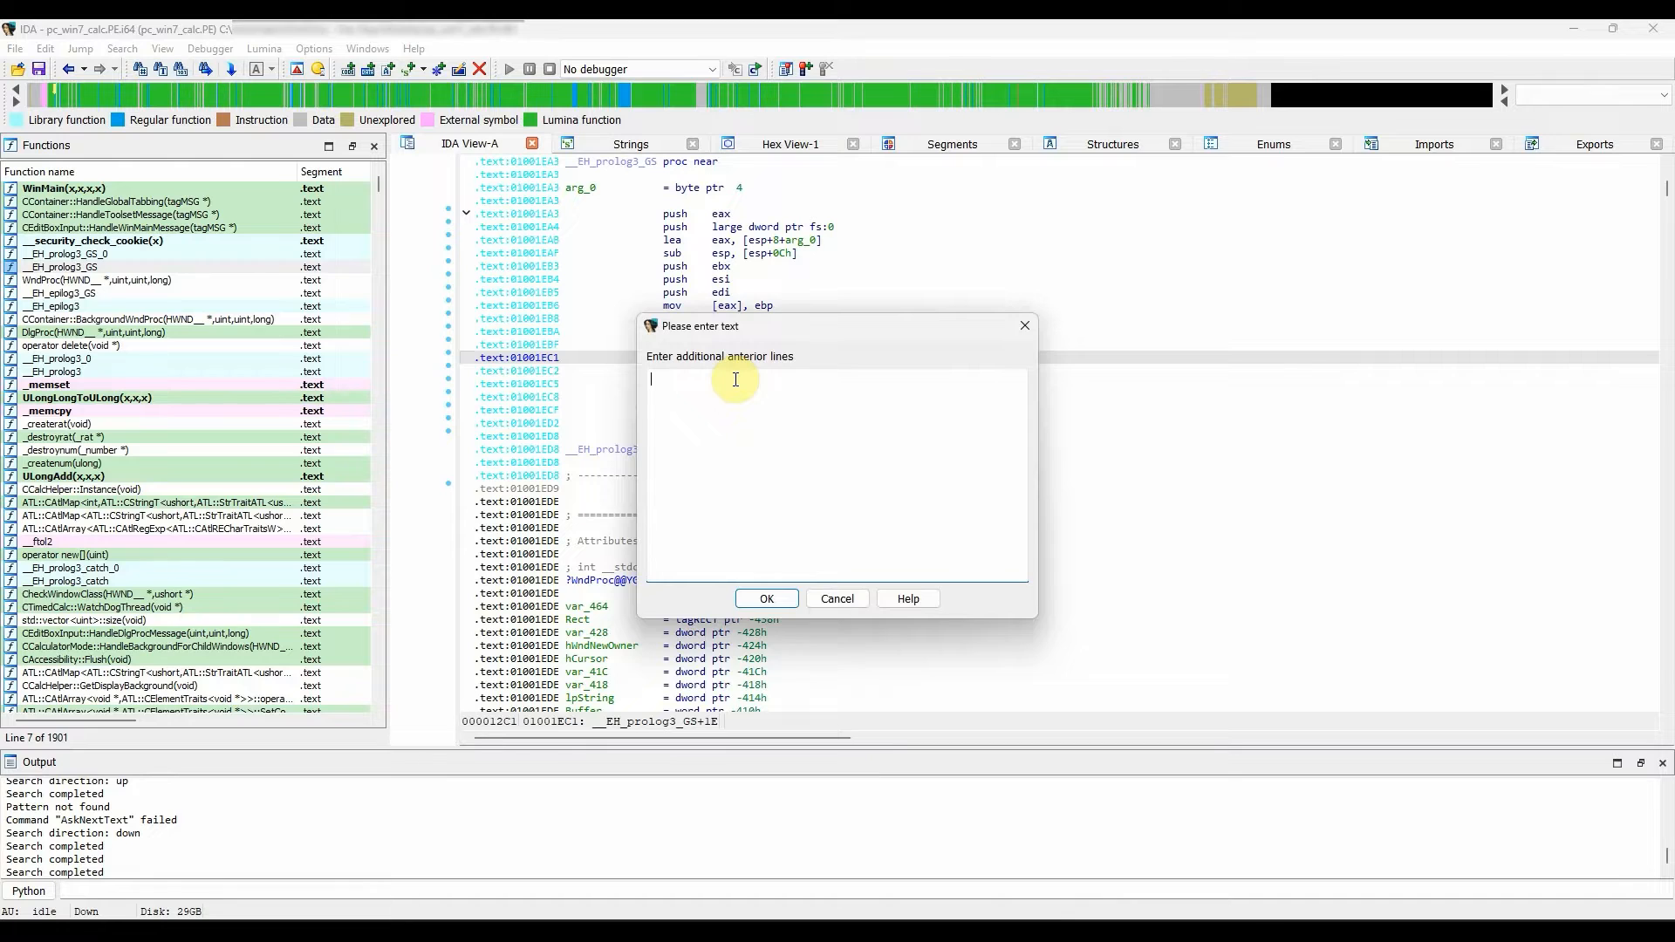
left_click(767, 599)
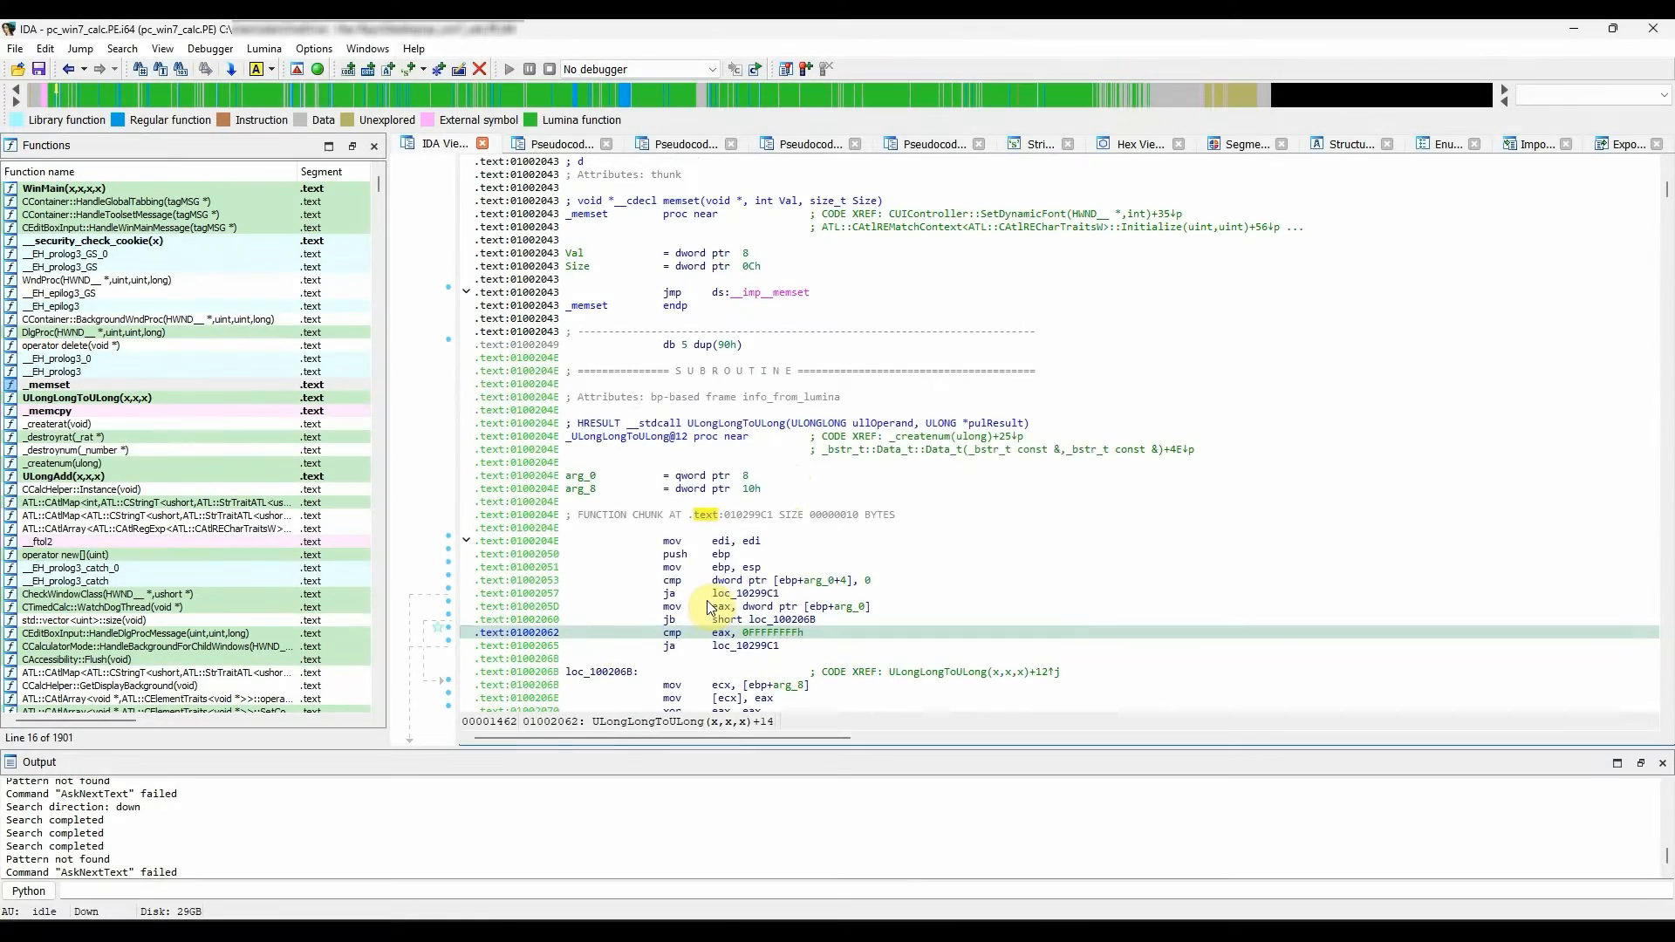
In ULongLongToULong's pseudocode, add 'Comment 1' and a three-line comment block in the if branch.
key("F5")
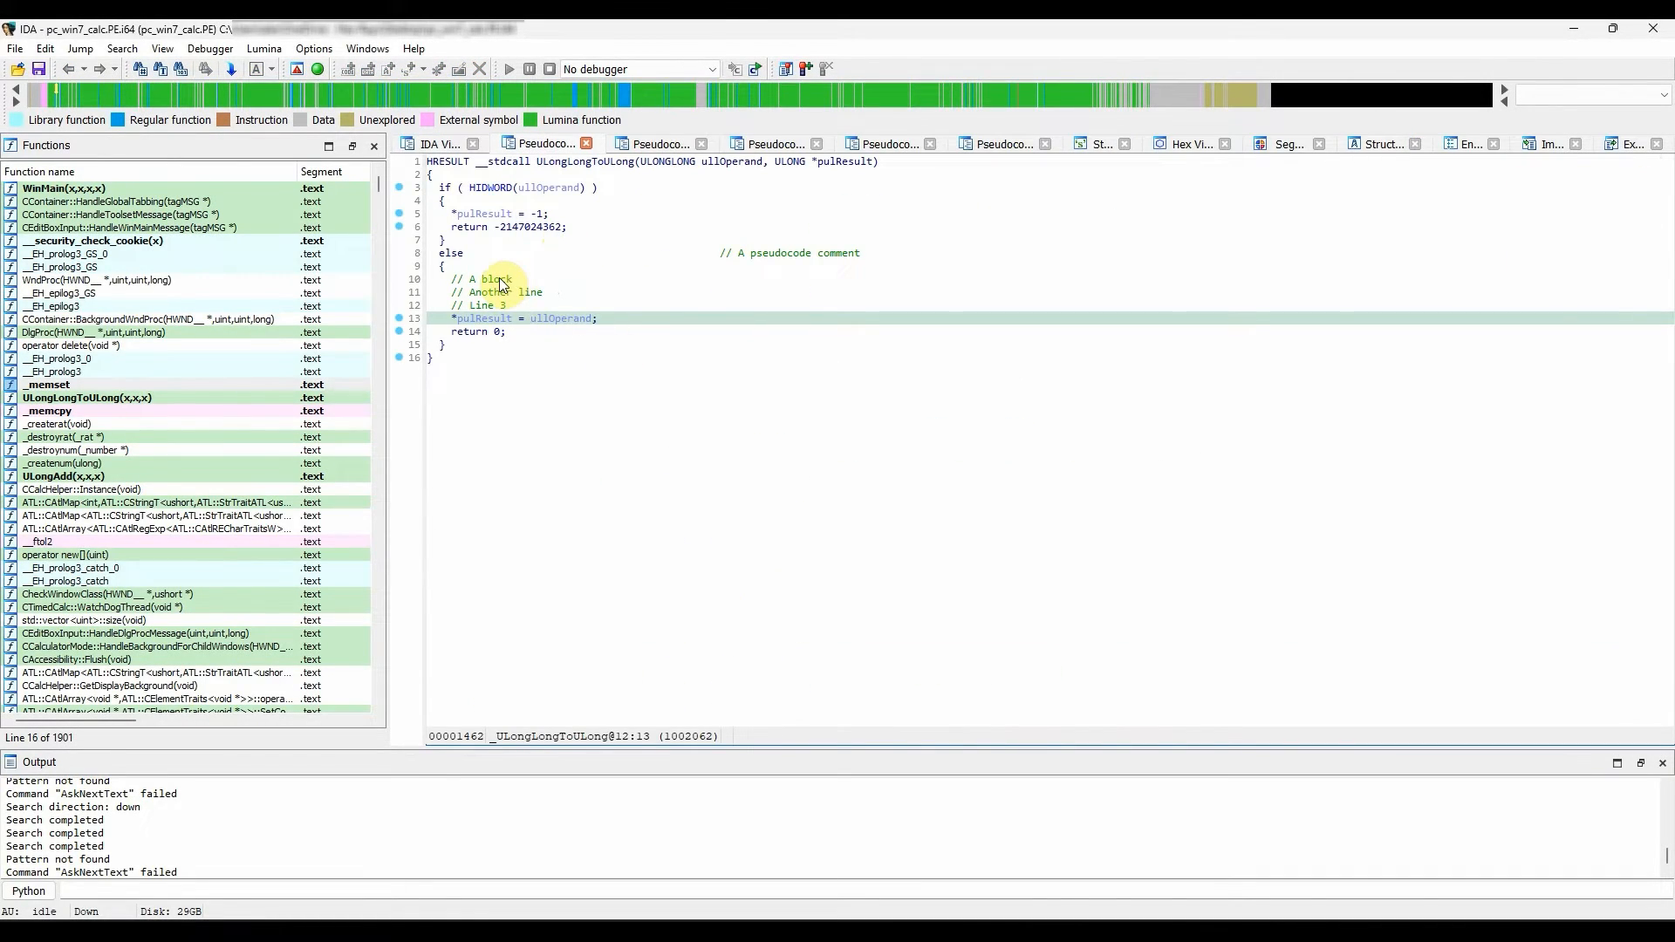
mouse_move(704, 267)
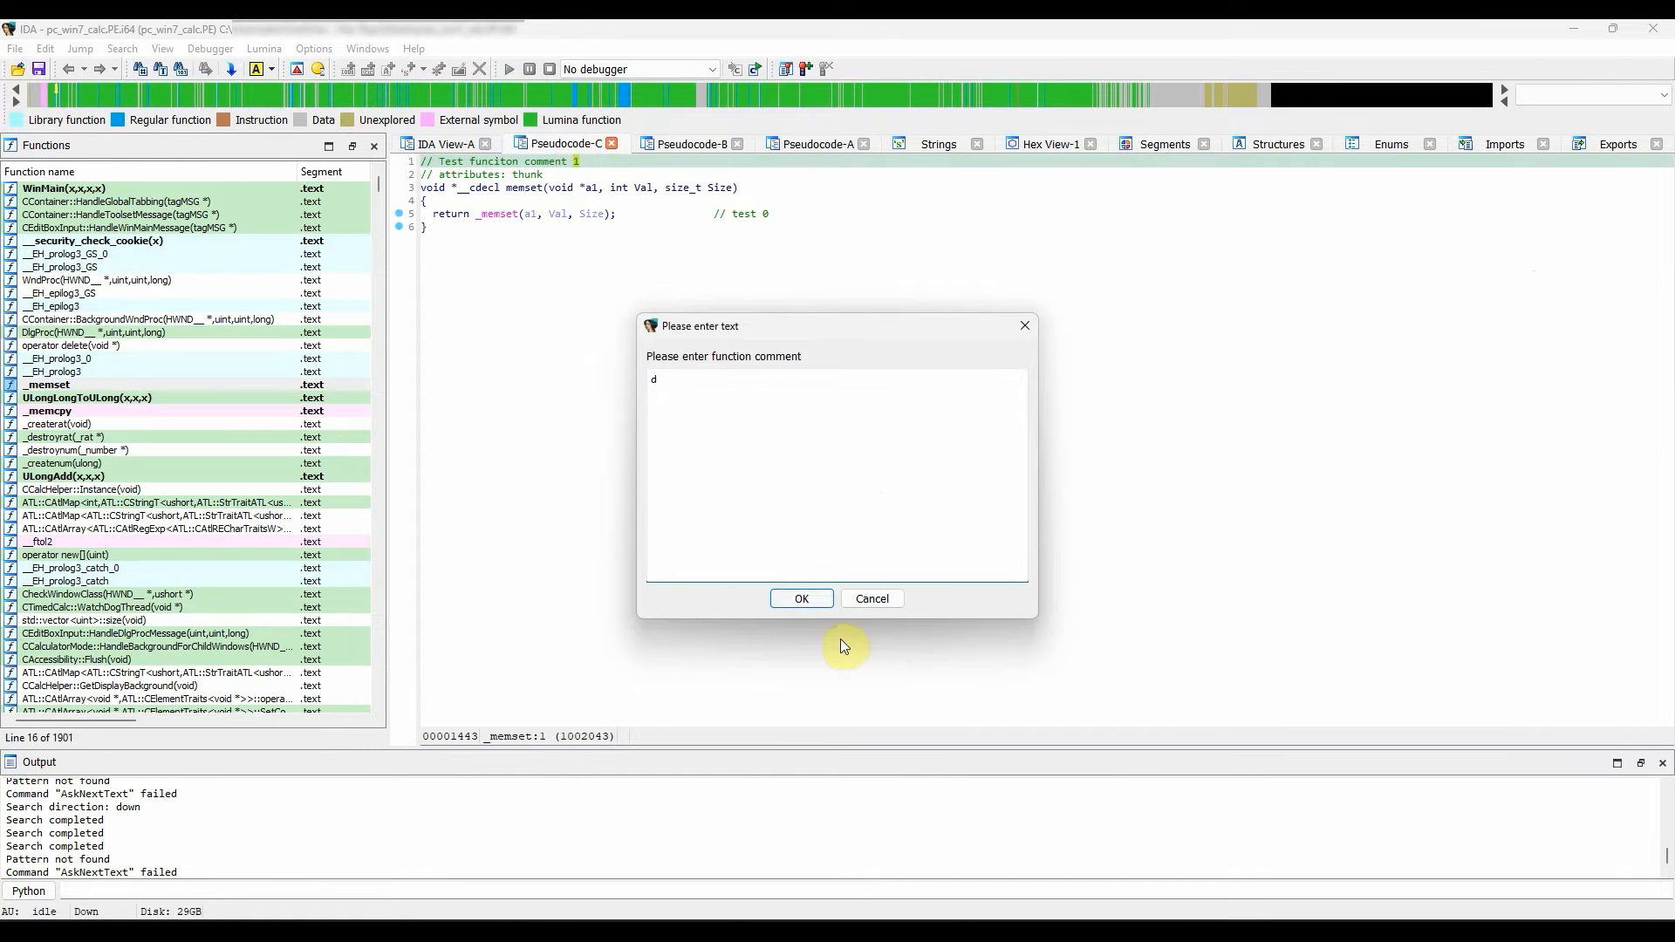
left_click(801, 598)
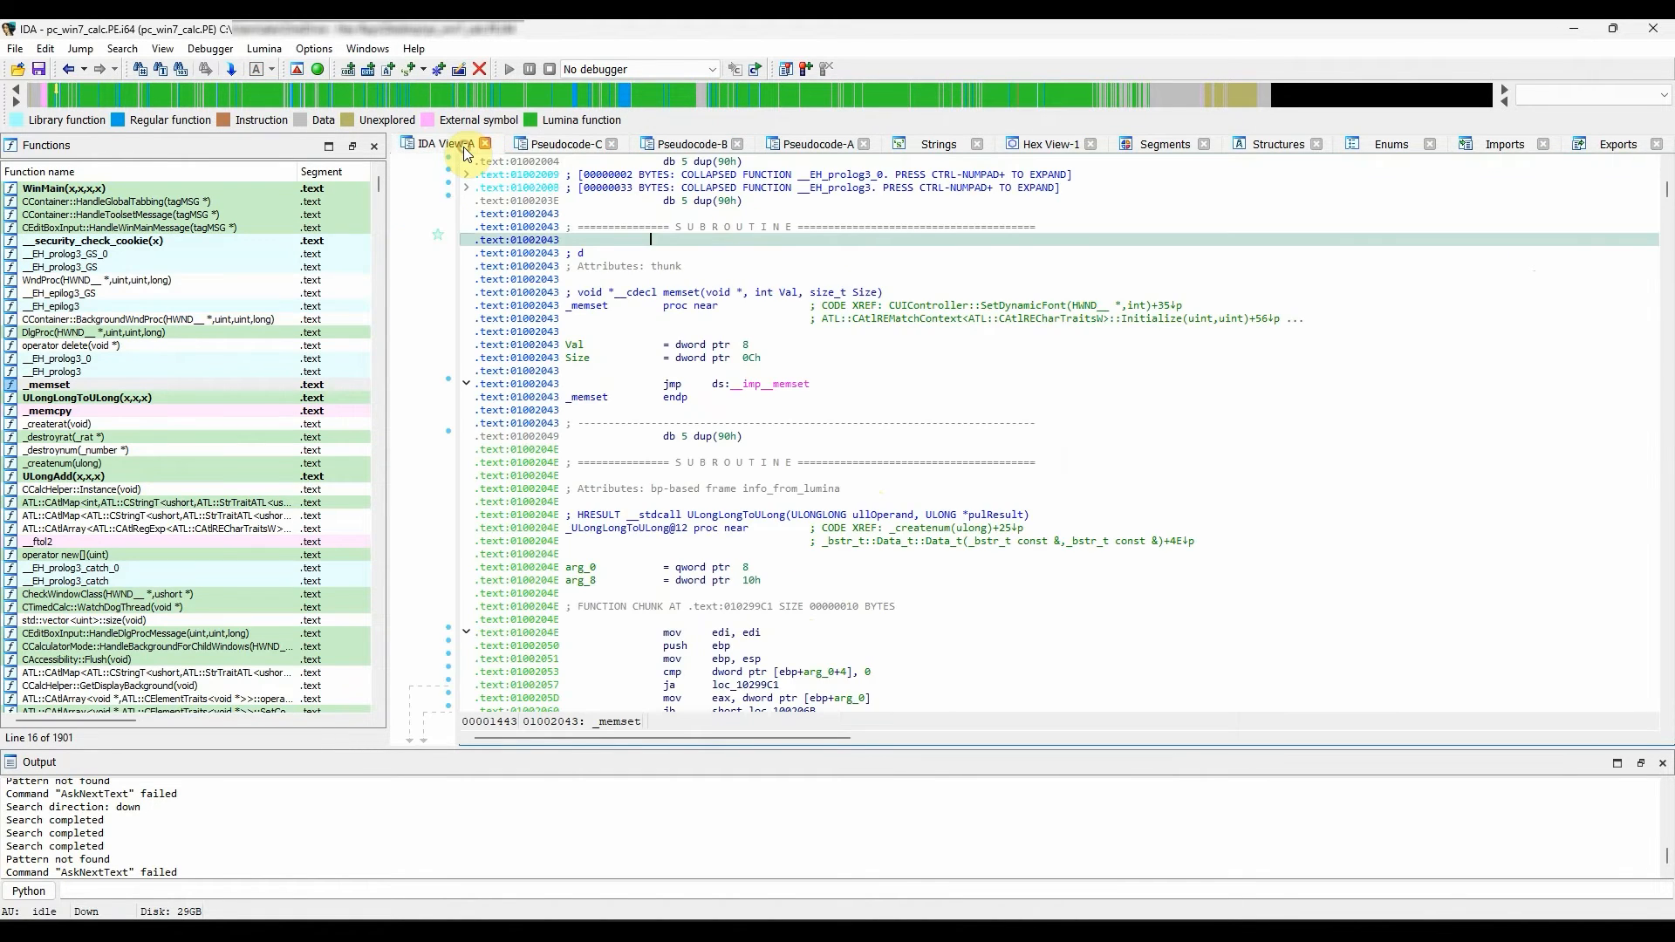
mouse_move(561, 262)
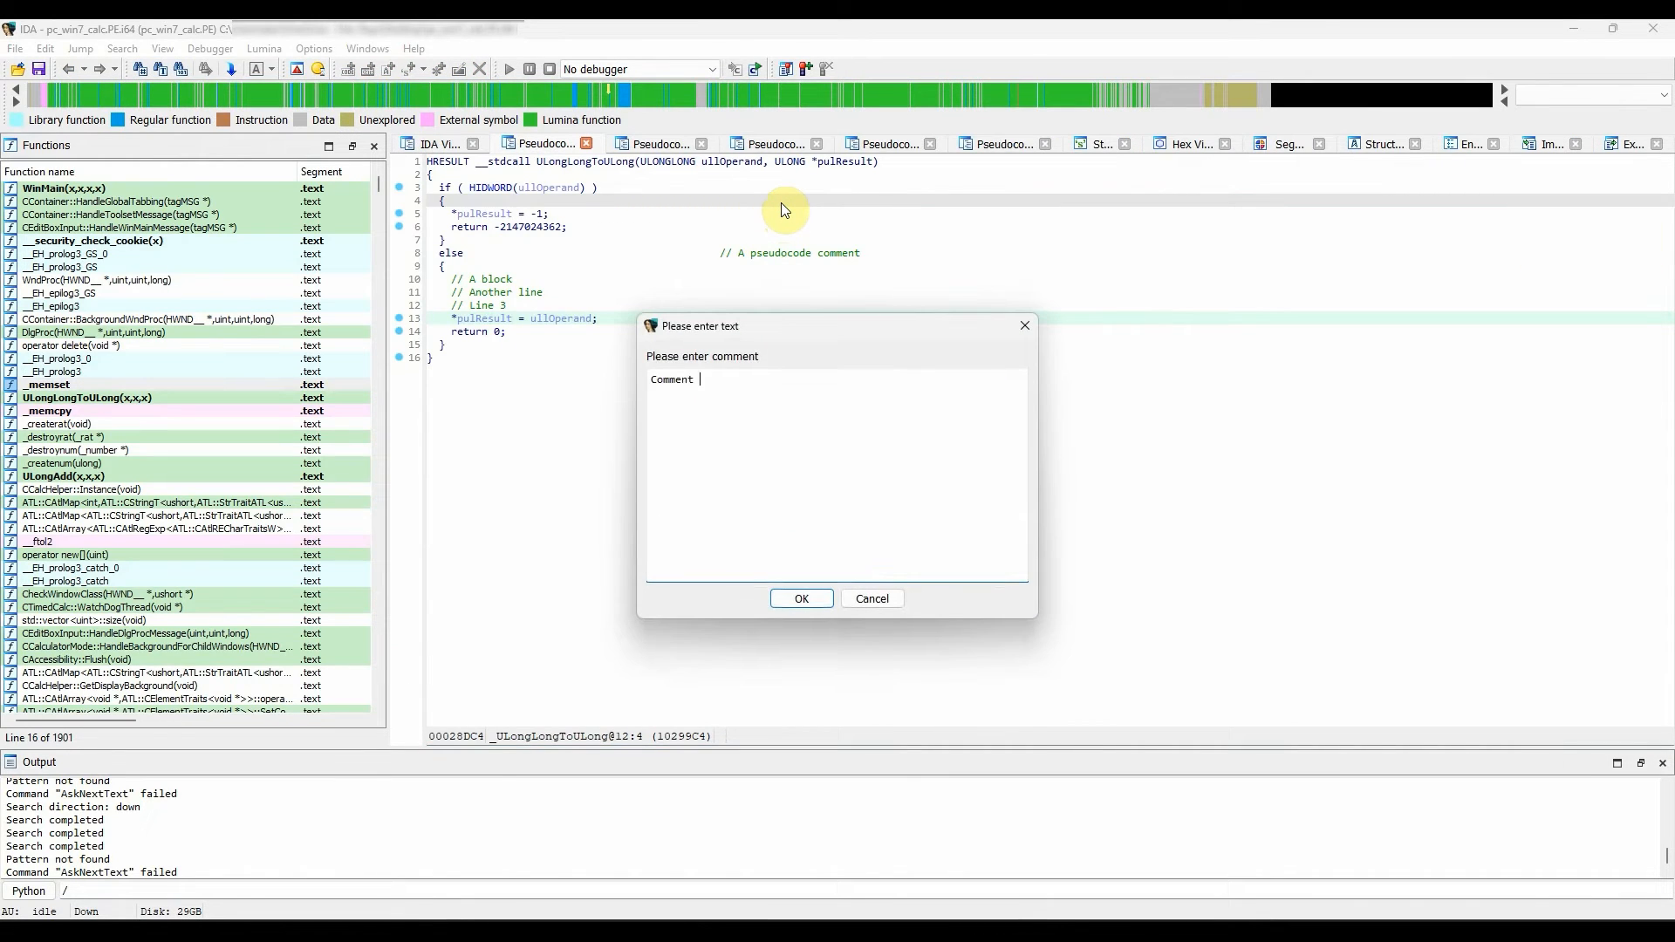
left_click(802, 598)
type("a block of")
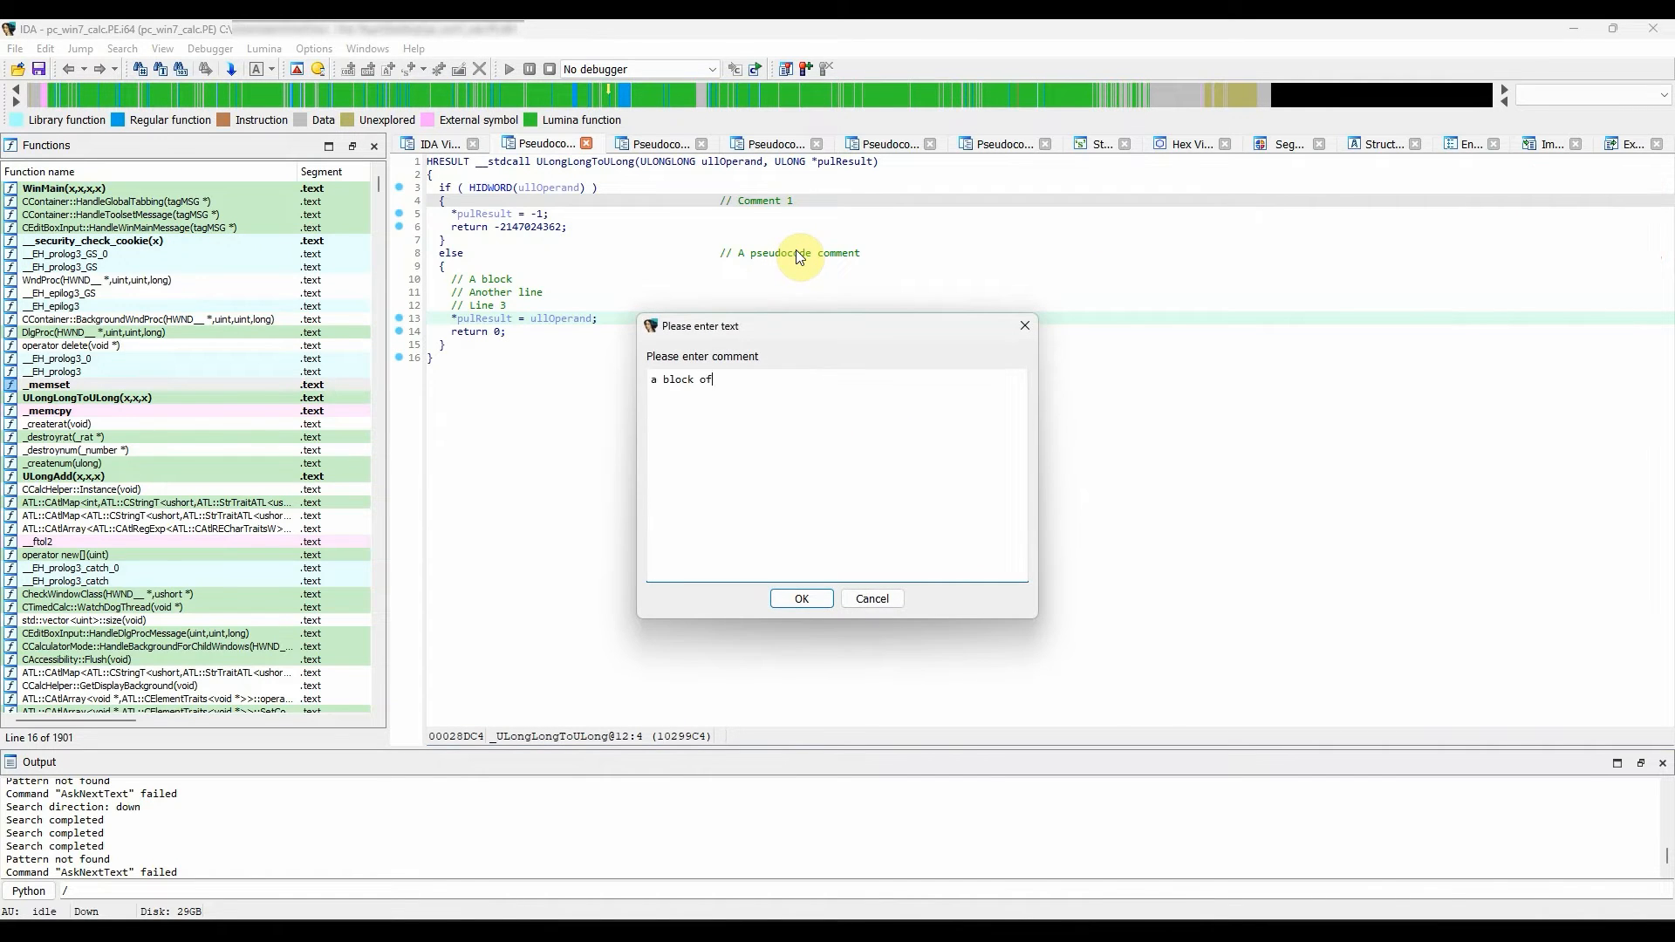
type("comments")
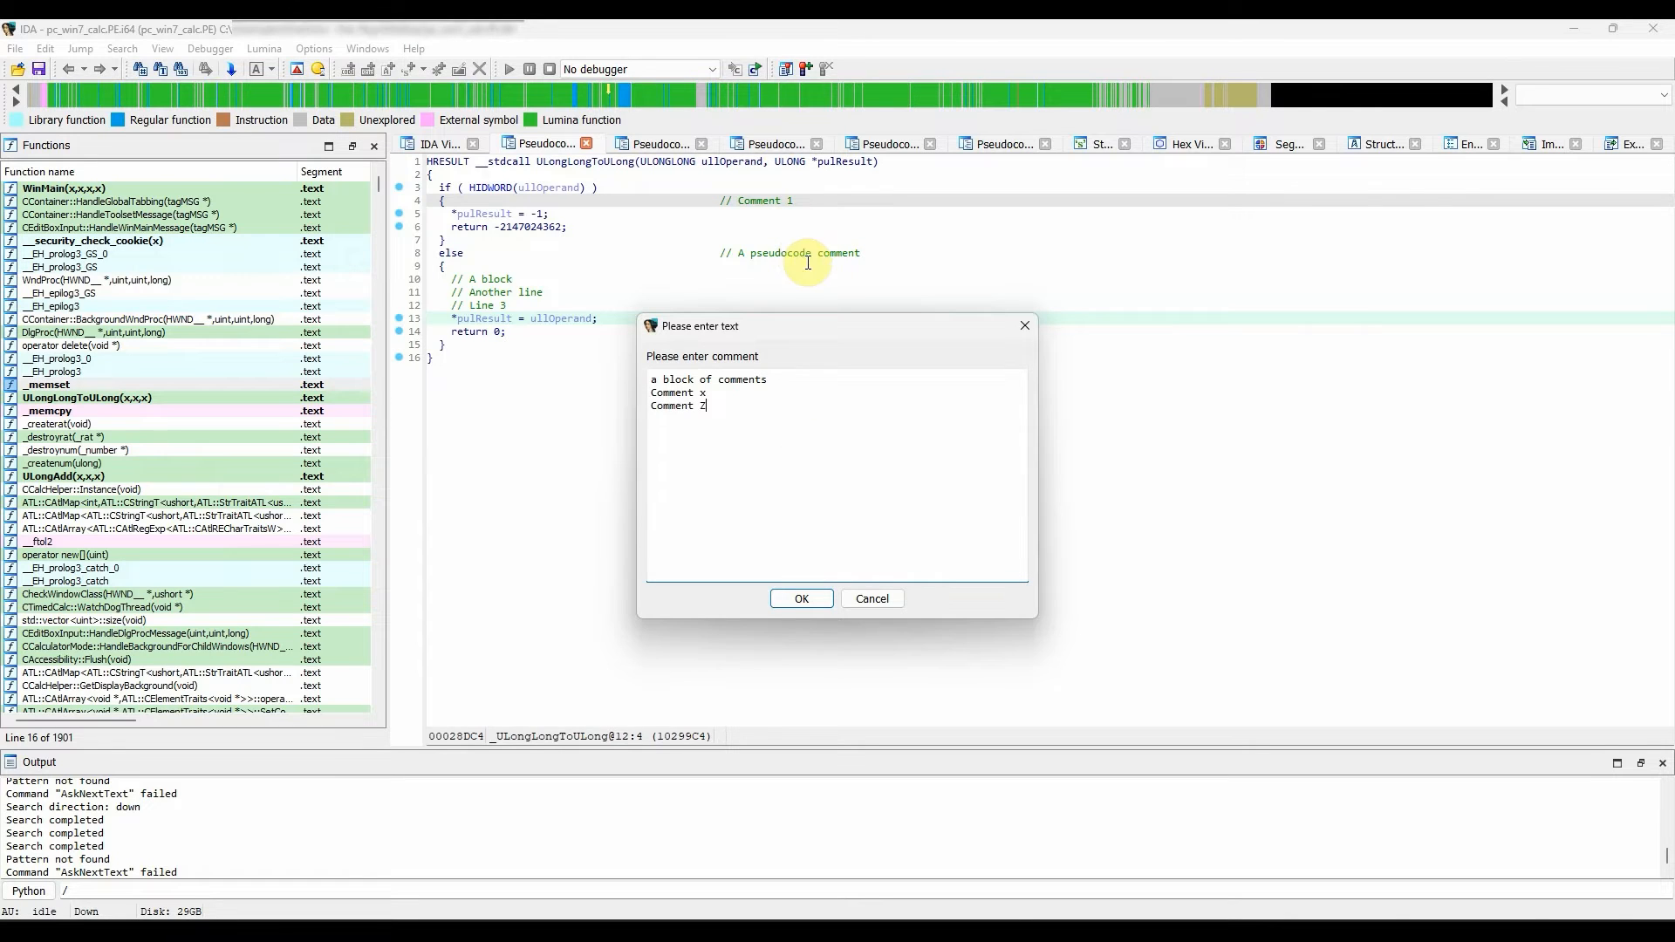
left_click(801, 598)
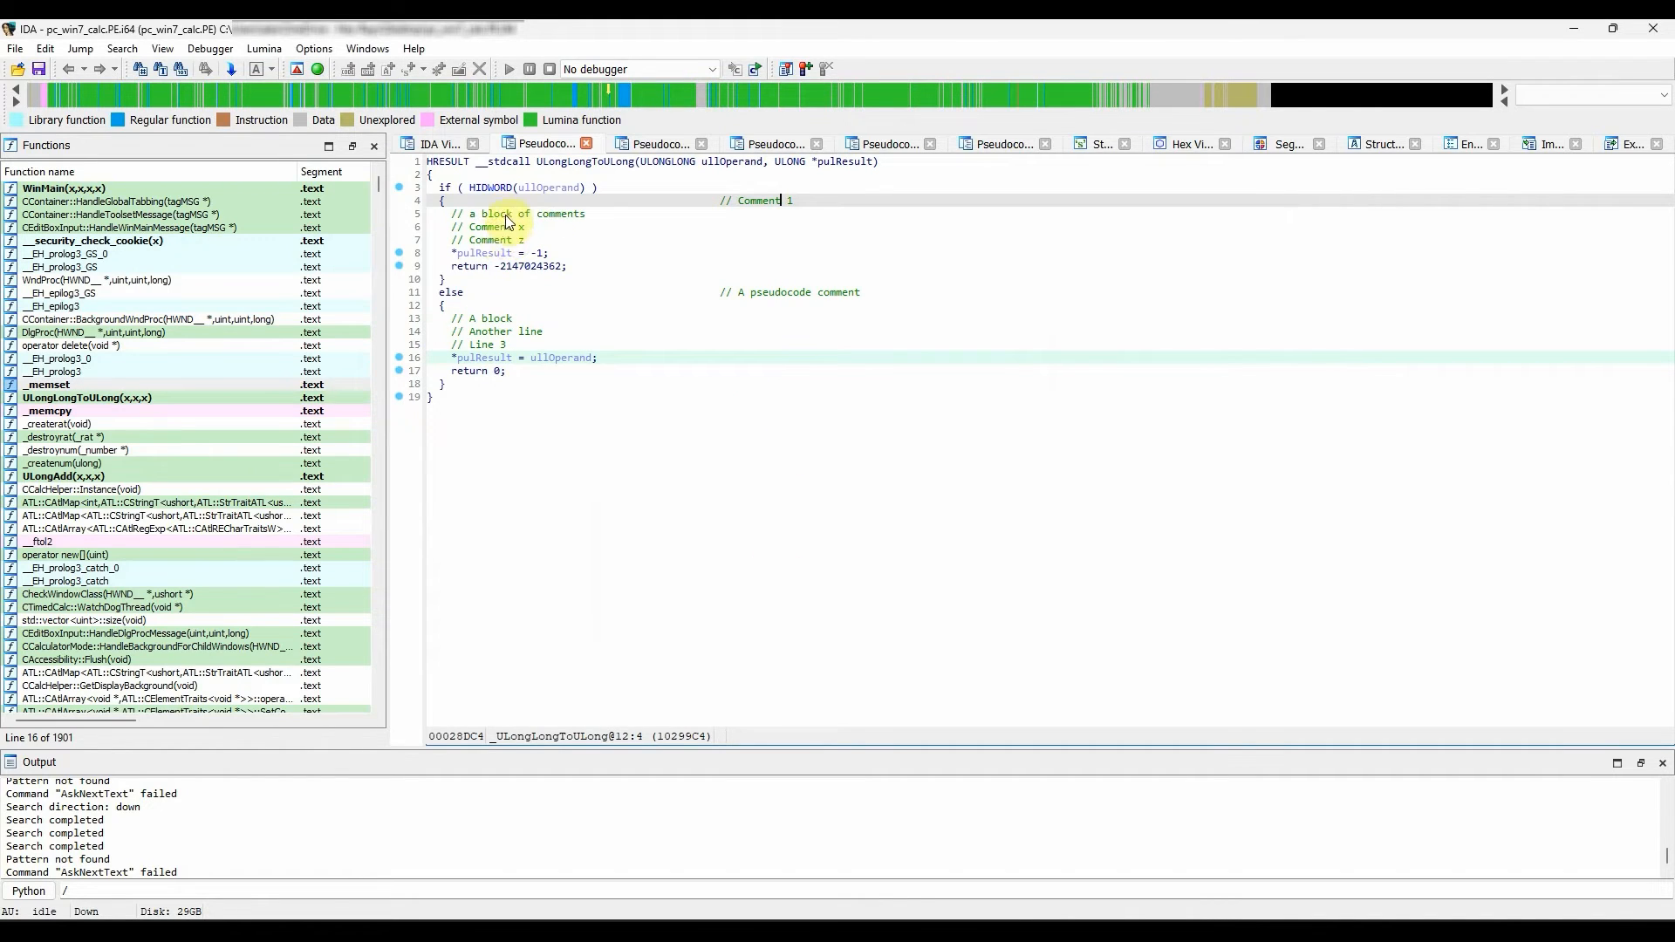
mouse_move(532, 240)
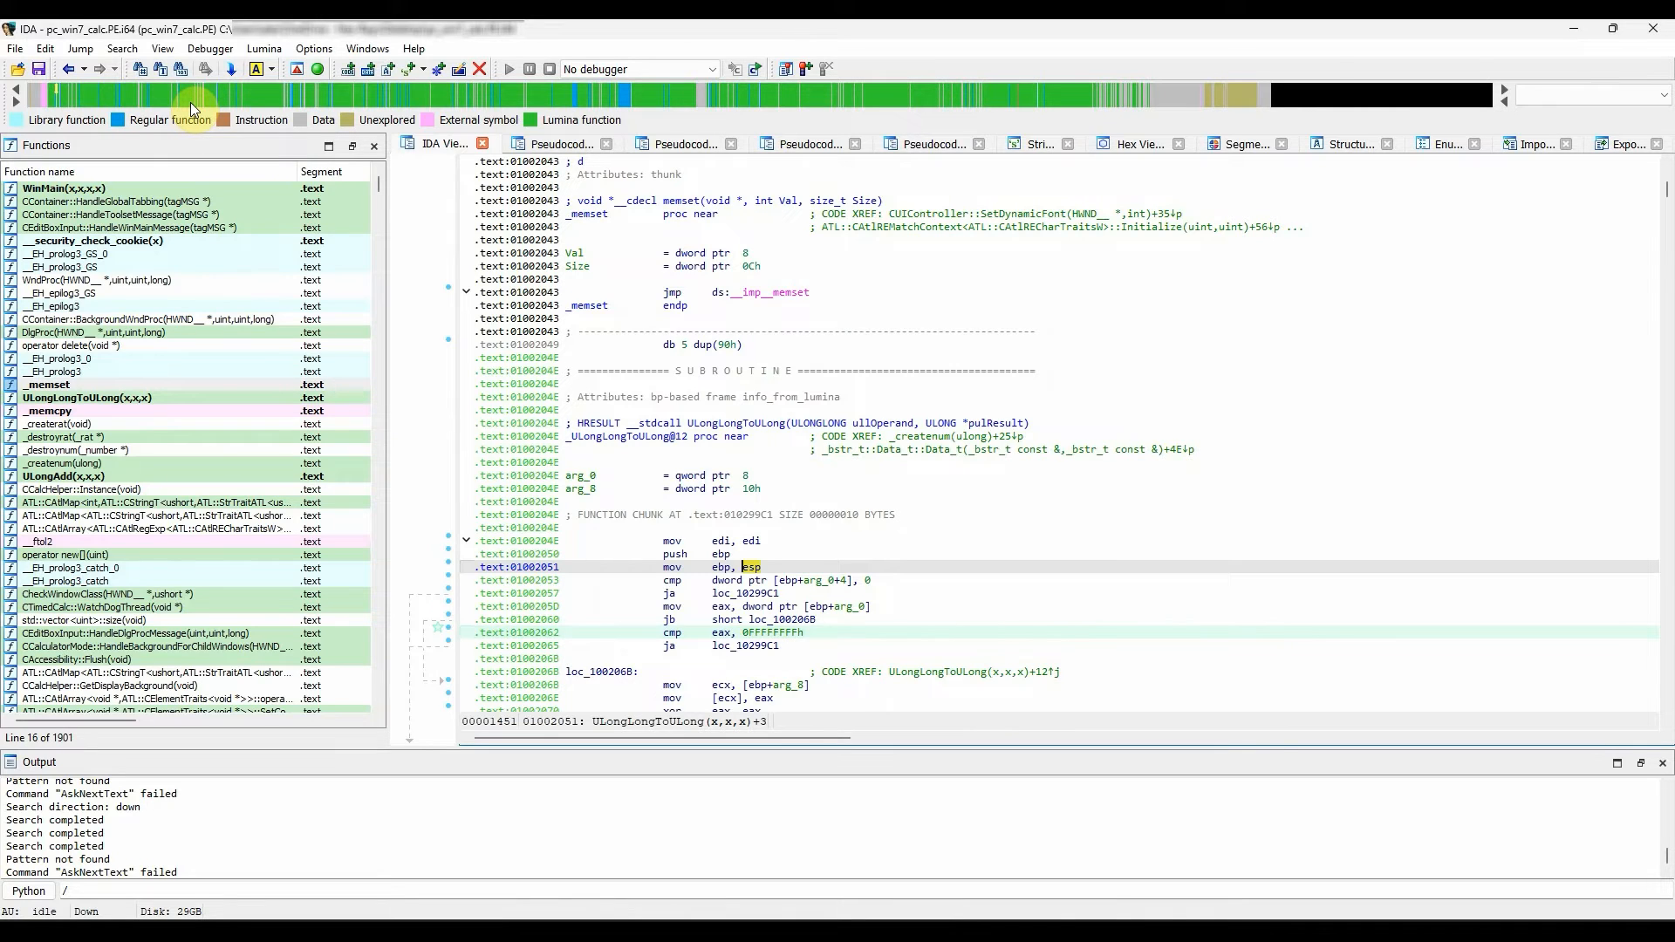
Tick Auto comments on the Disassembly tab of Options > General and apply.
left_click(312, 48)
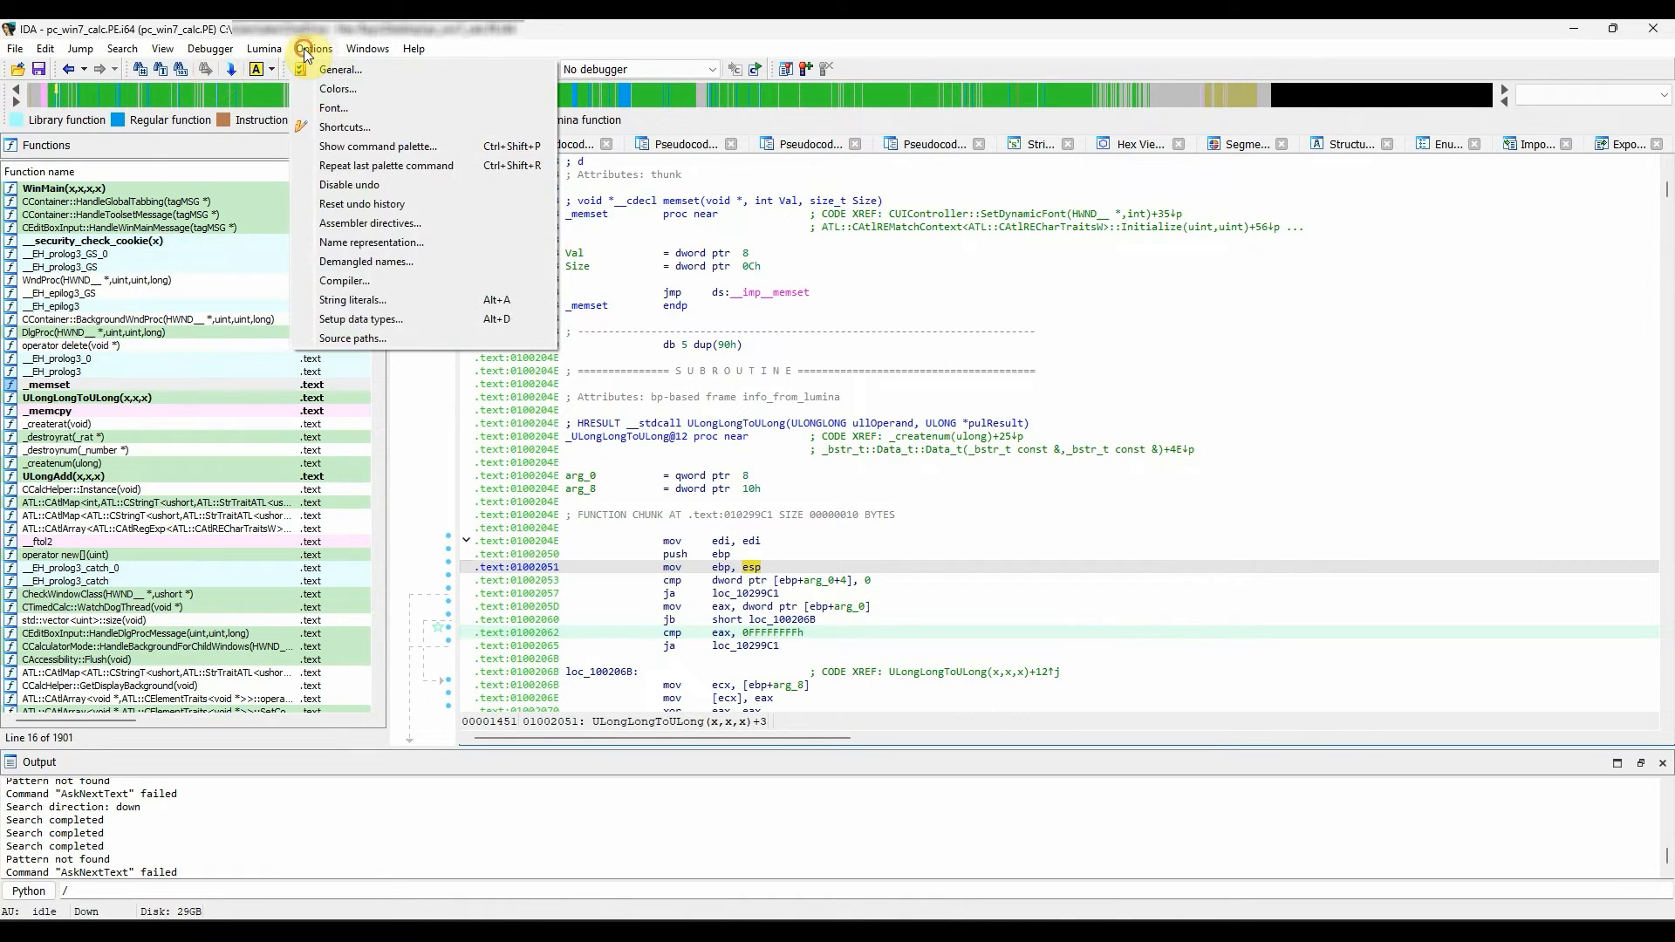
left_click(341, 69)
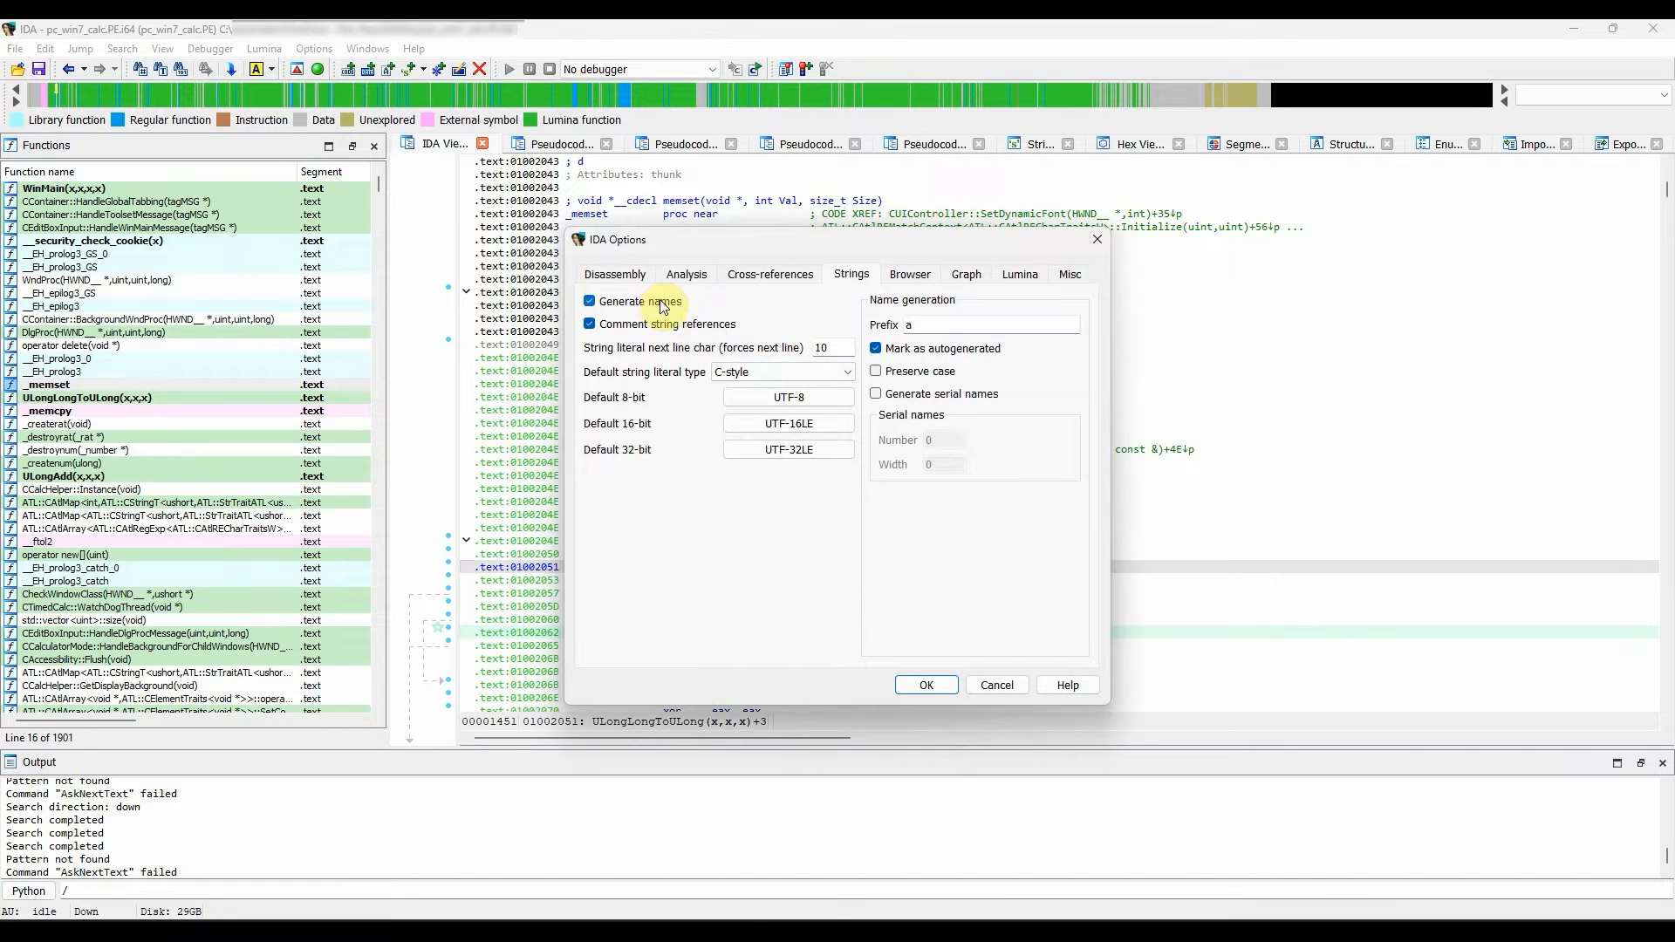
left_click(615, 274)
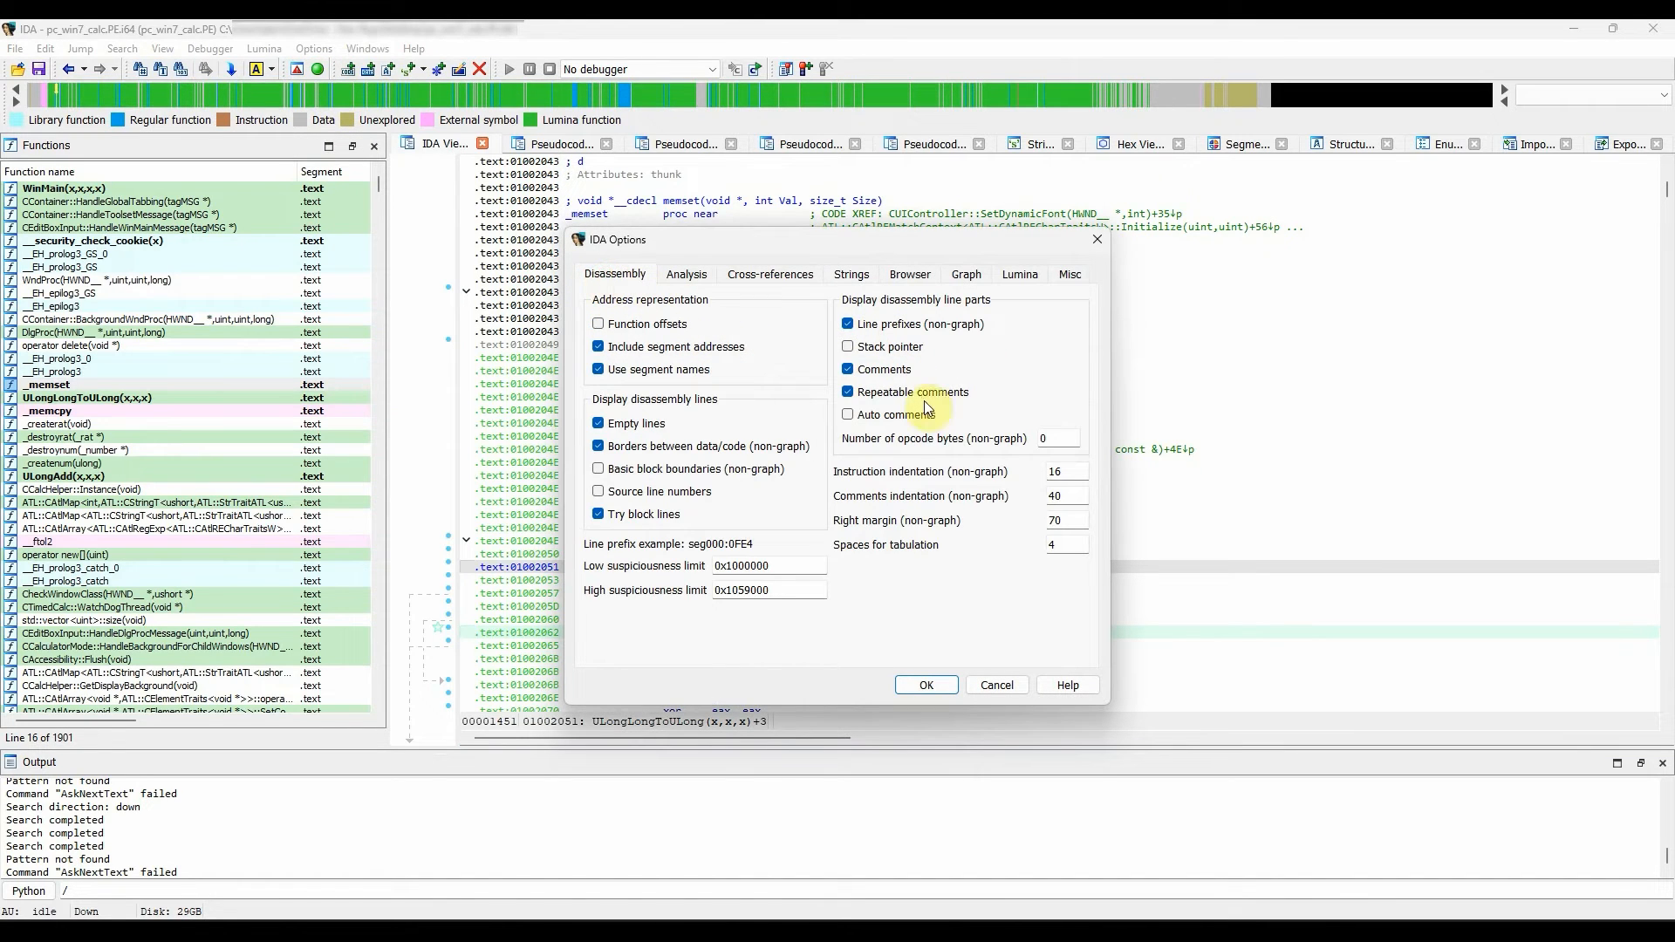
left_click(848, 414)
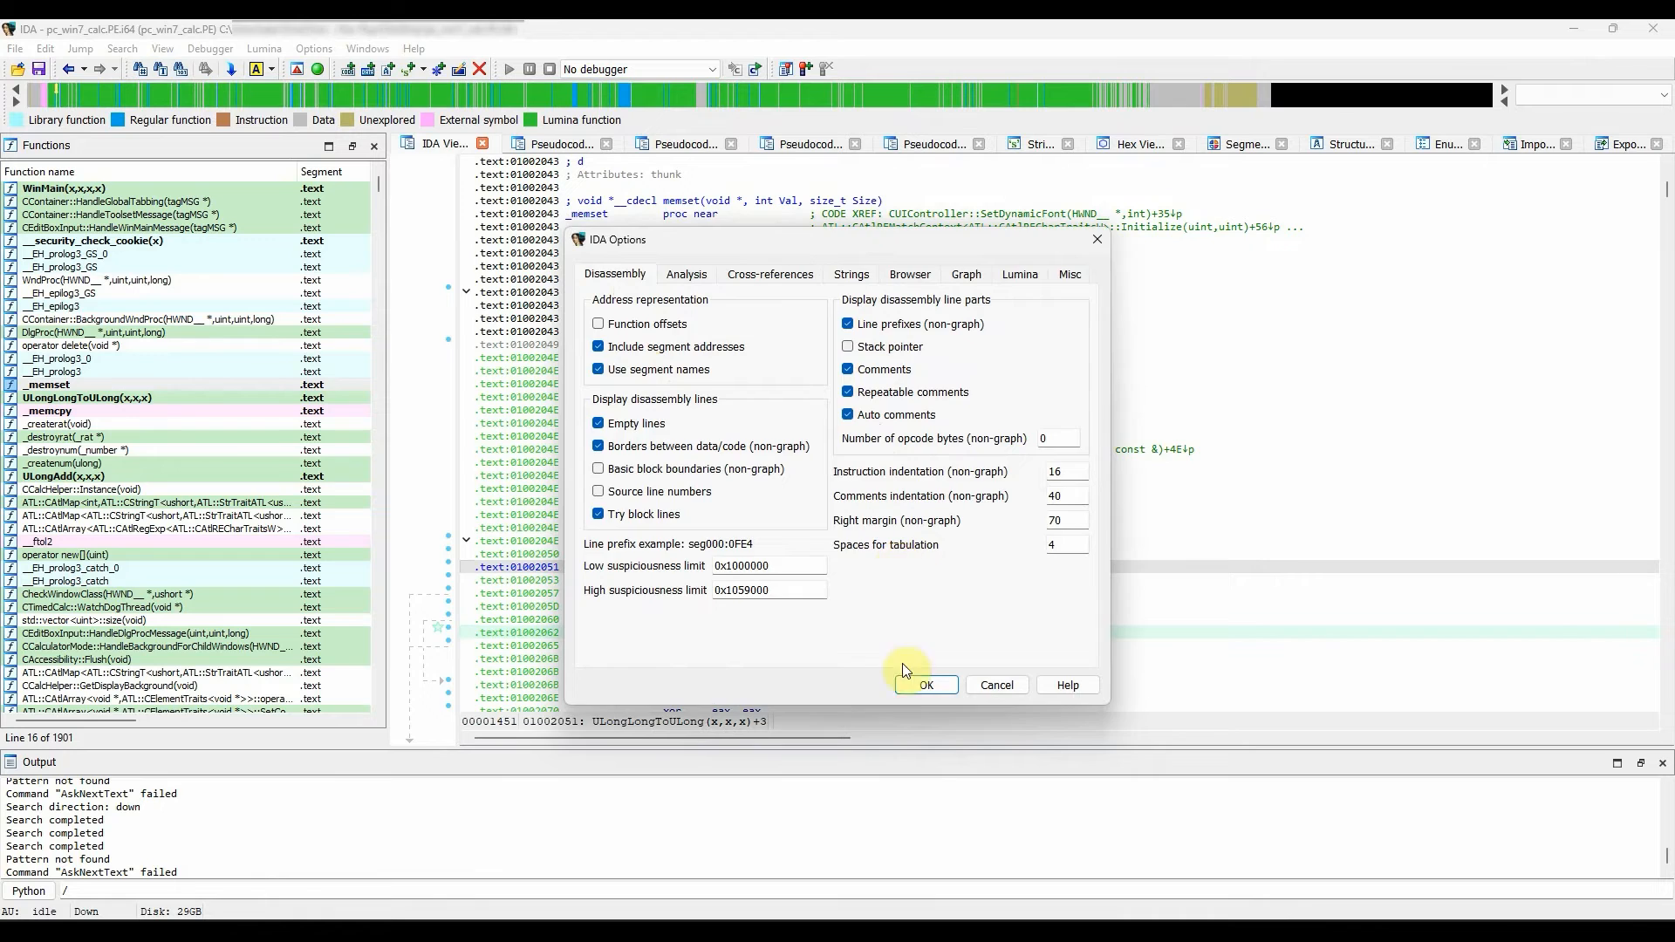
left_click(926, 685)
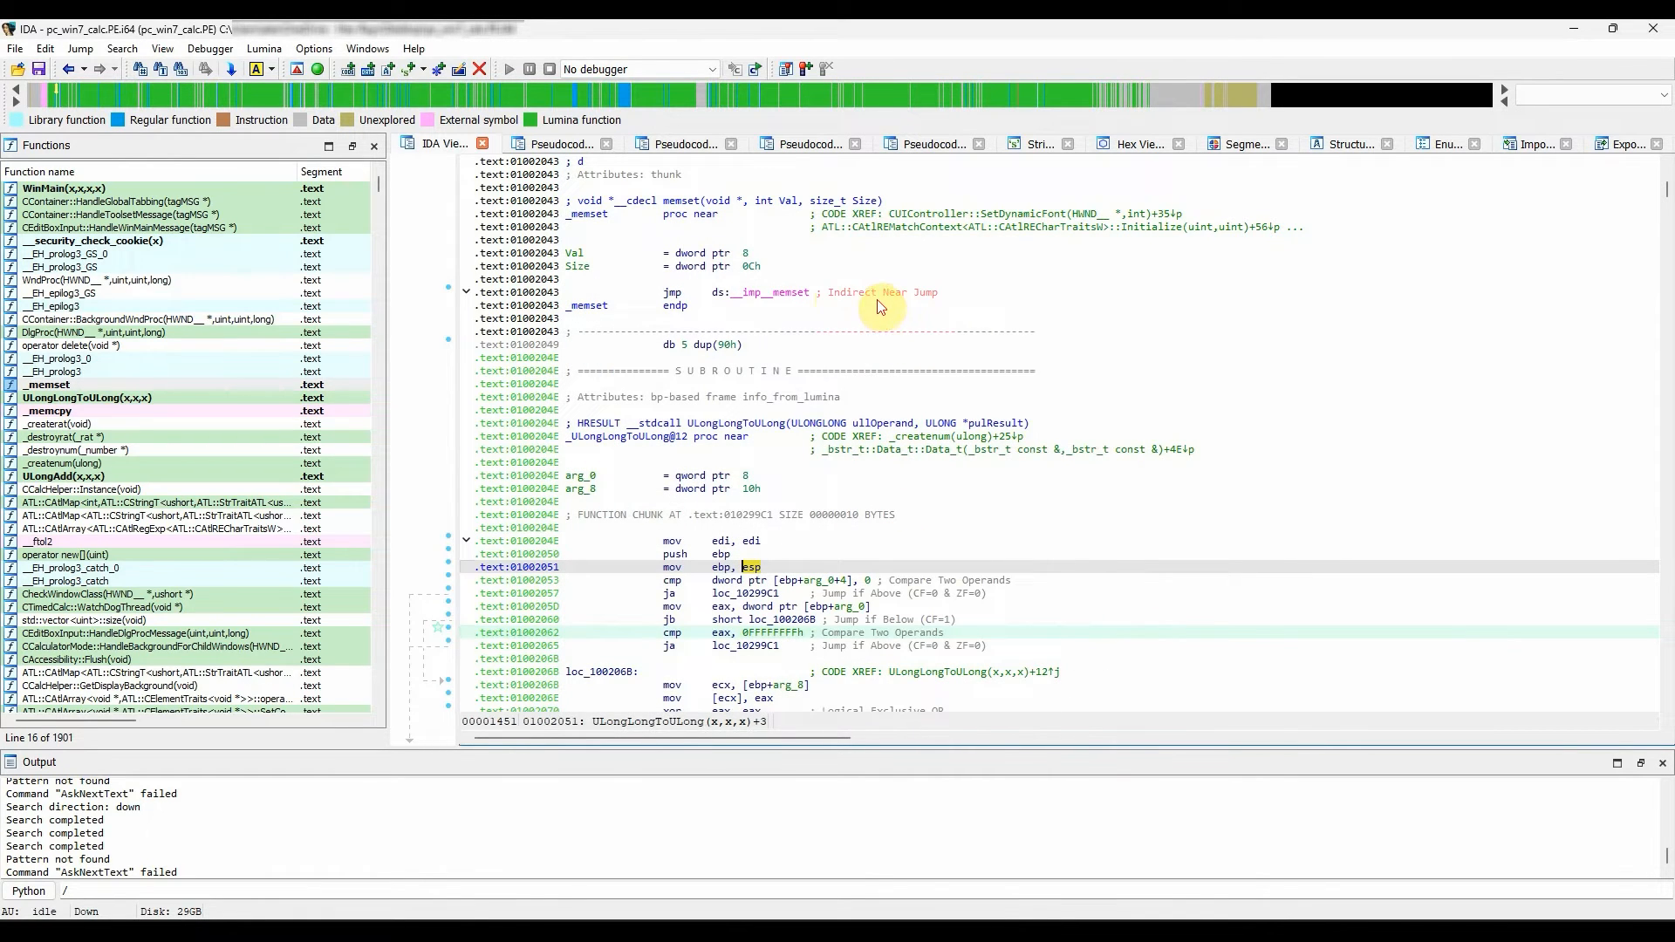
mouse_move(932, 444)
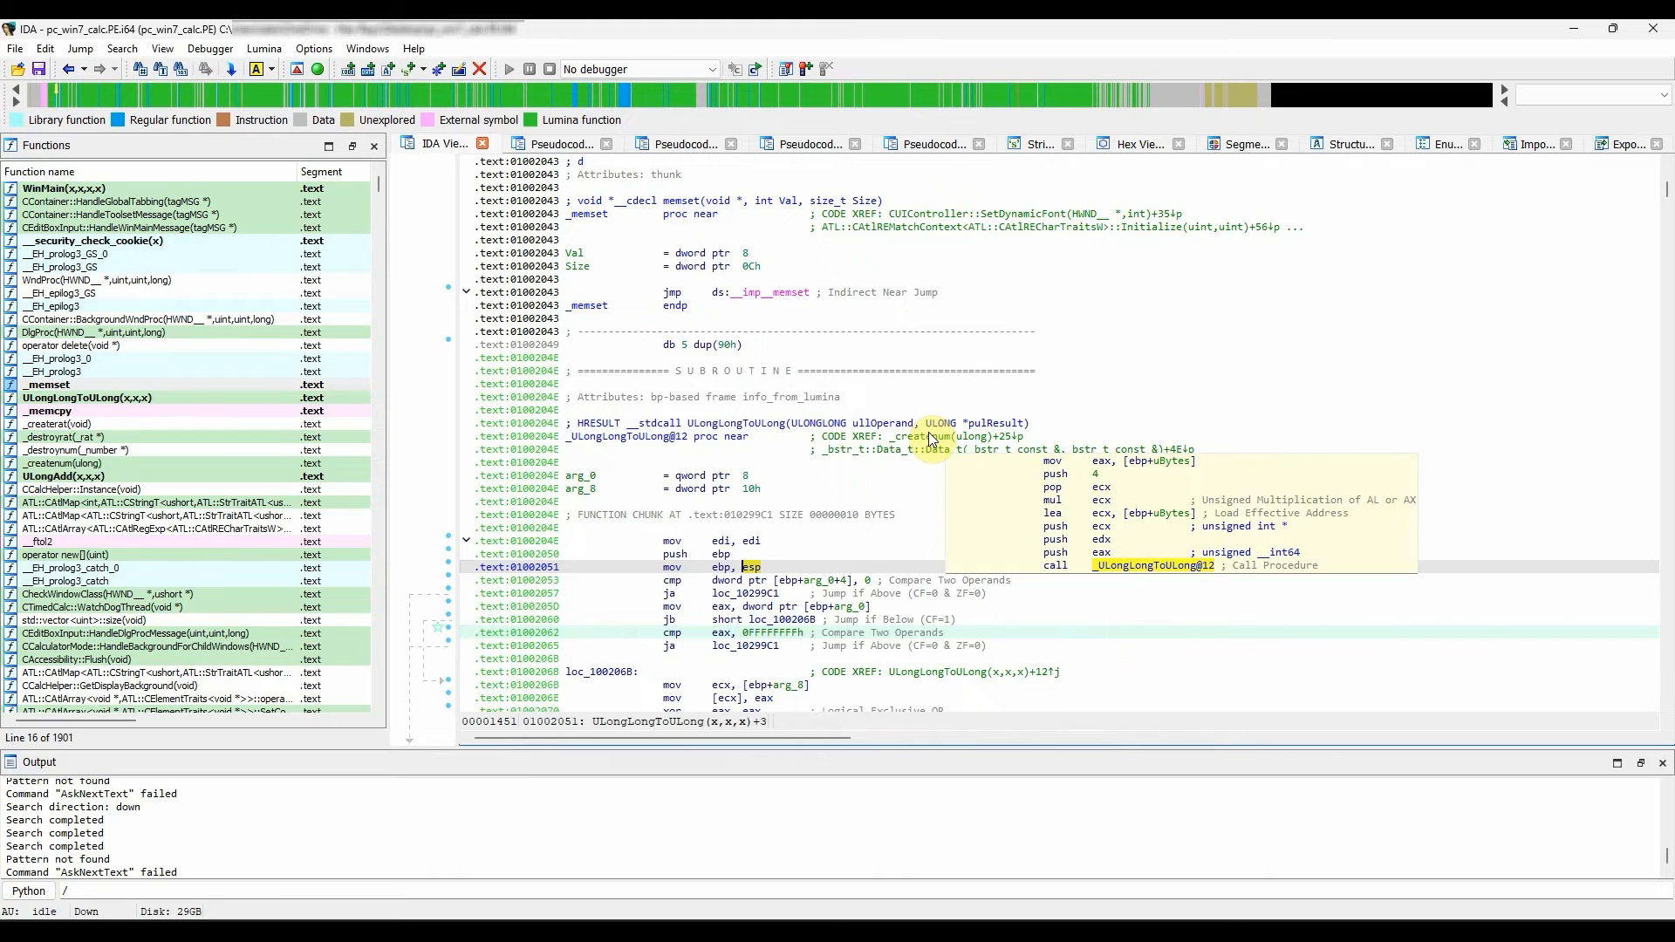
mouse_move(927, 654)
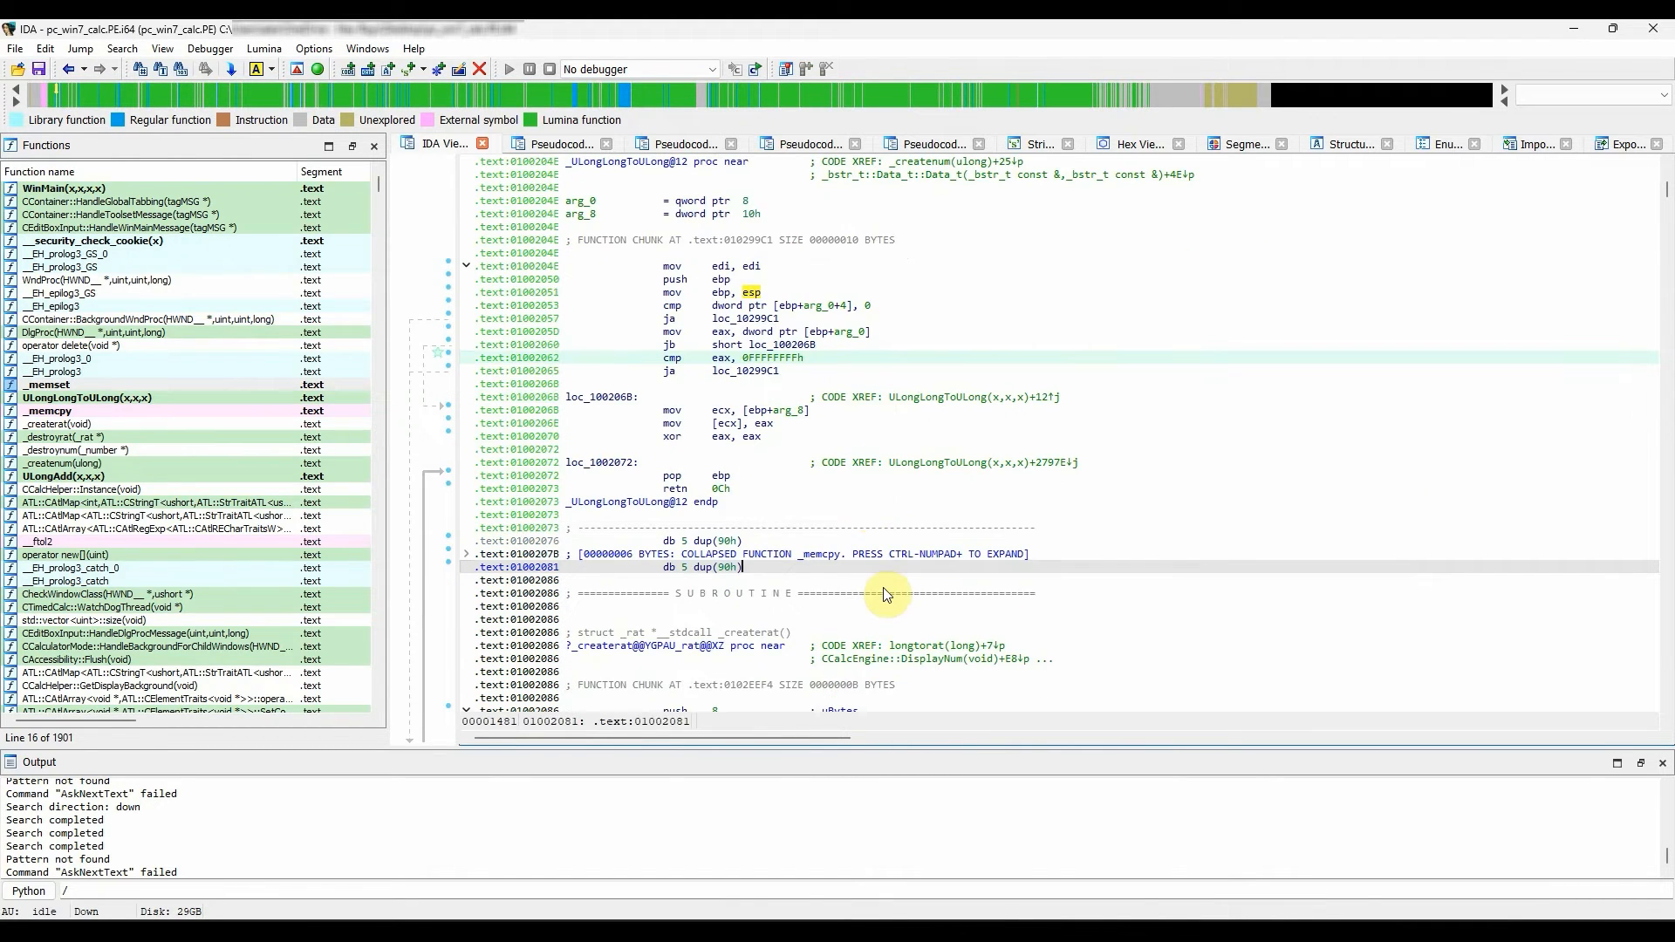
mouse_move(750, 661)
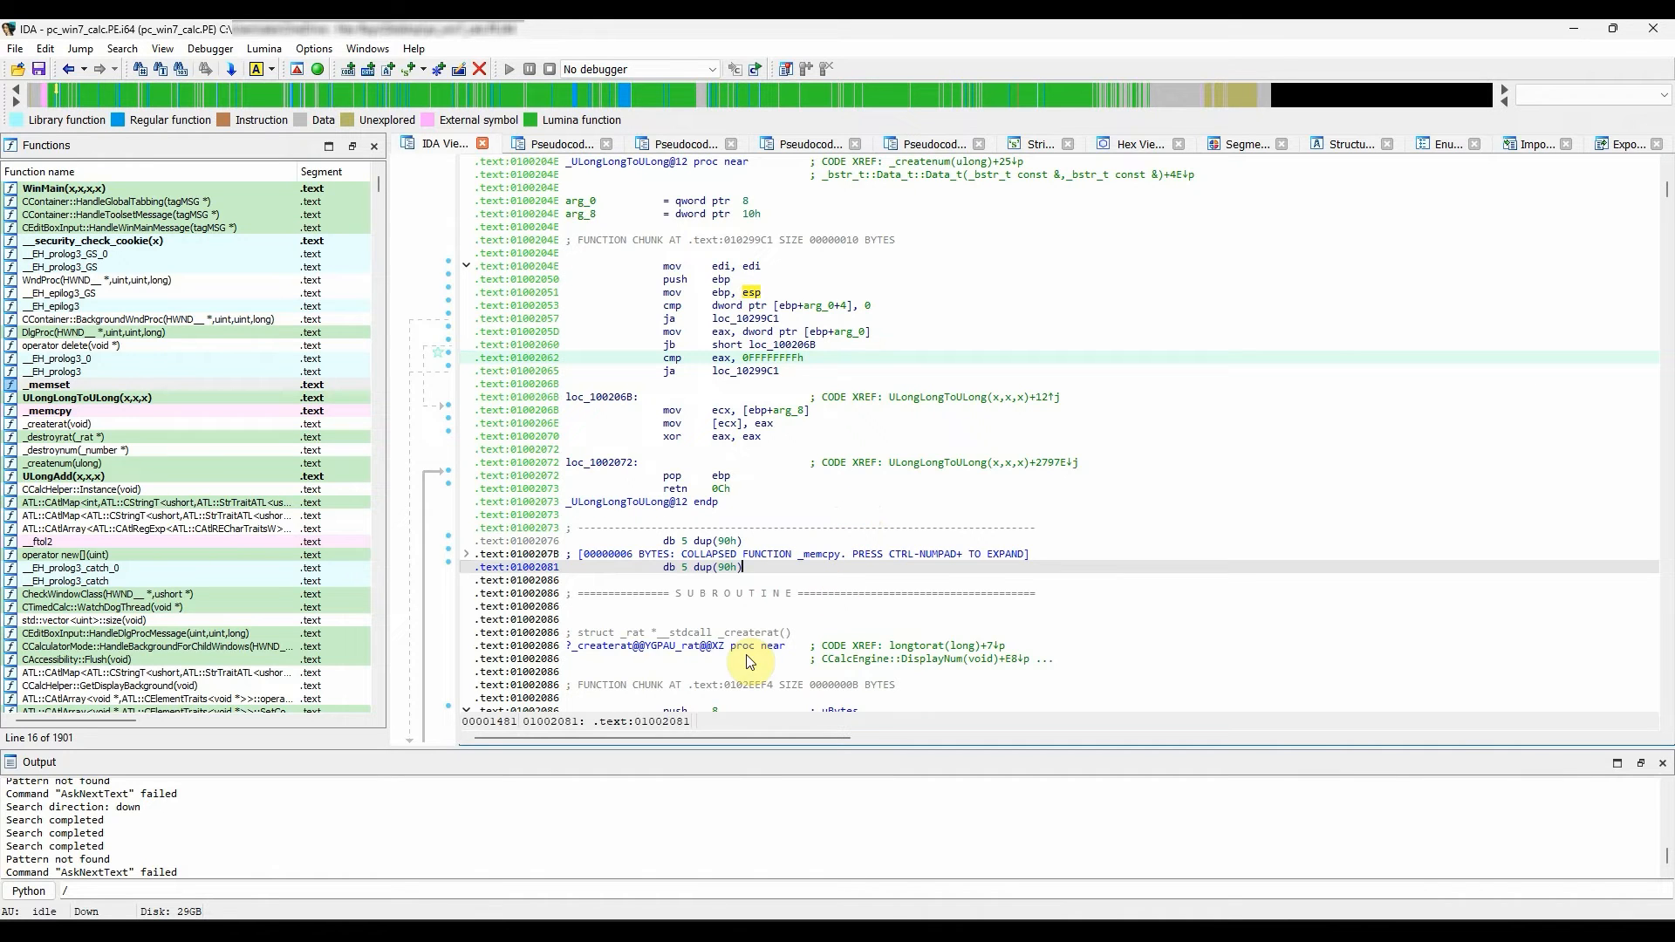
Show demangled names as comments and untick Comment string references.
left_click(315, 48)
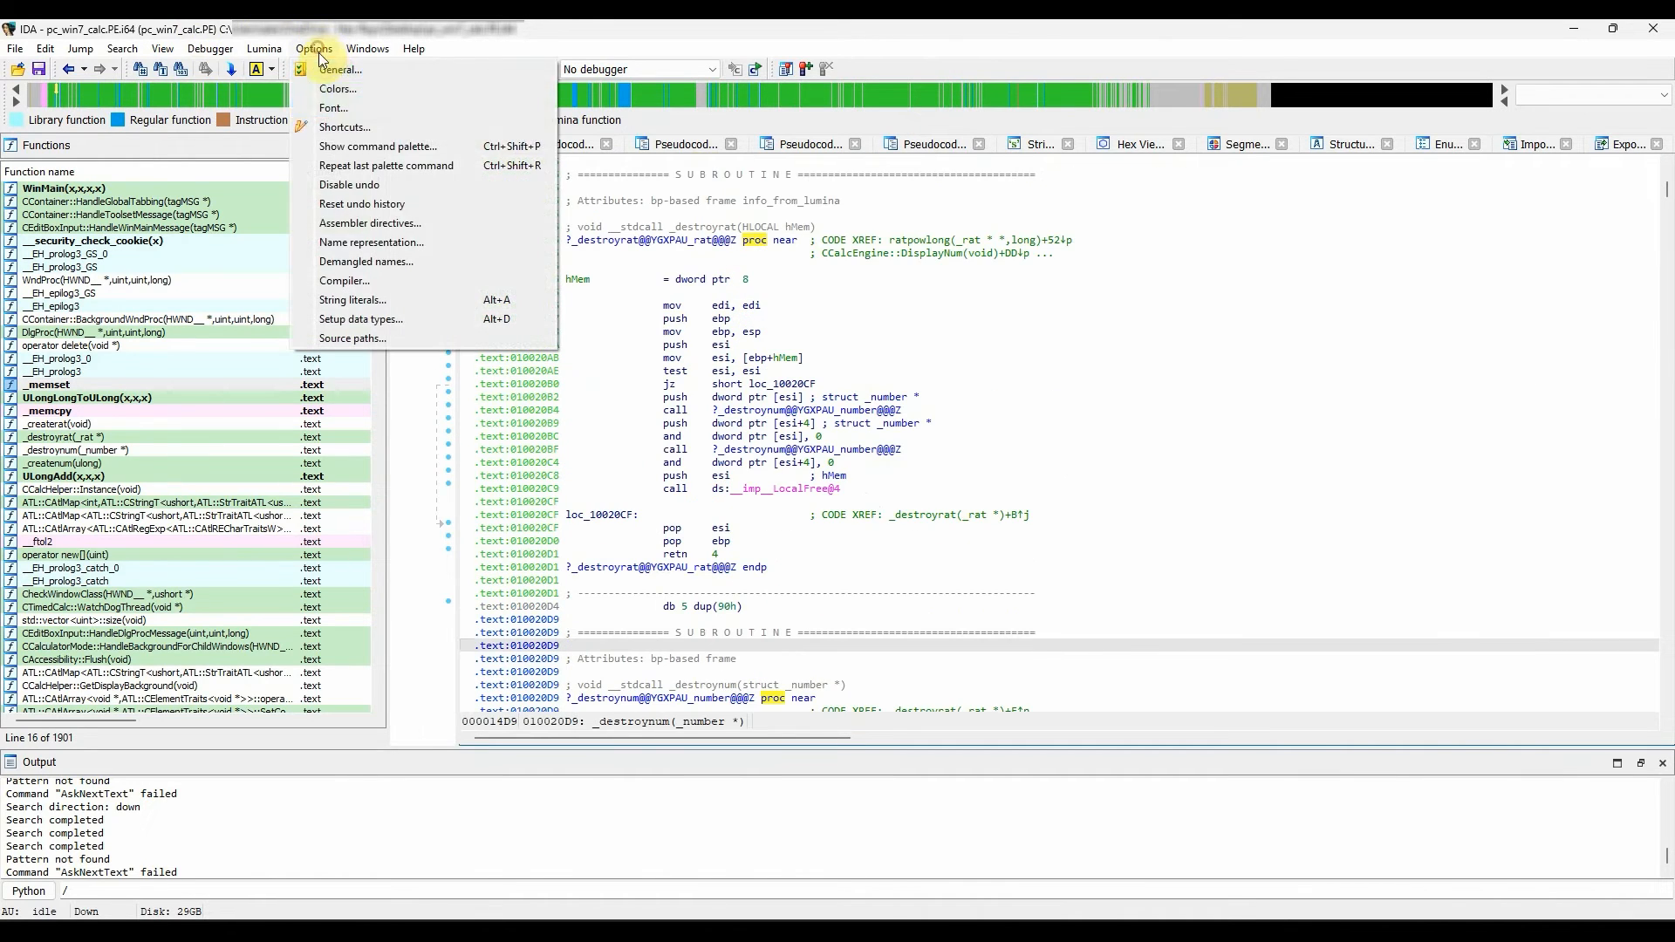
left_click(367, 262)
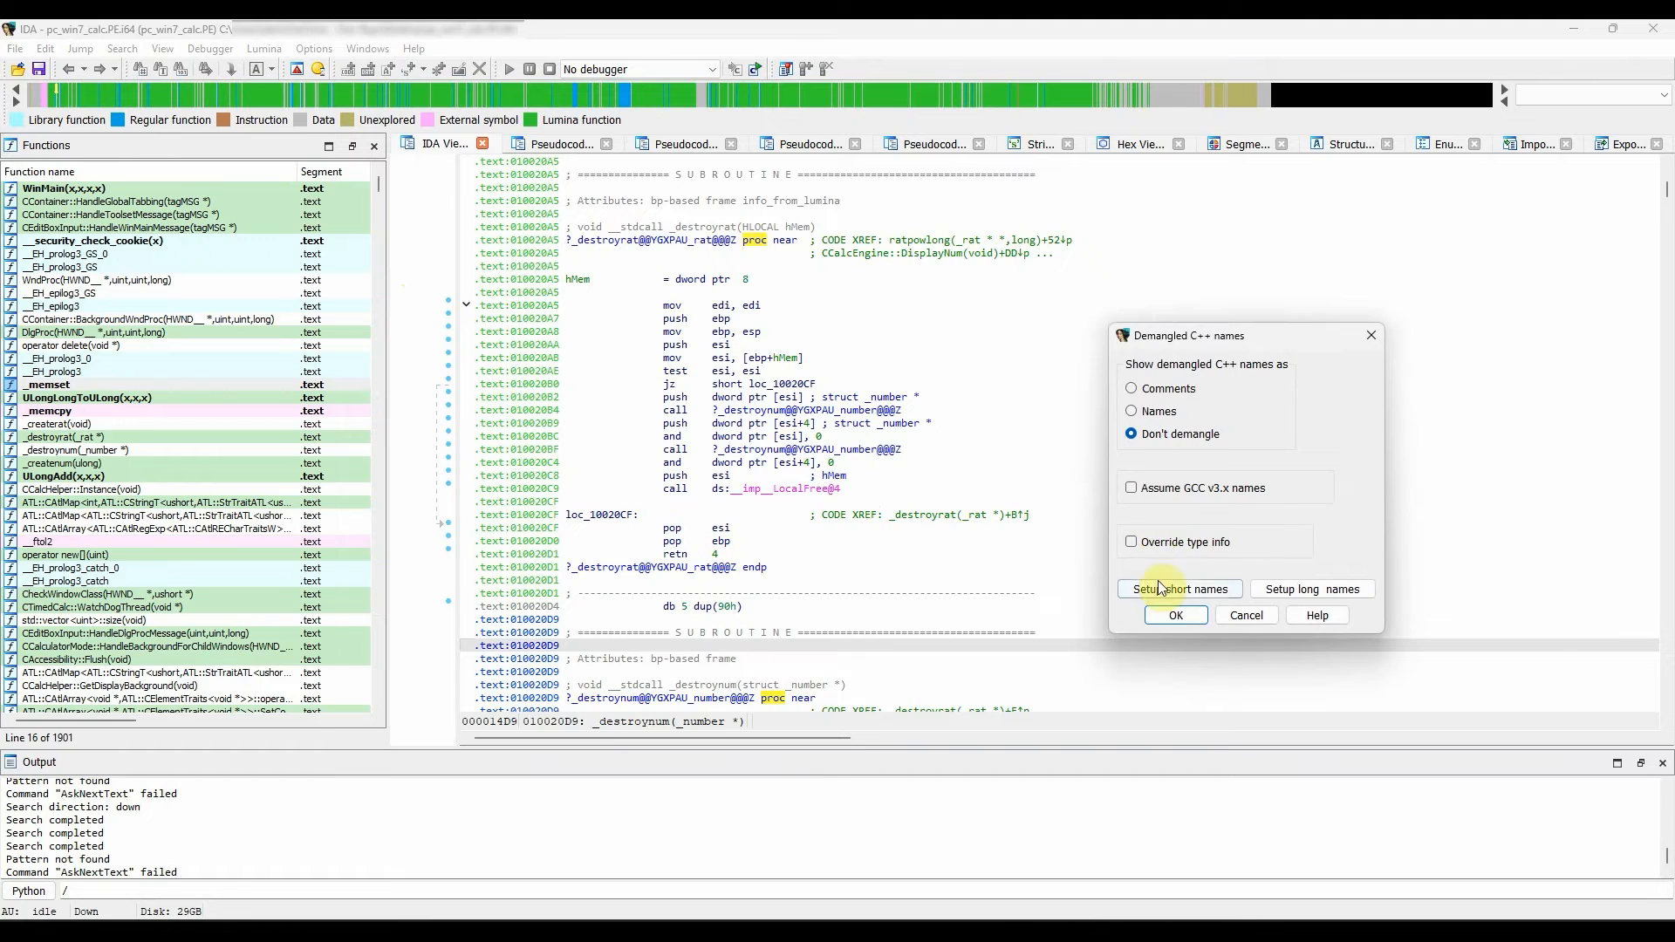
left_click(1131, 388)
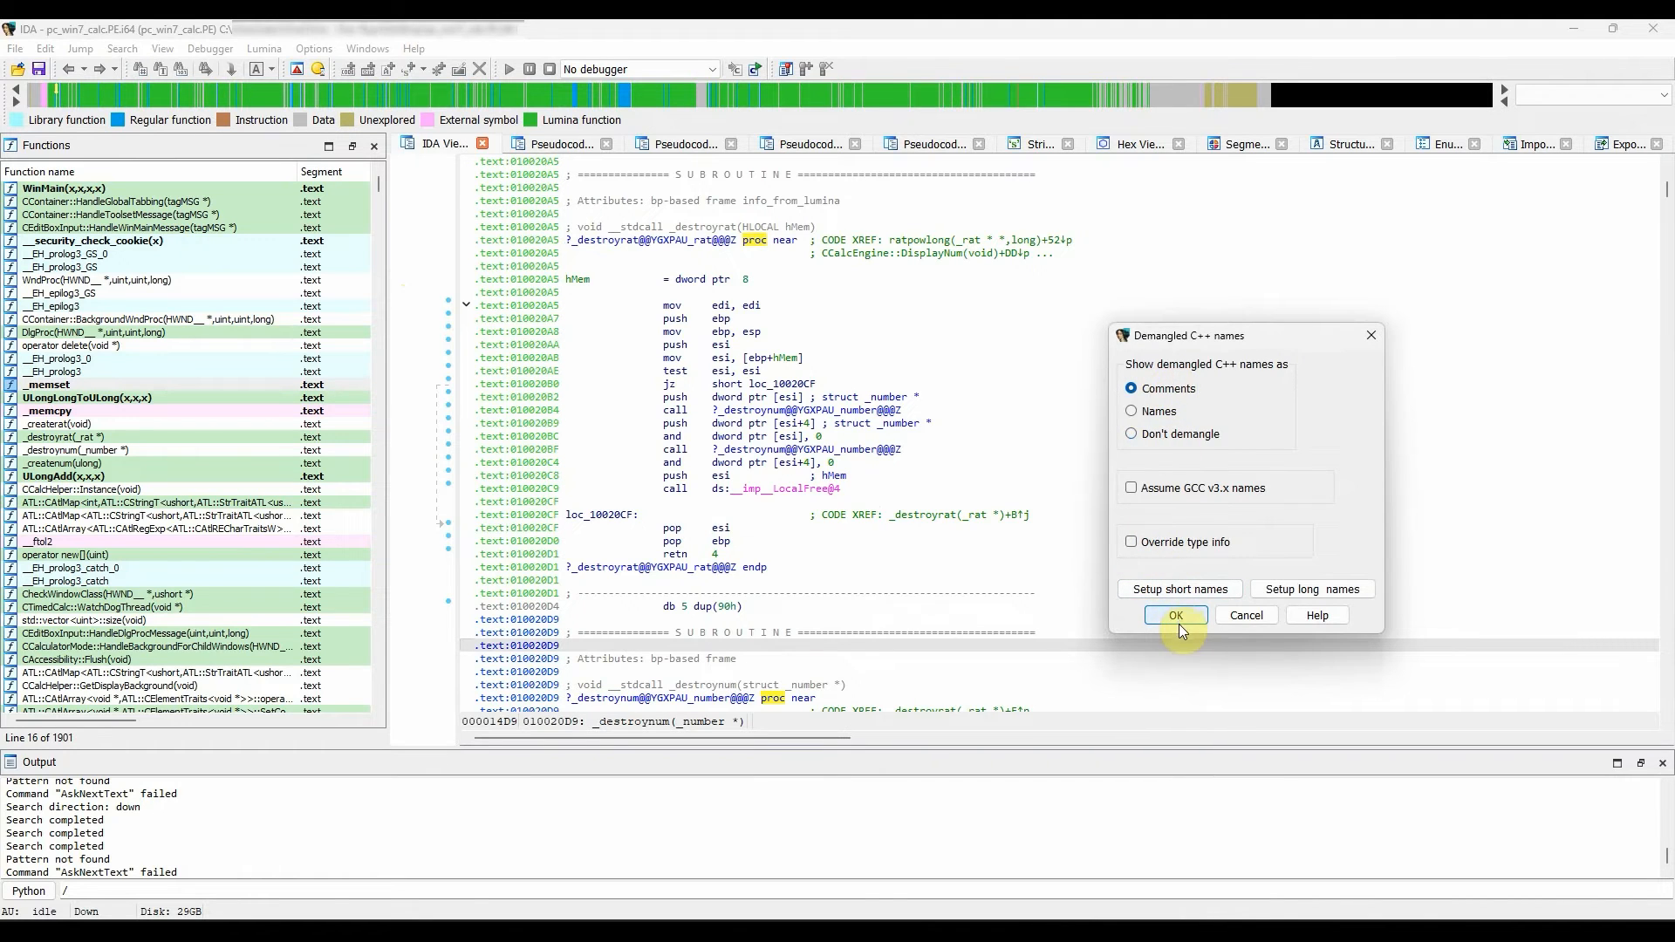
left_click(1176, 615)
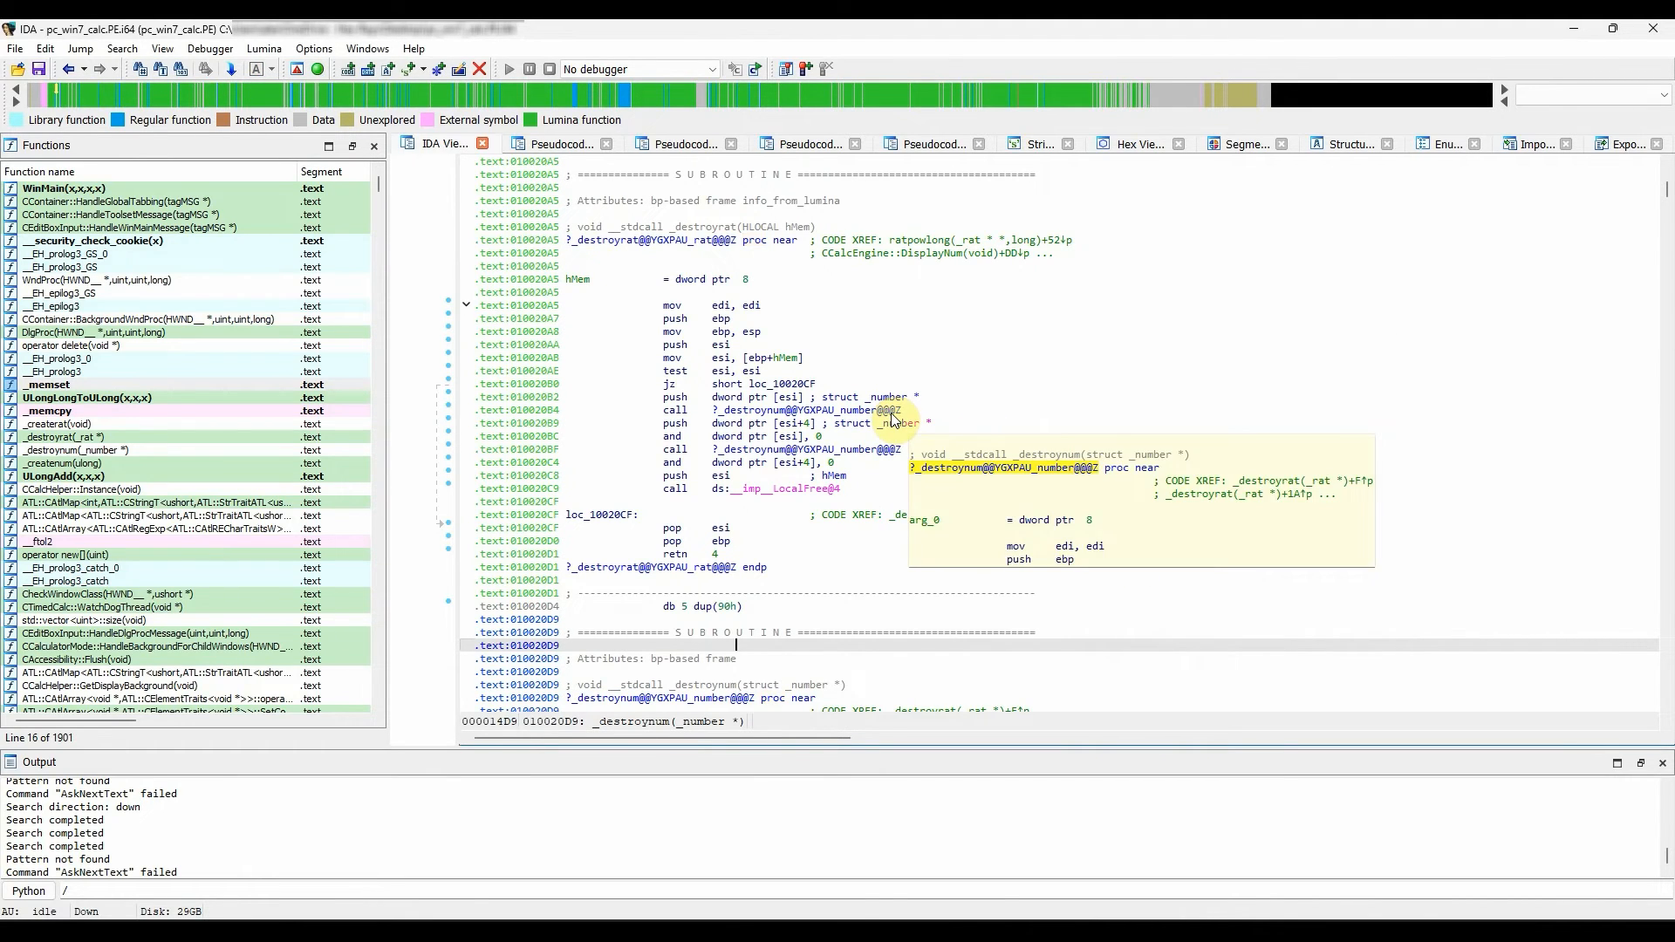
mouse_move(1057, 422)
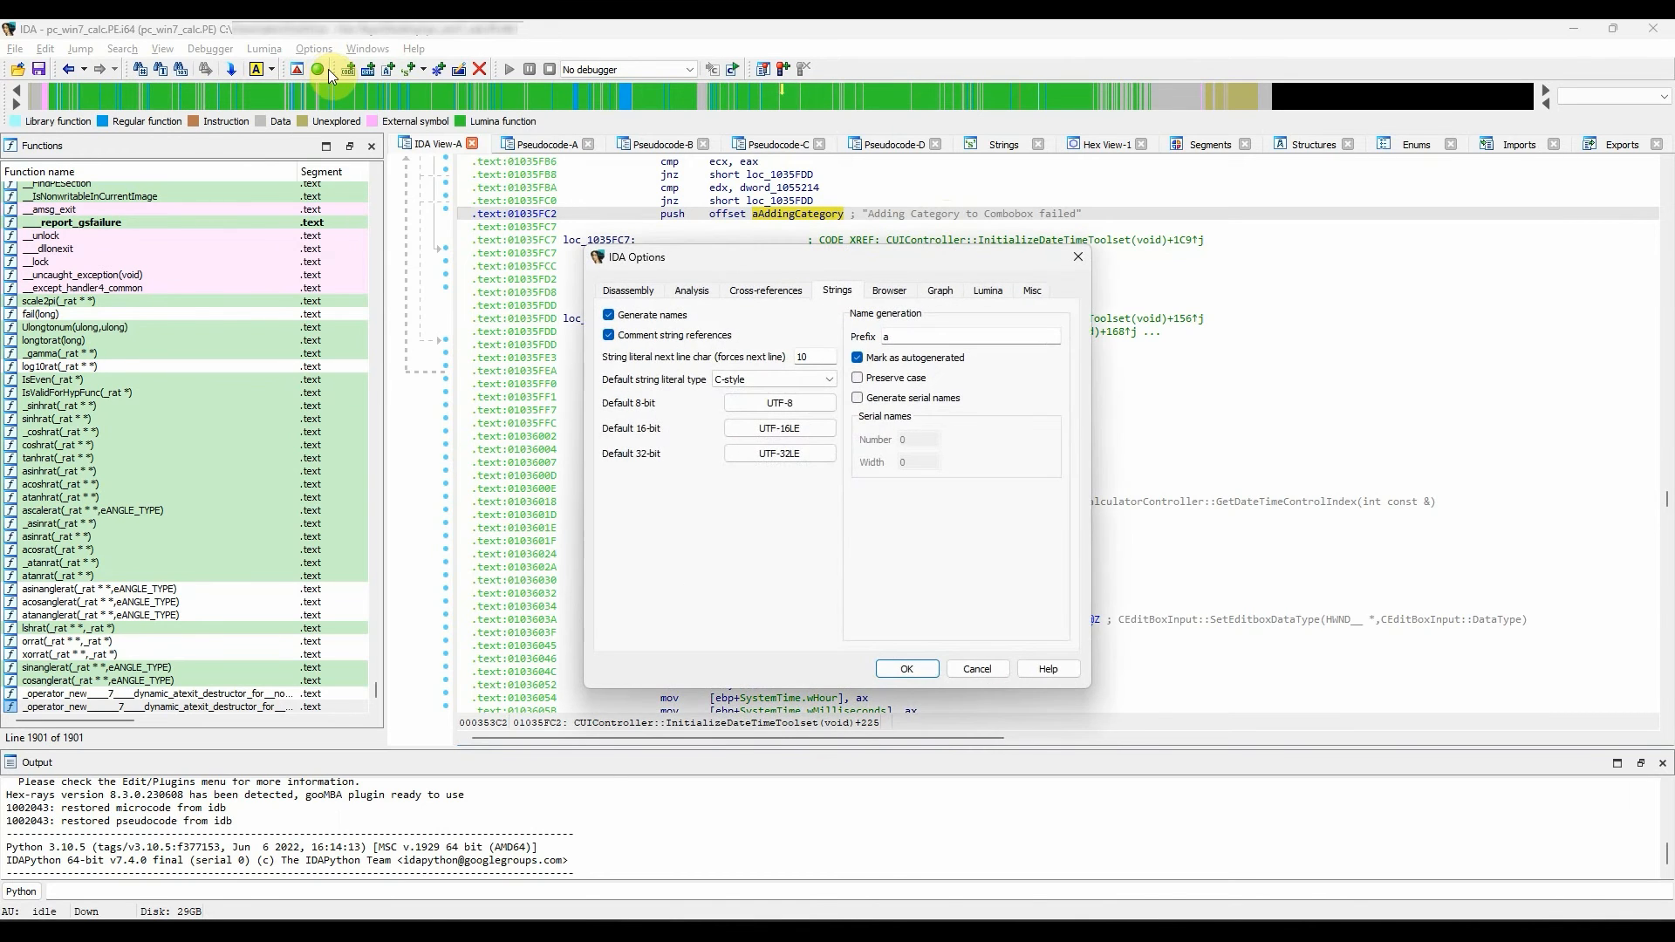
left_click(609, 335)
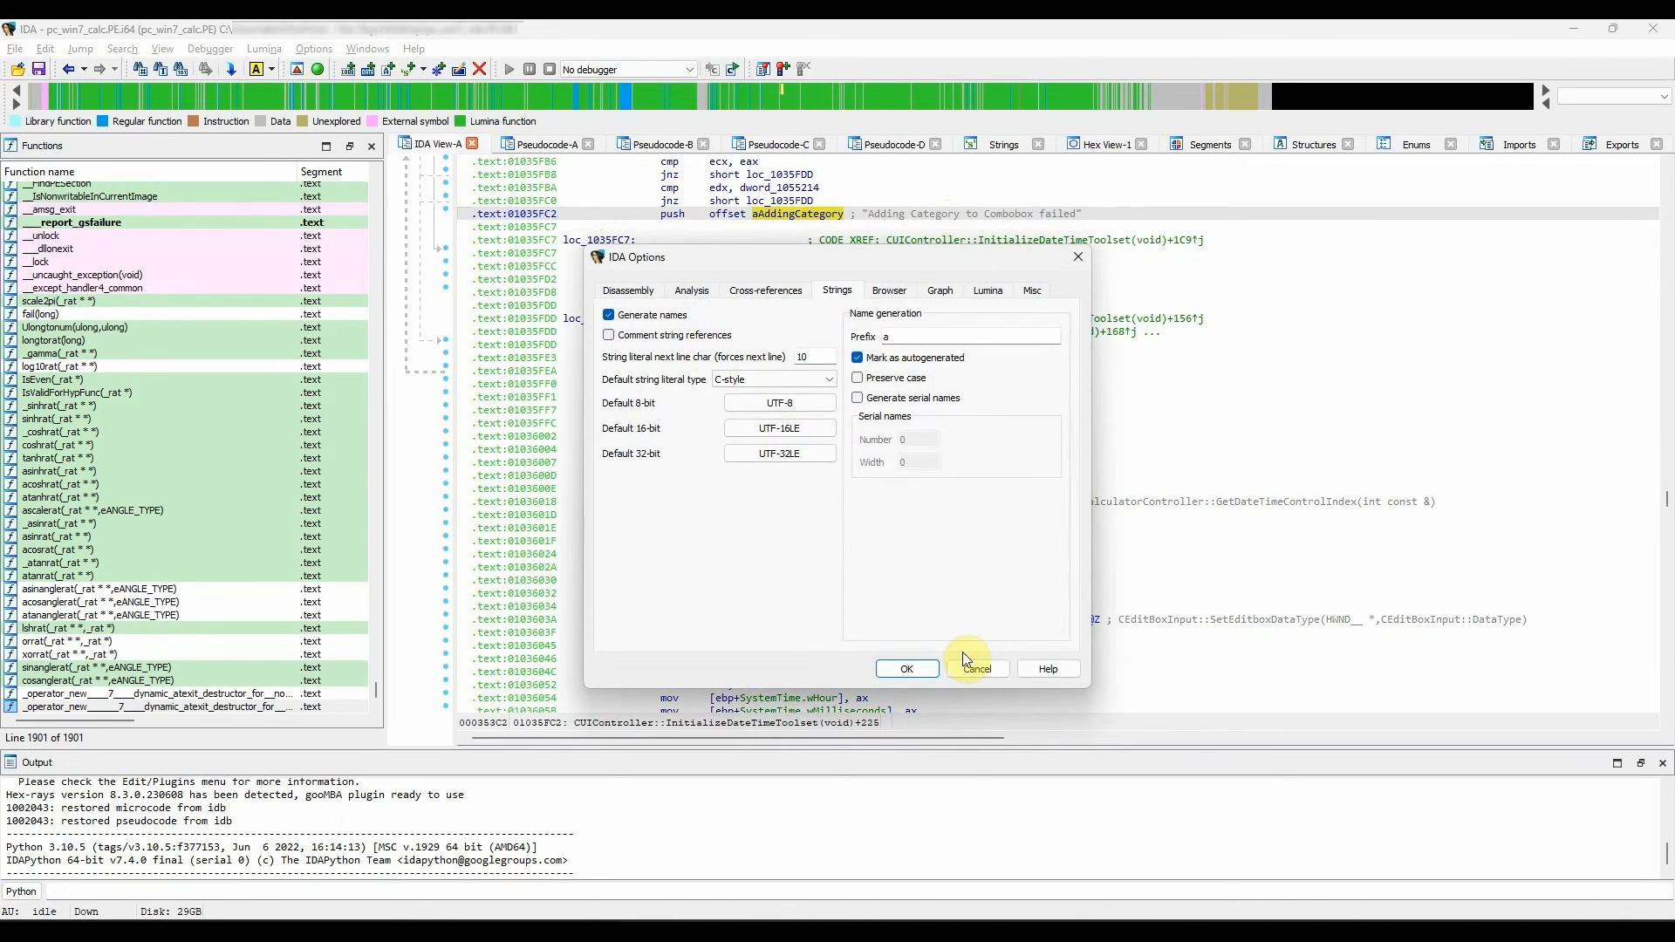